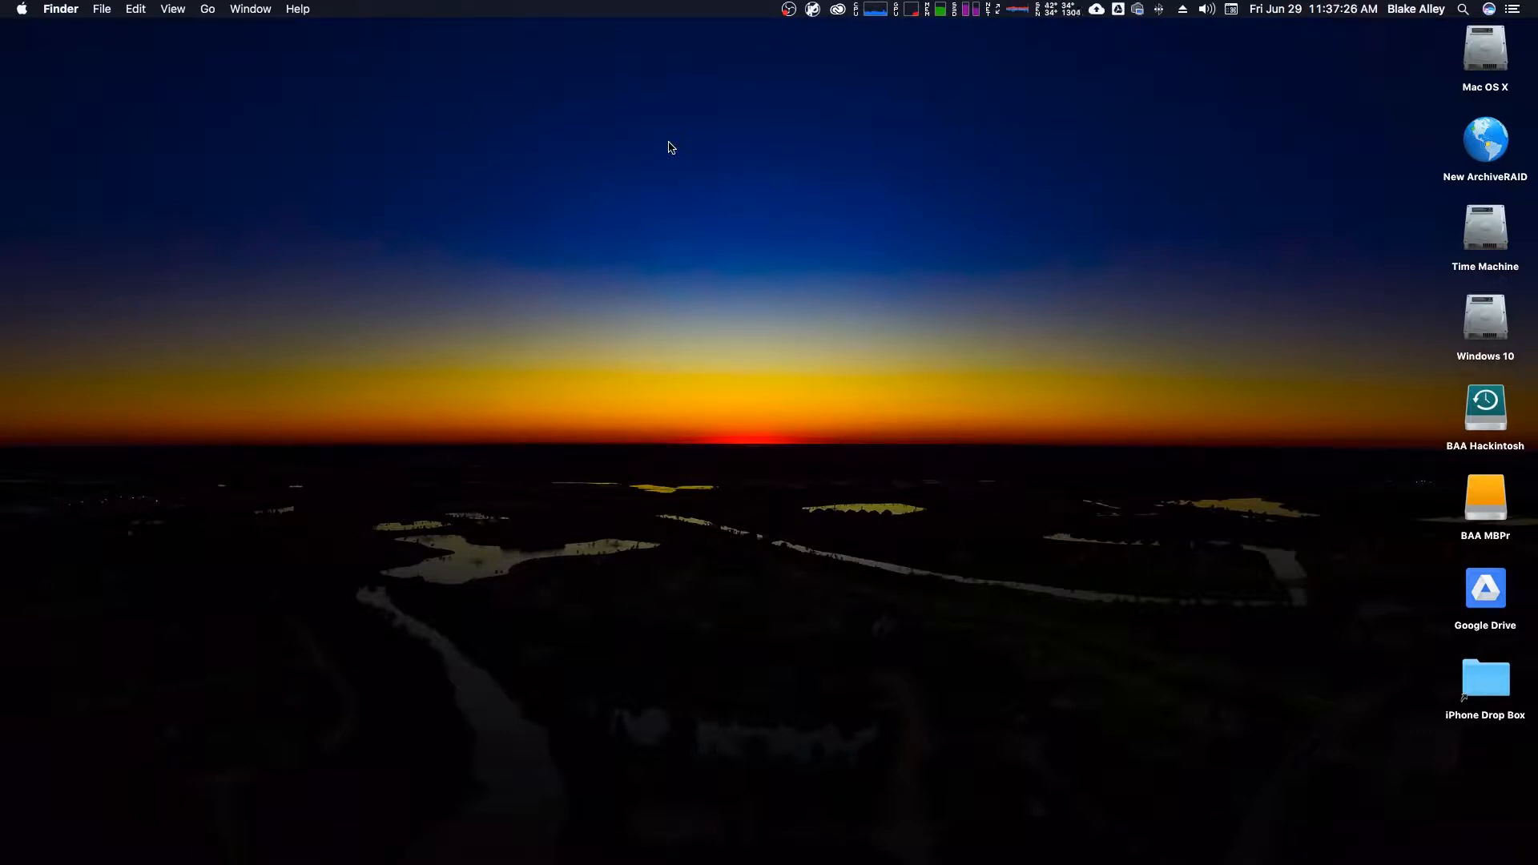
Step: Check the Office base station in AirPort Utility, then sign in to the camera at 10.0.1.43:90 in Chrome
type("airPort Utility")
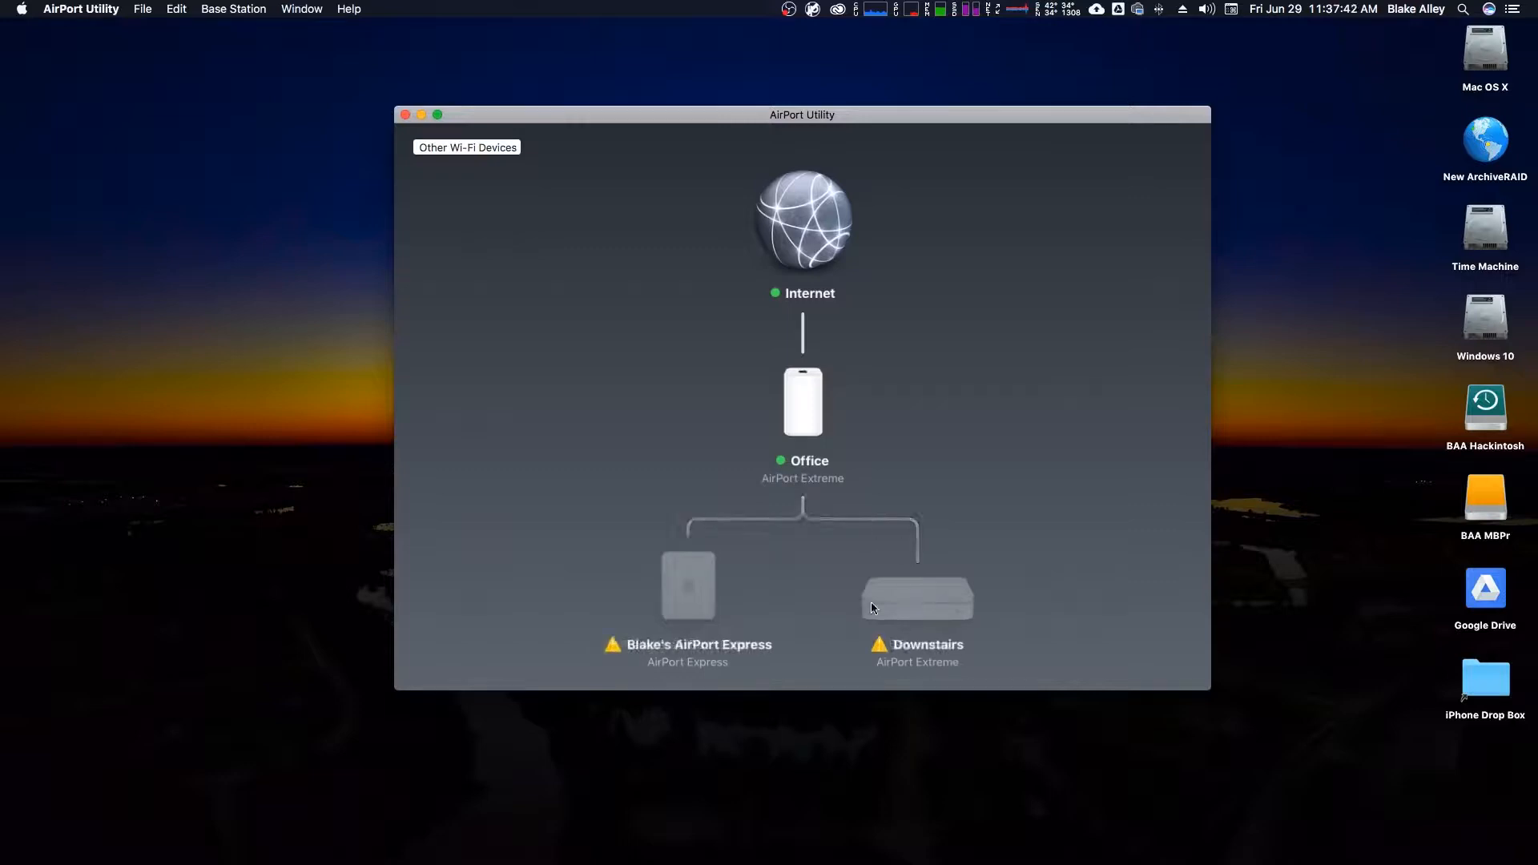
left_click(801, 402)
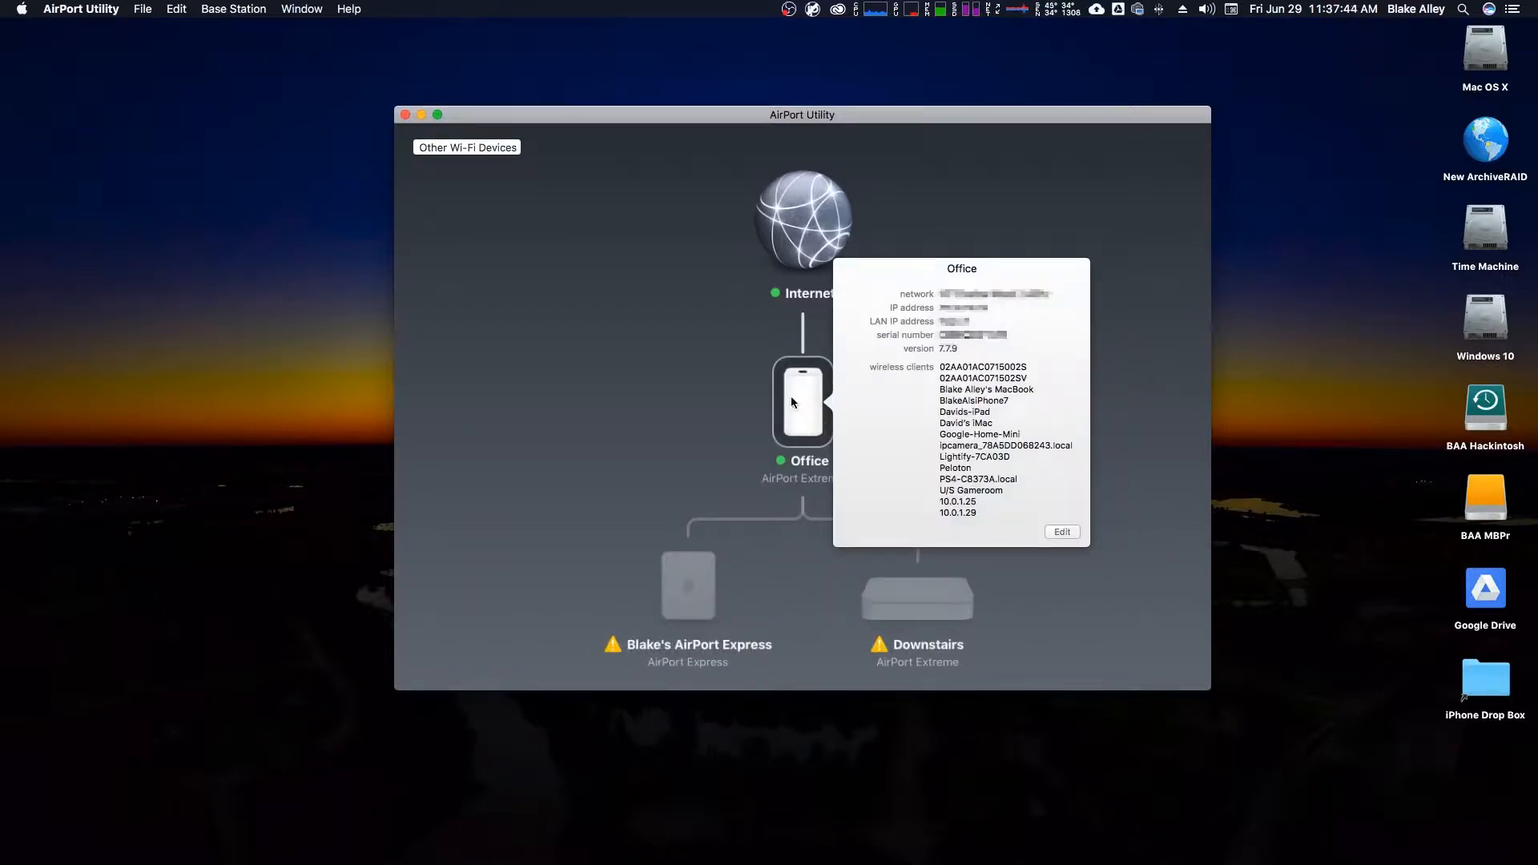
mouse_move(892, 428)
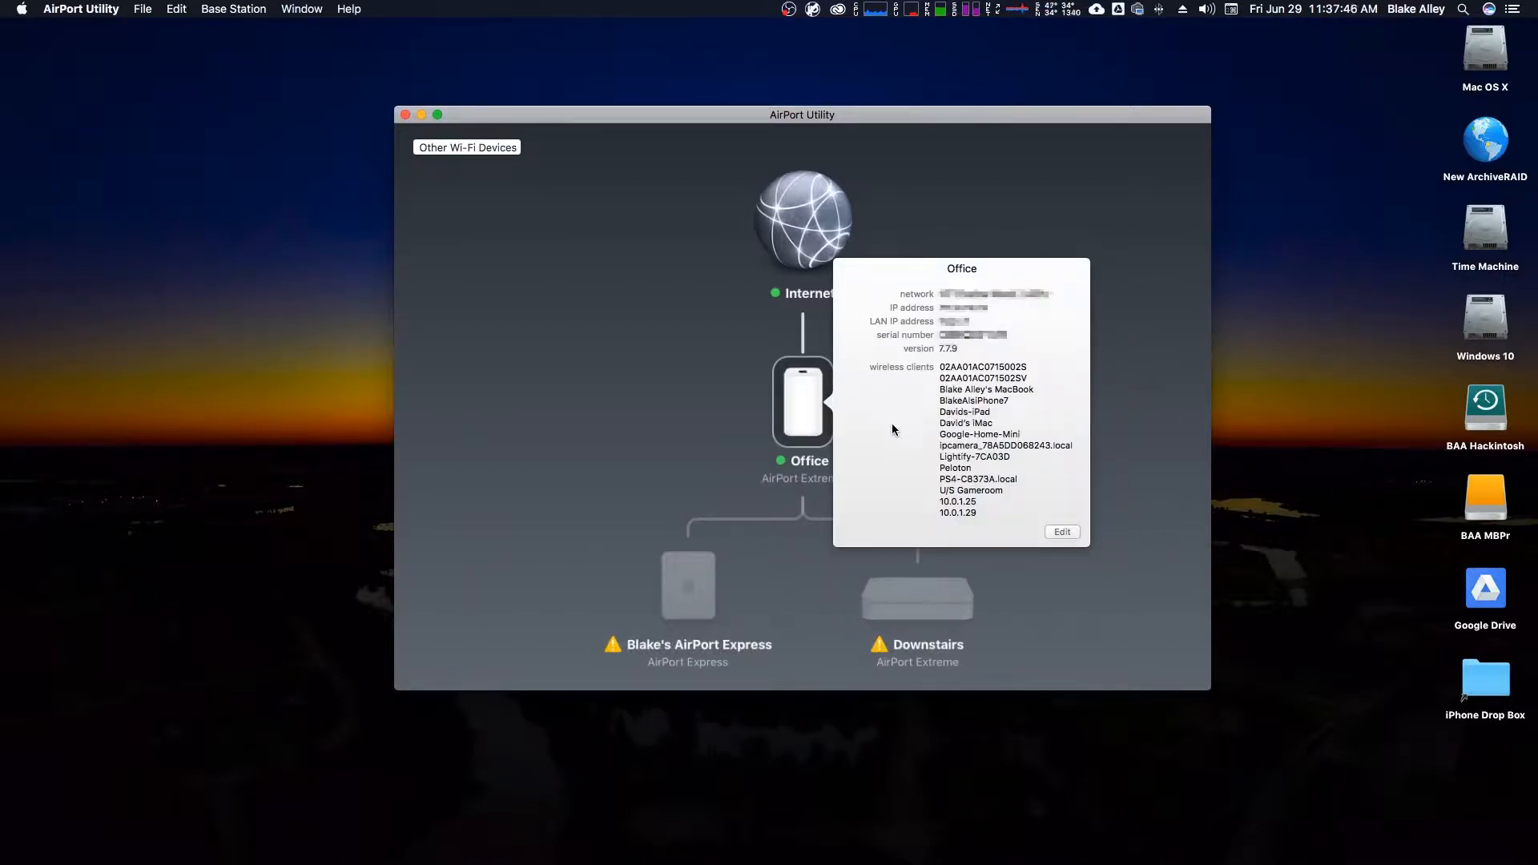
mouse_move(1005, 445)
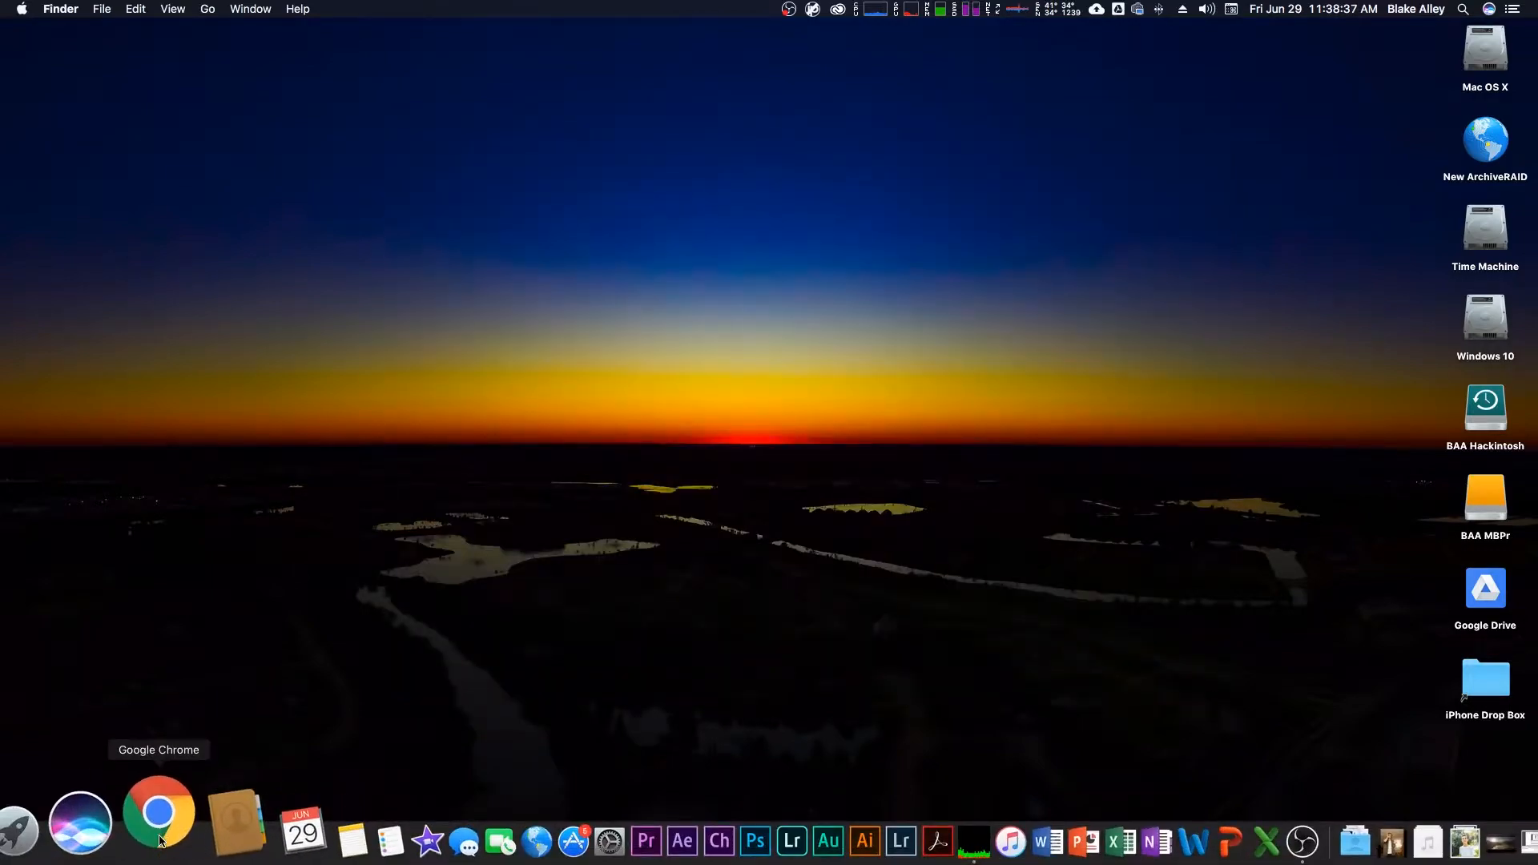
left_click(157, 812)
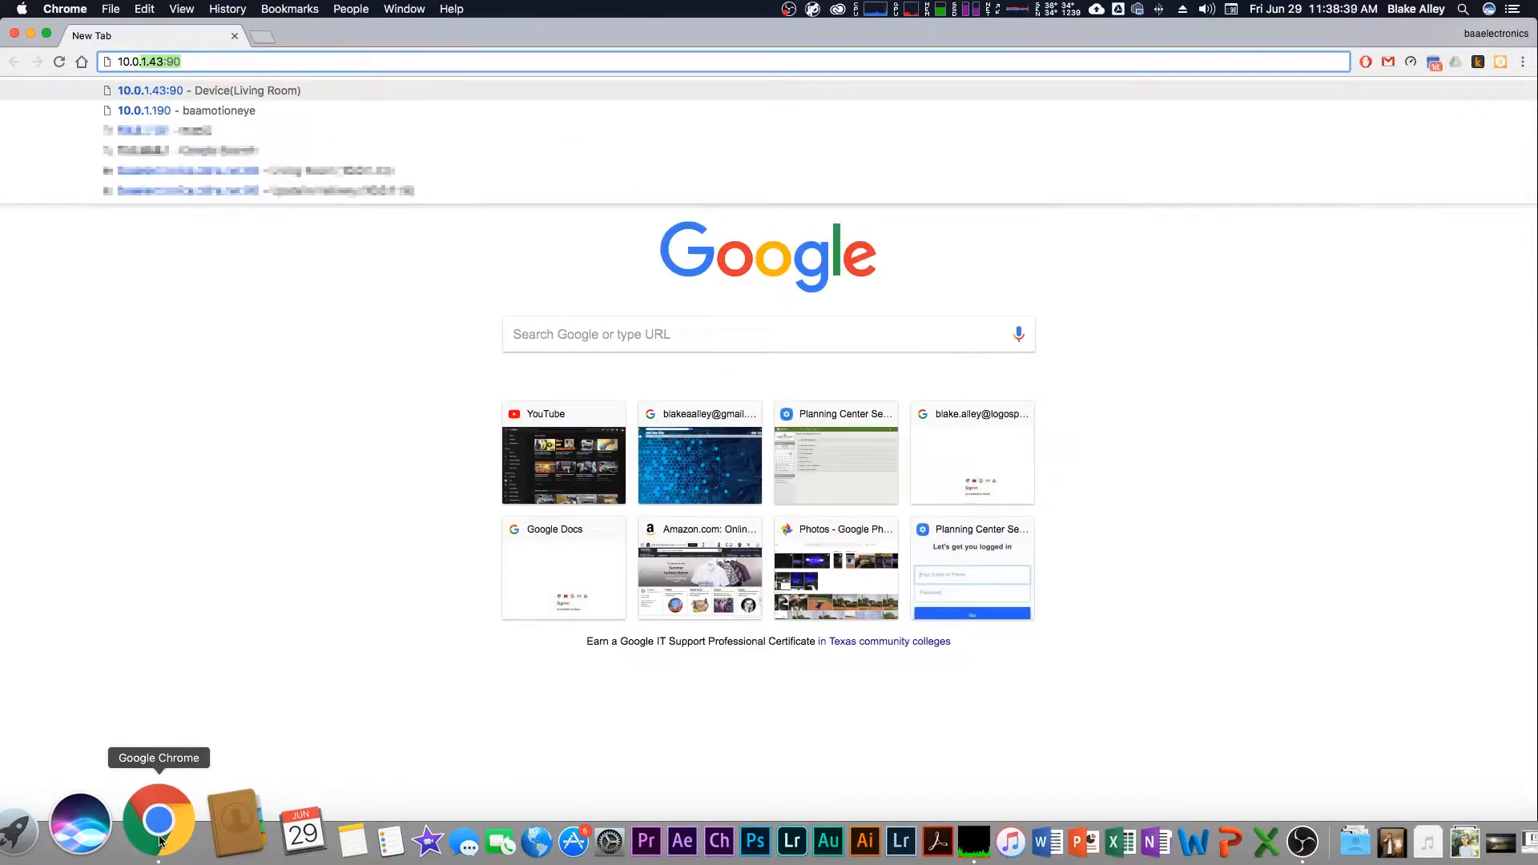
mouse_move(184, 97)
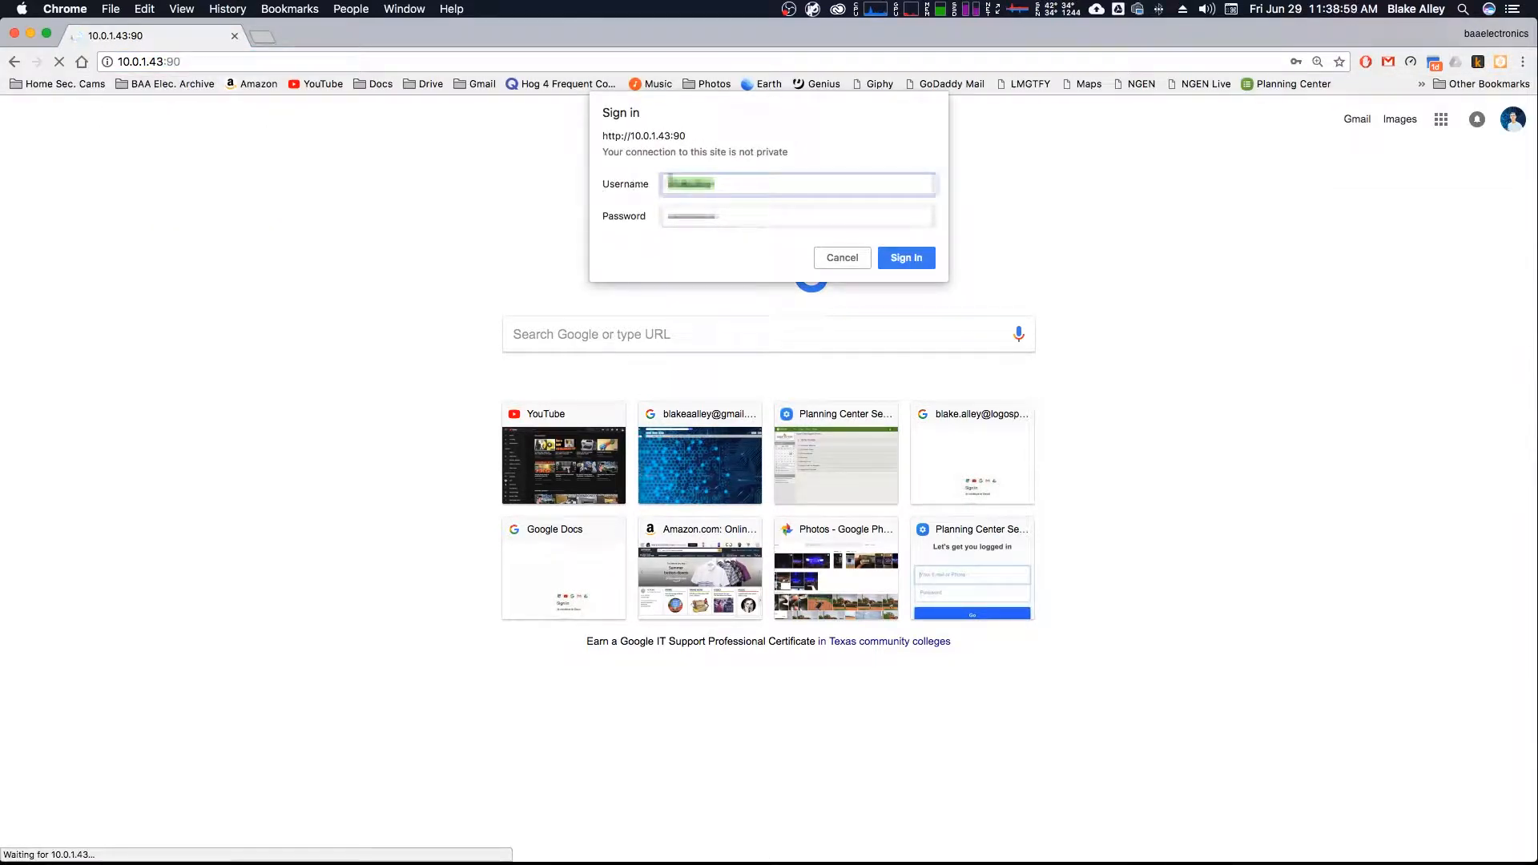
left_click(904, 257)
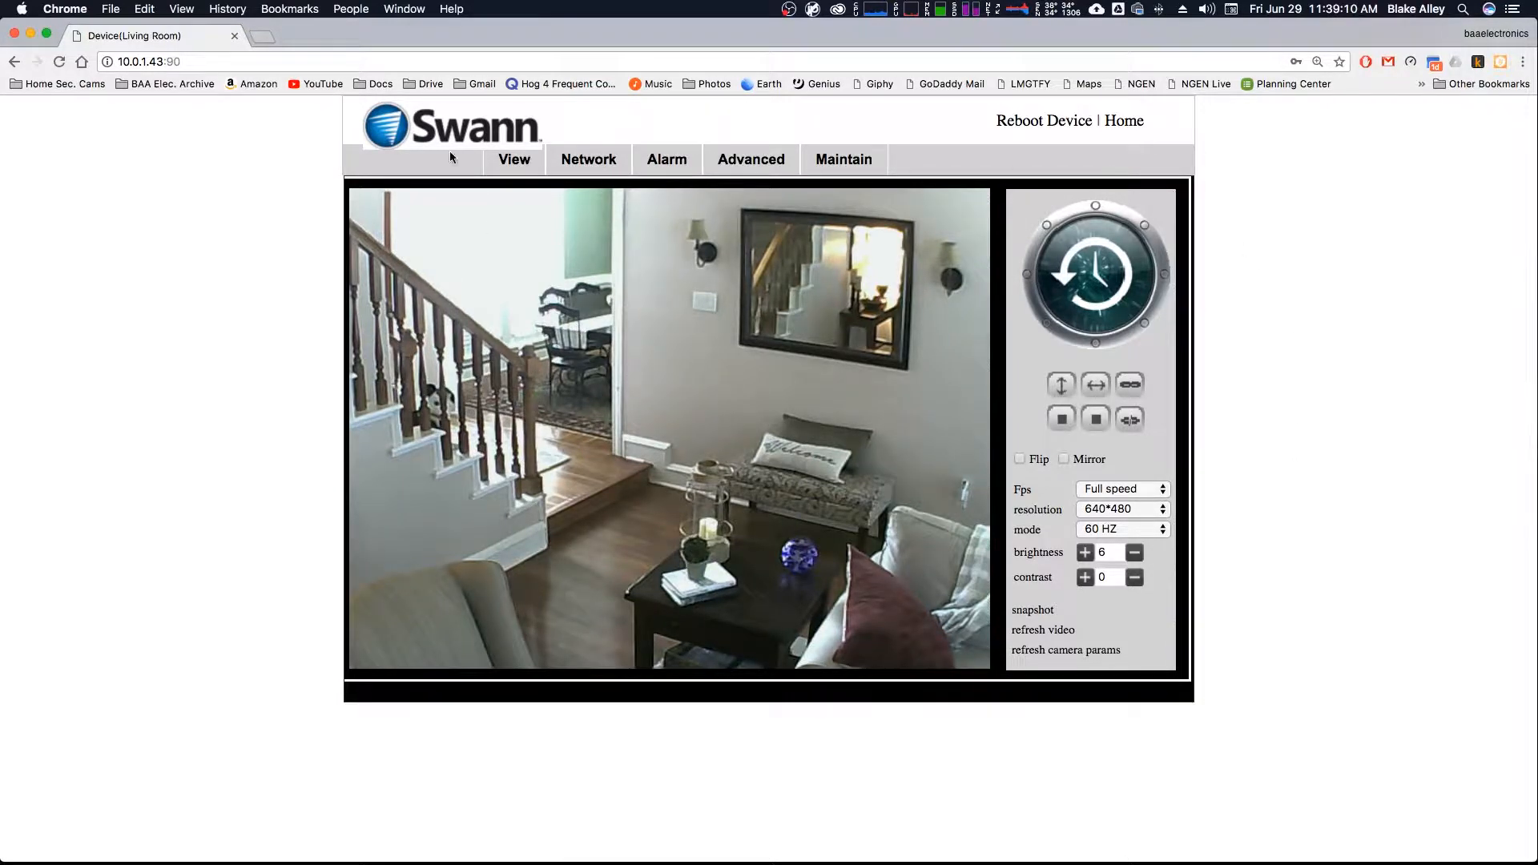
Step: Review the camera's network settings: fixed IP 10.0.1.43, gateway 10.0.1.1, HTTP port 90
left_click(587, 159)
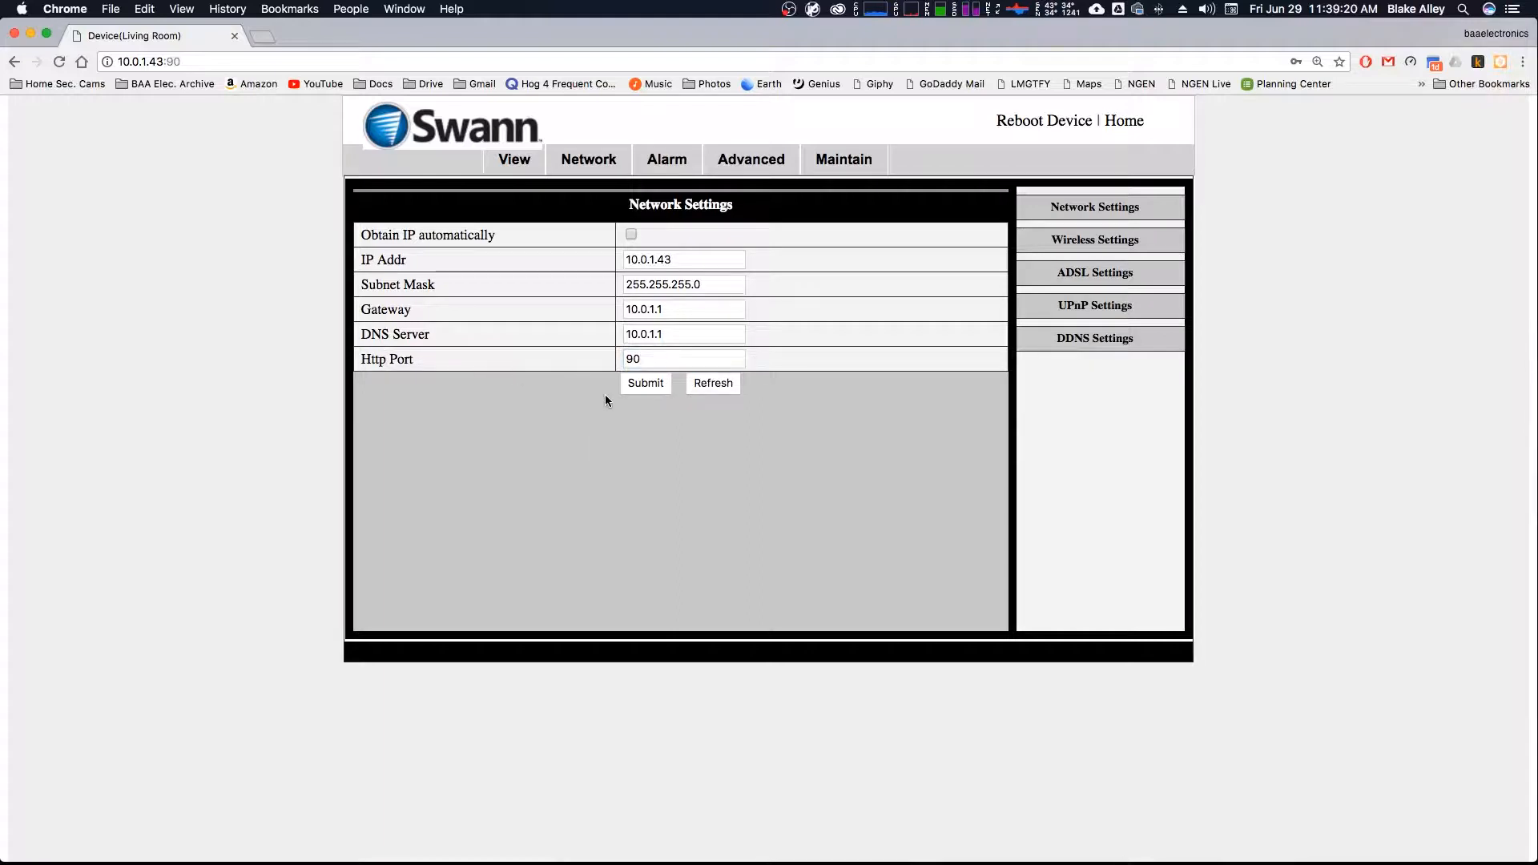
left_click(681, 359)
type("air")
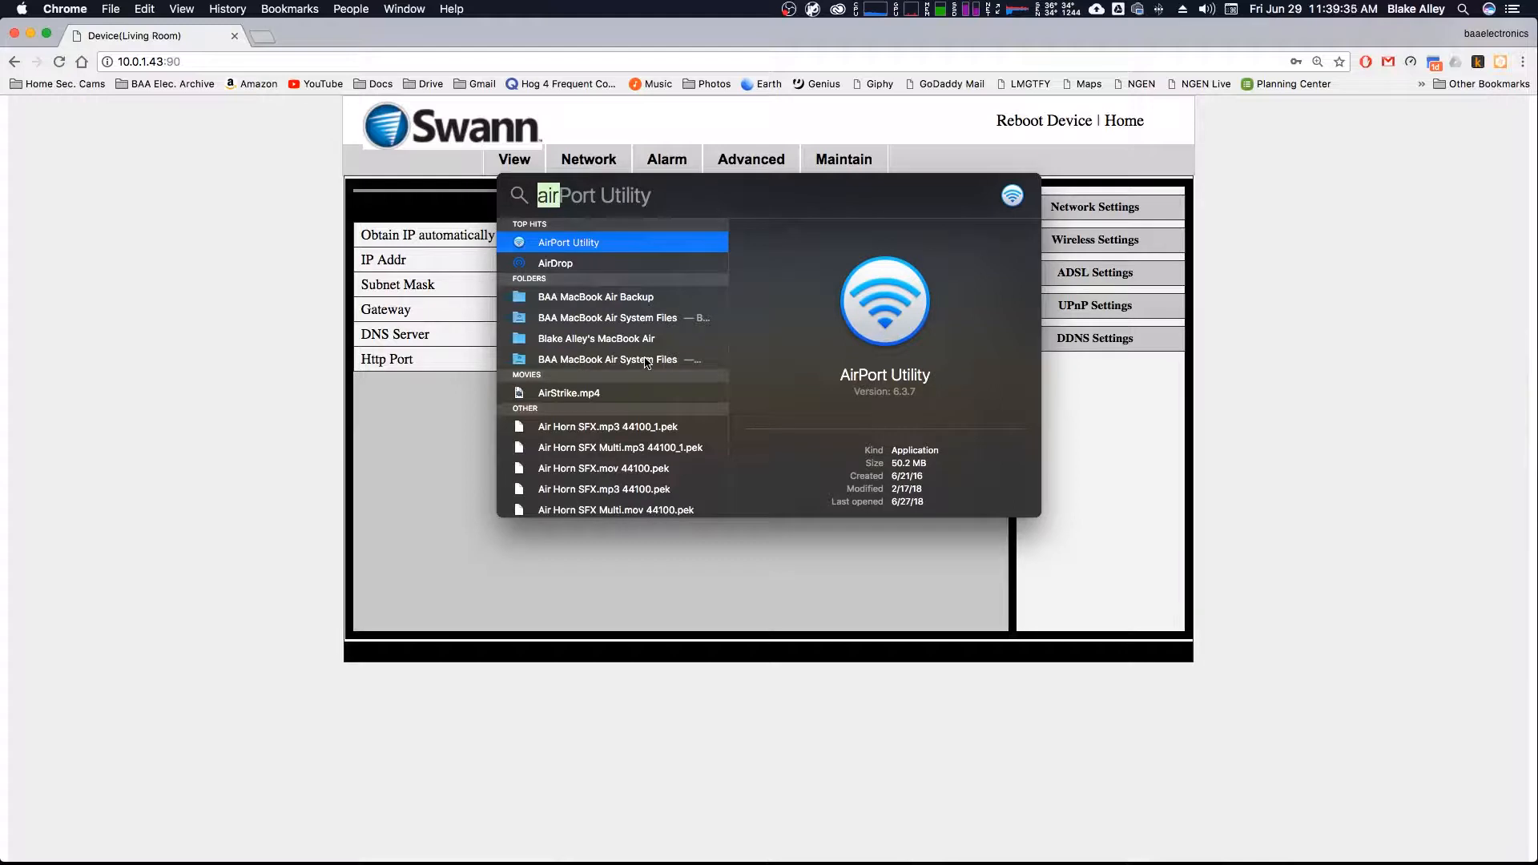
type("network")
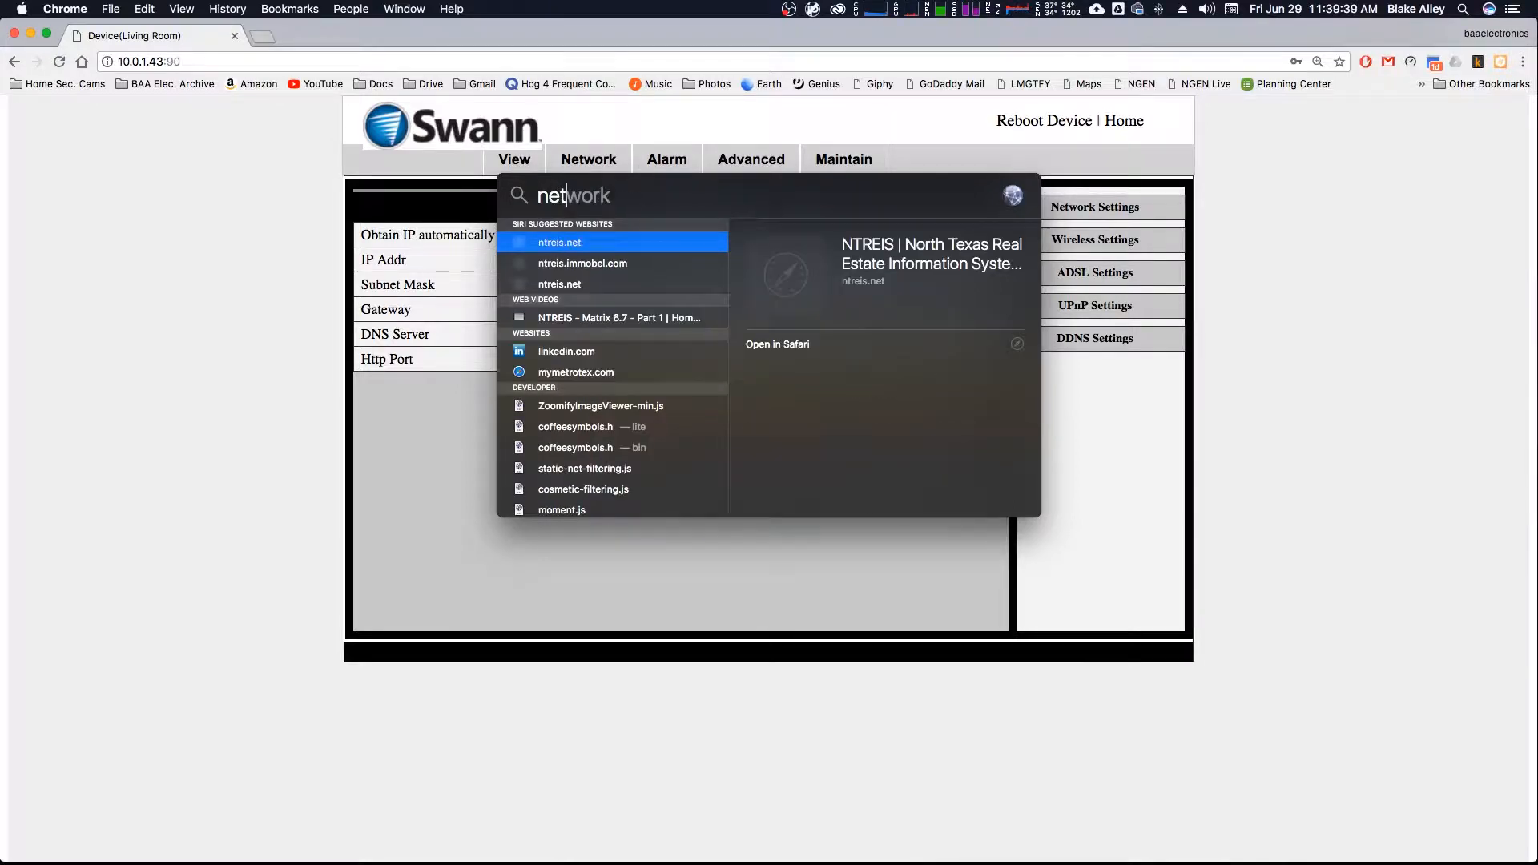
type("Utility")
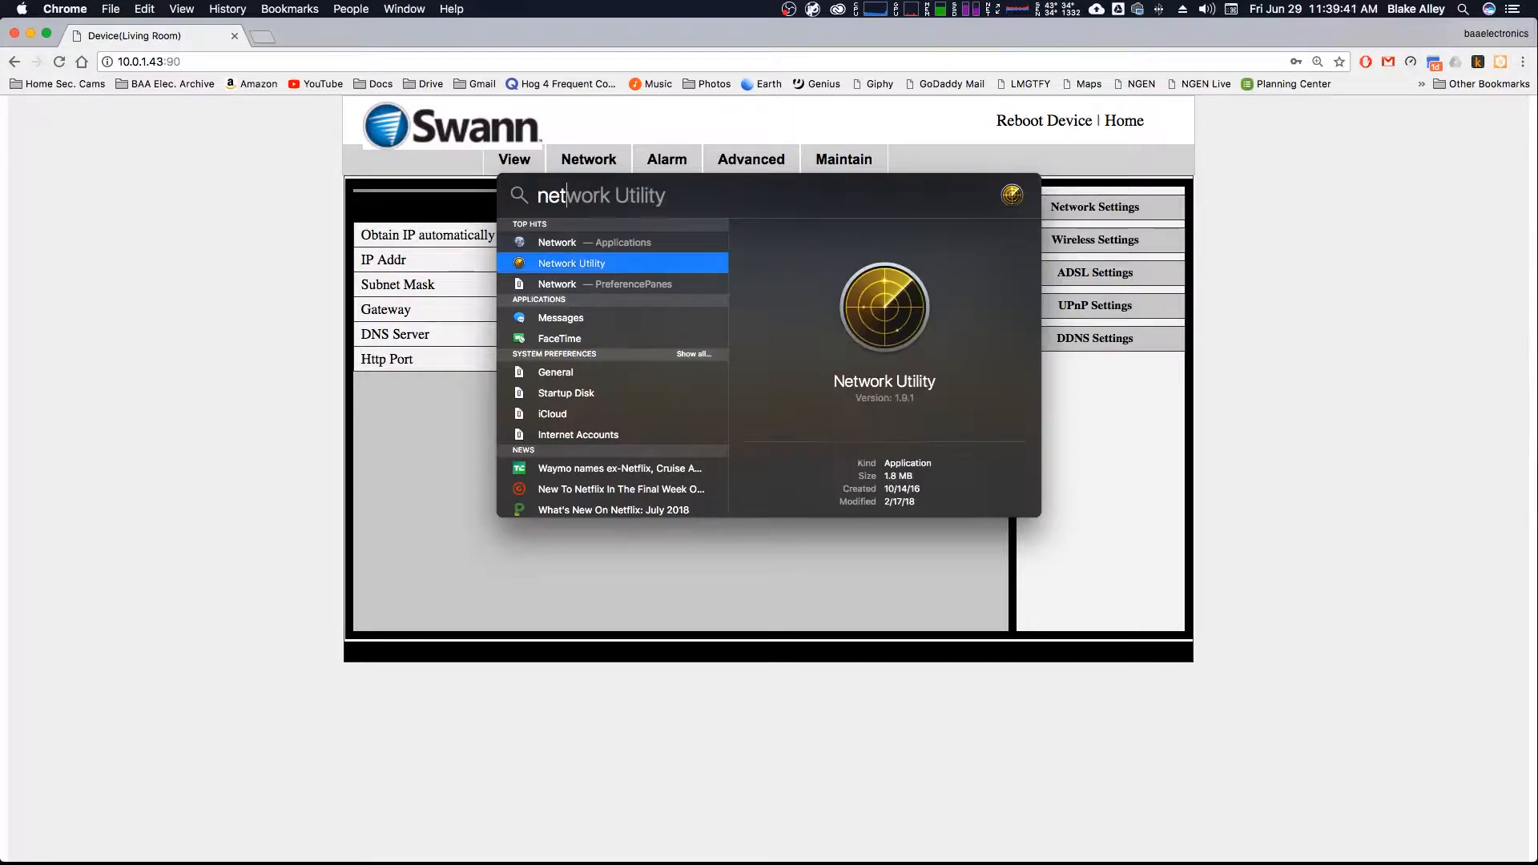
left_click(571, 262)
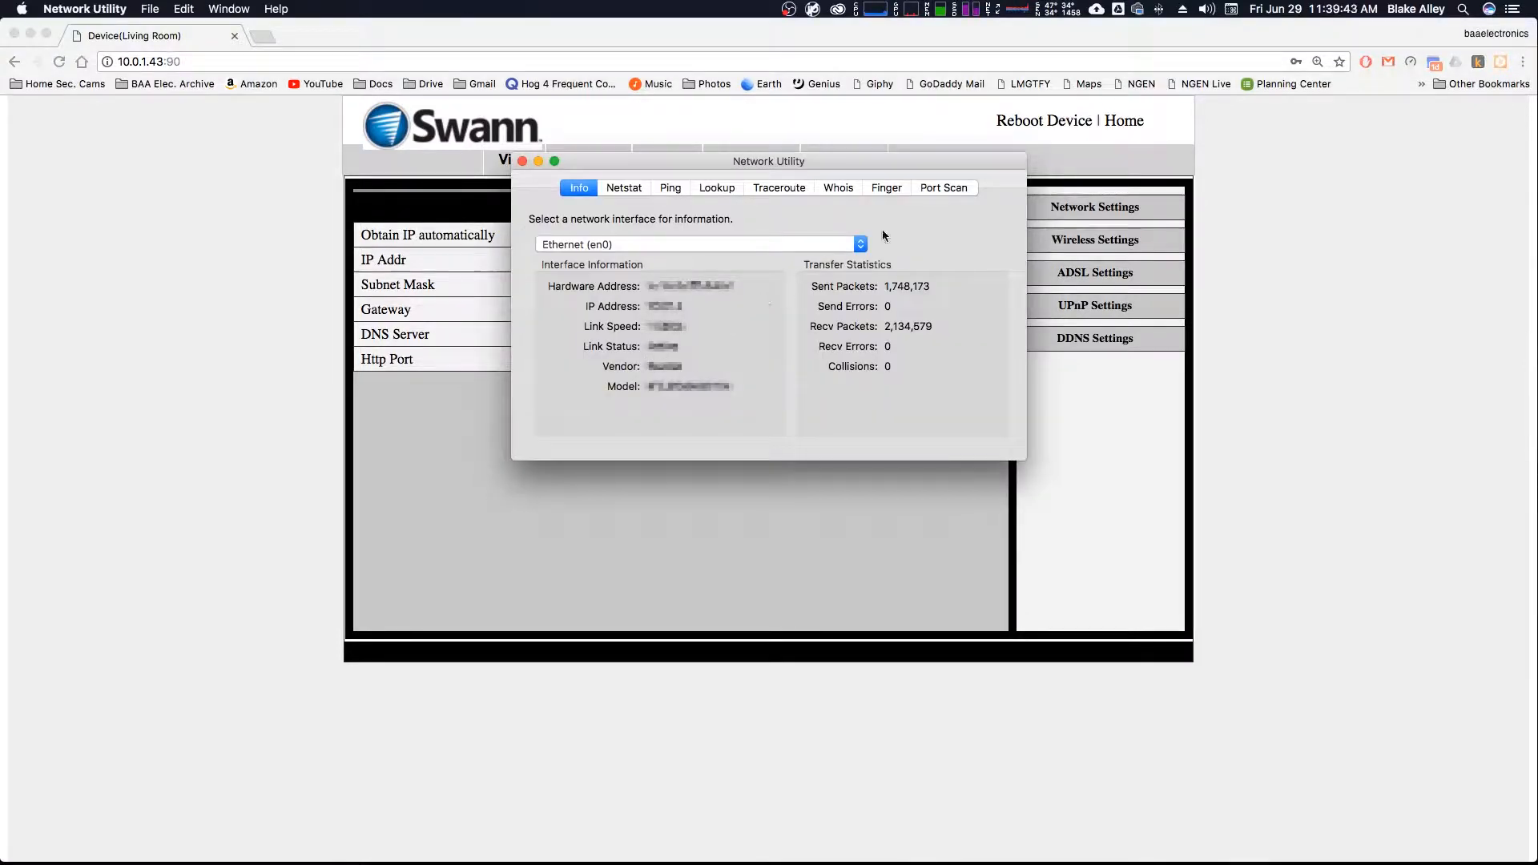
left_click(942, 188)
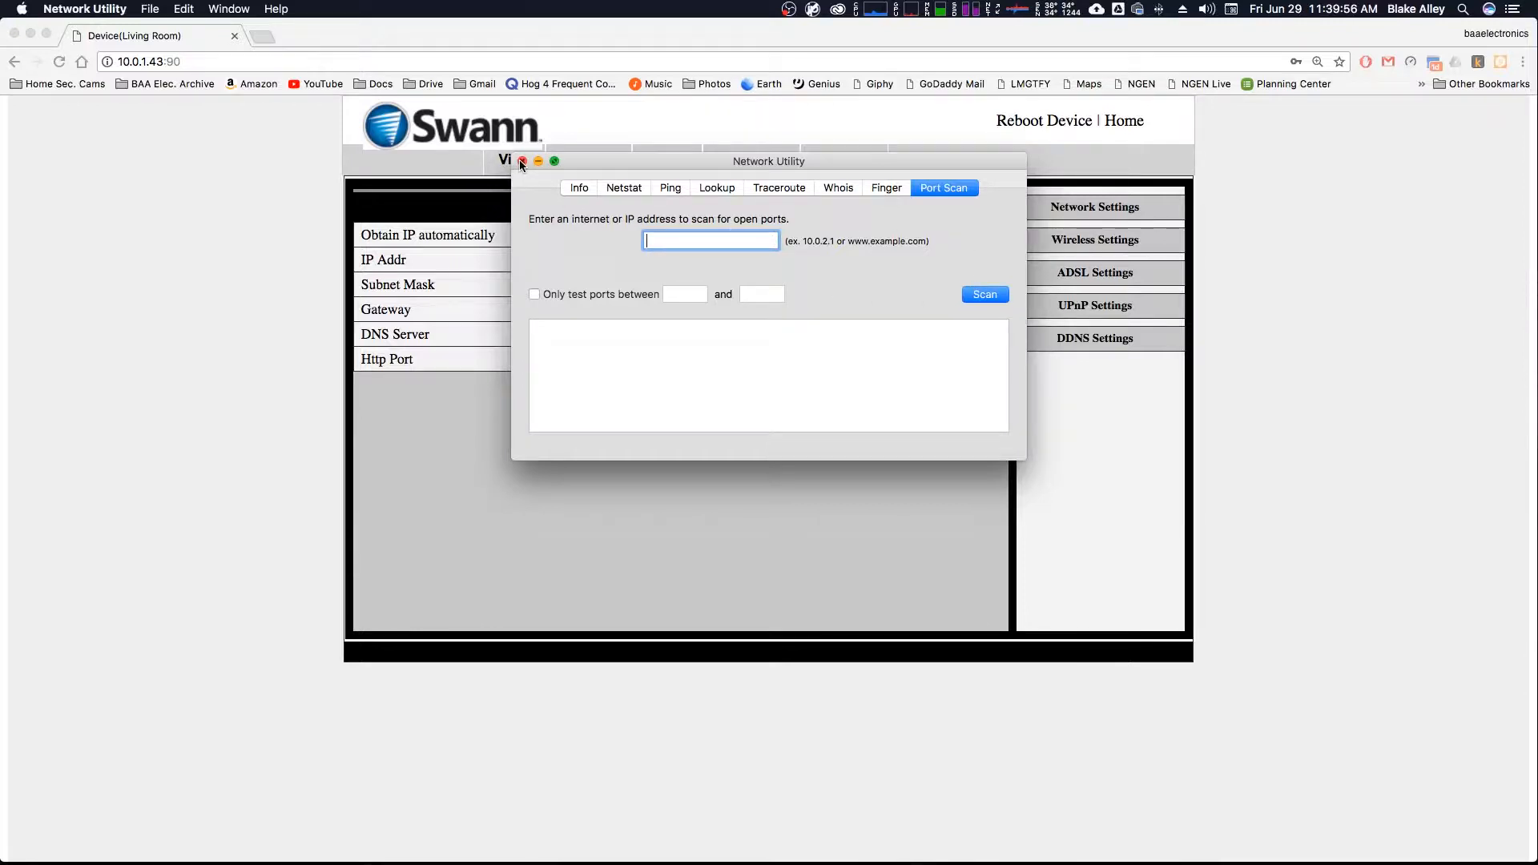
left_click(521, 161)
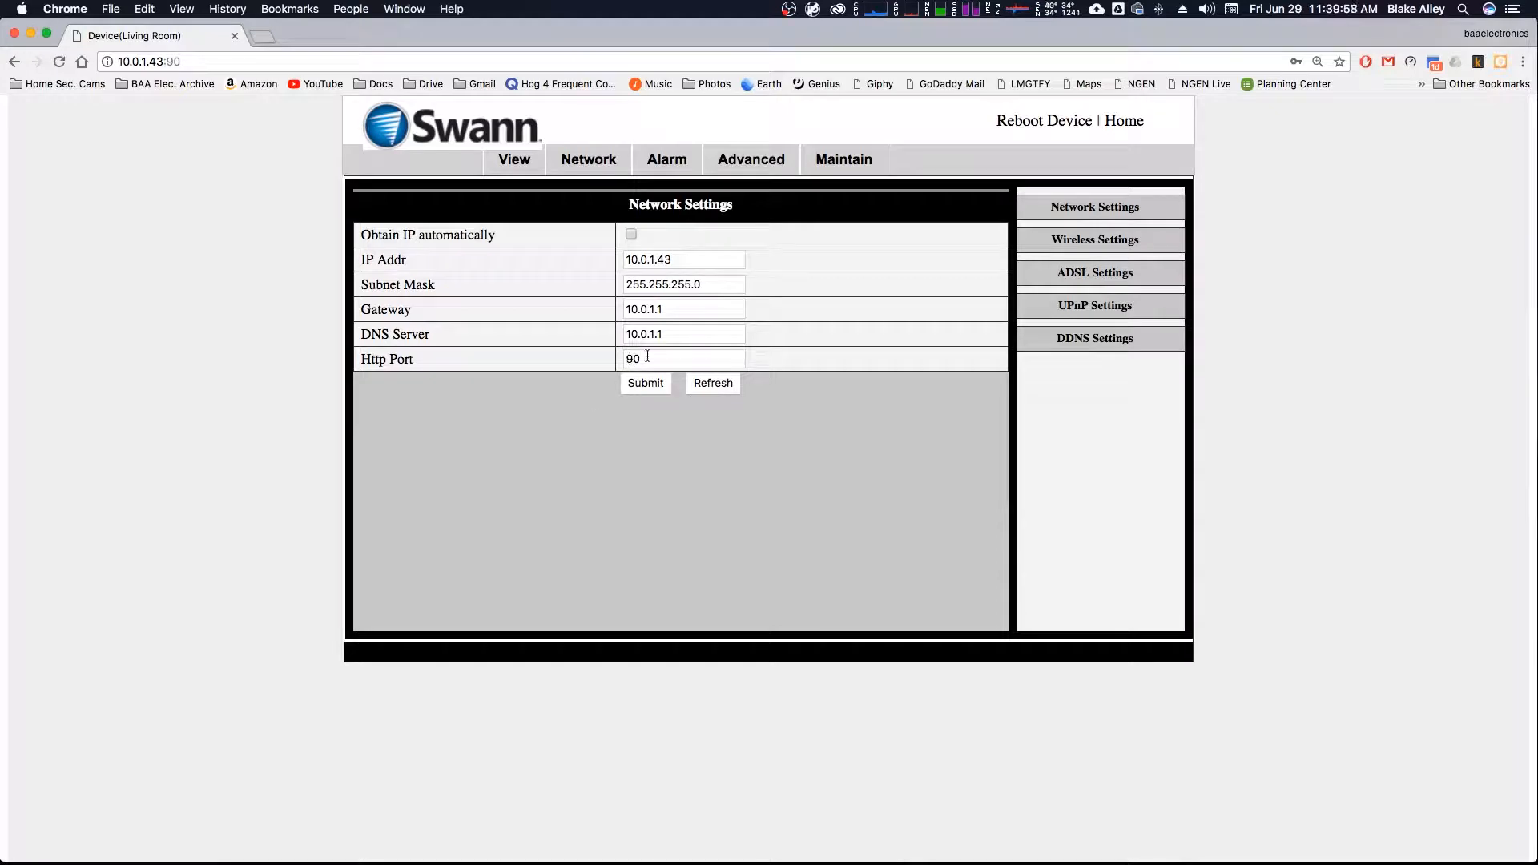
mouse_move(849, 341)
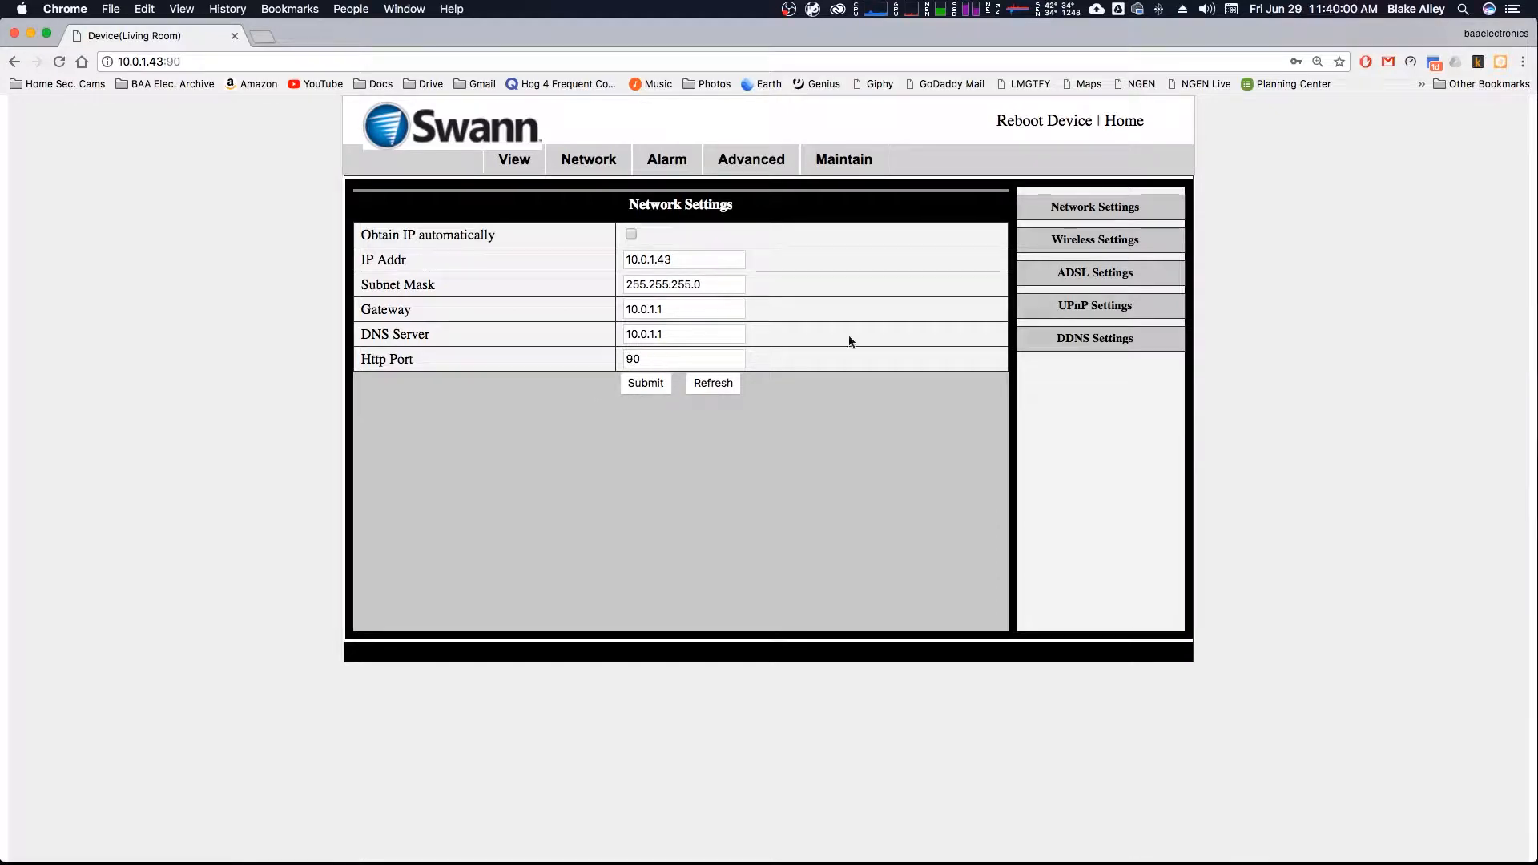
Step: Review Alarm and eMail settings, then the FTP upload to server 10.0.1.4 on port 21
left_click(1093, 240)
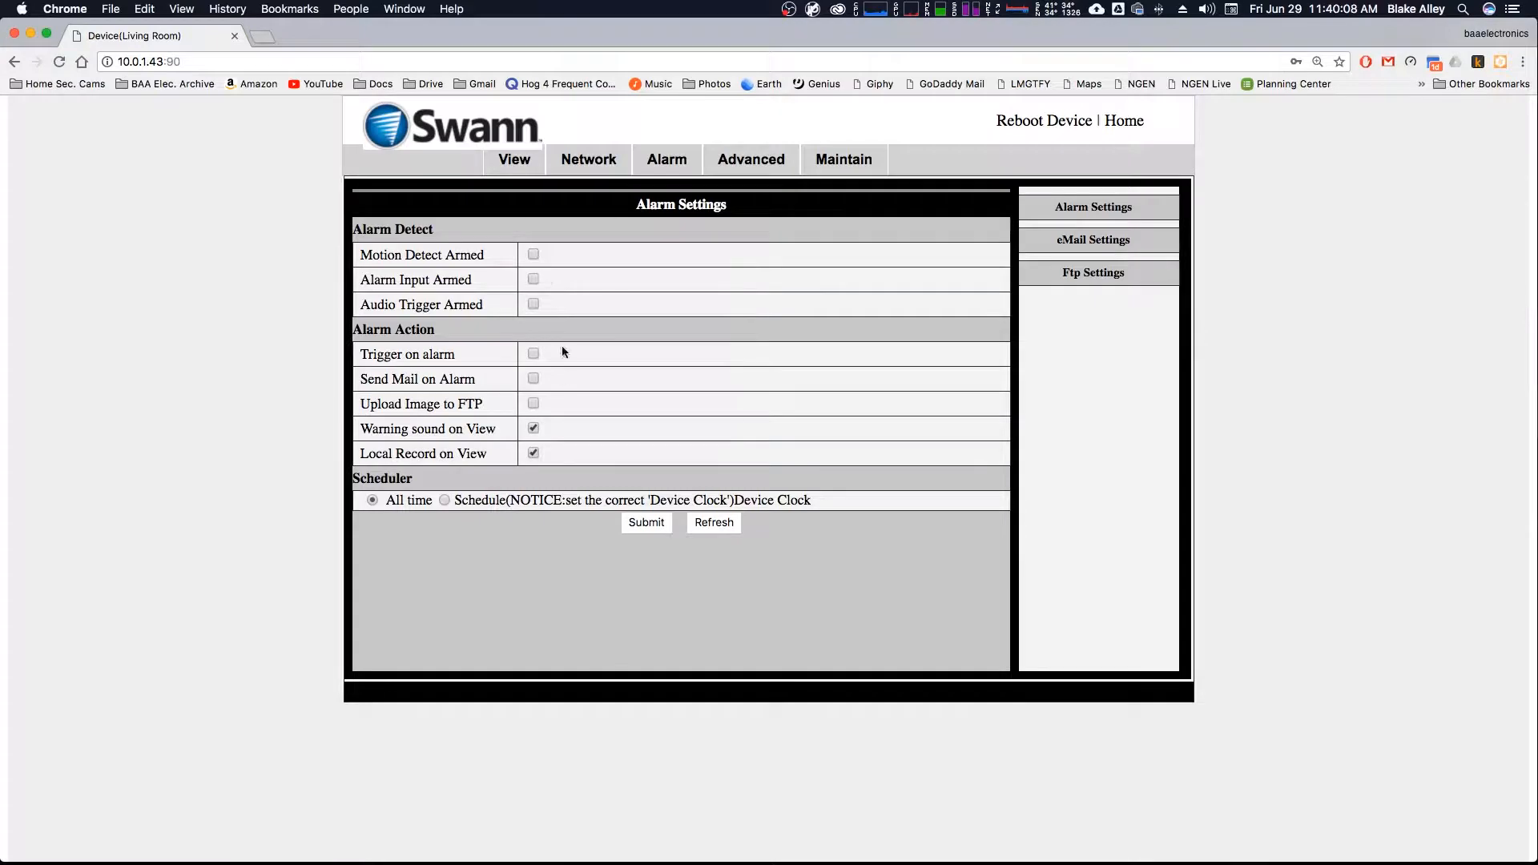
left_click(1093, 240)
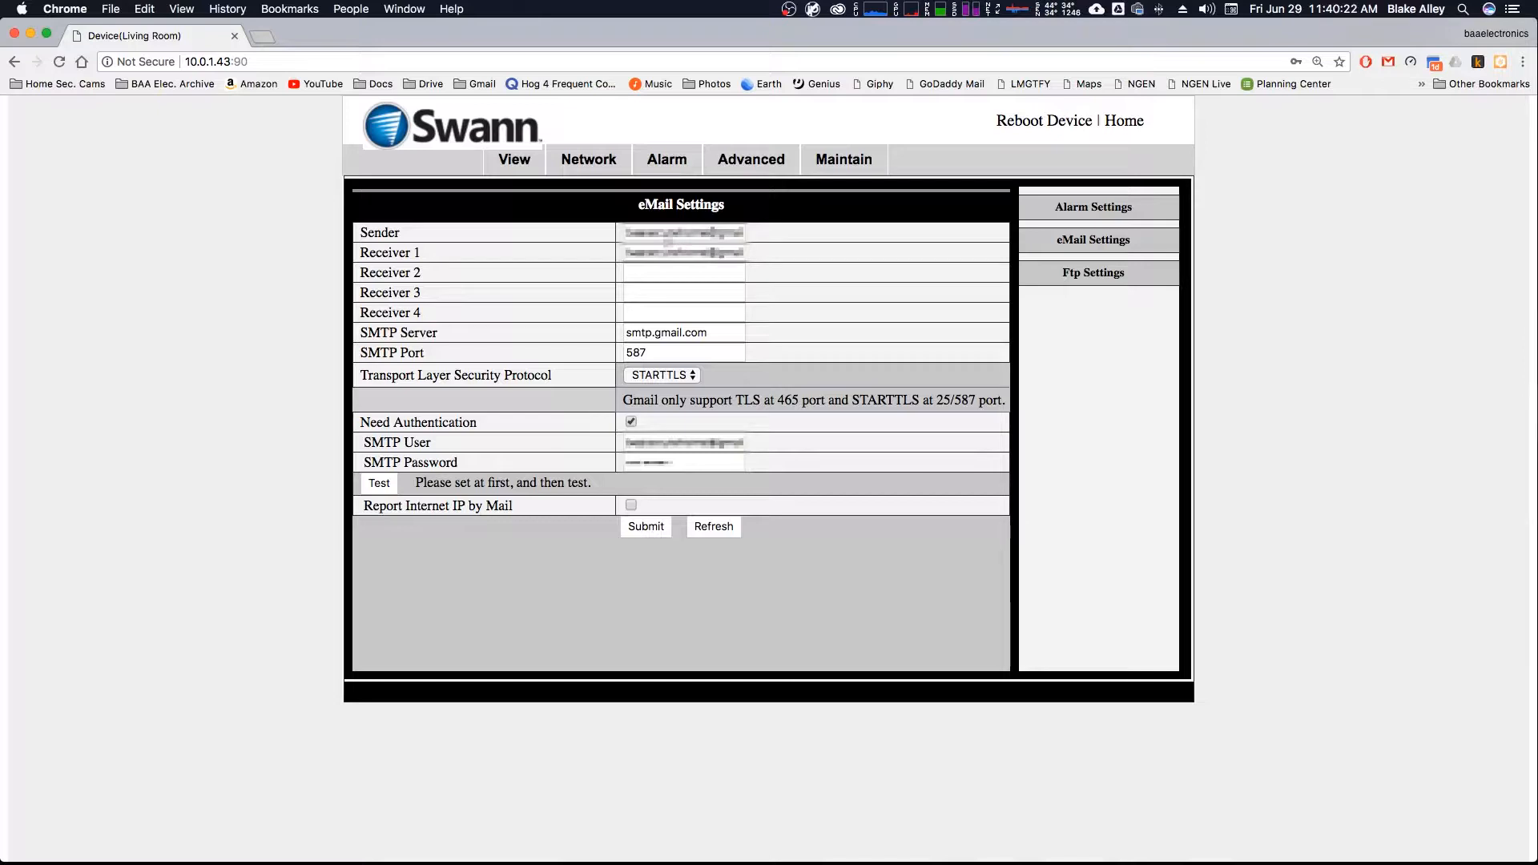
mouse_move(926, 200)
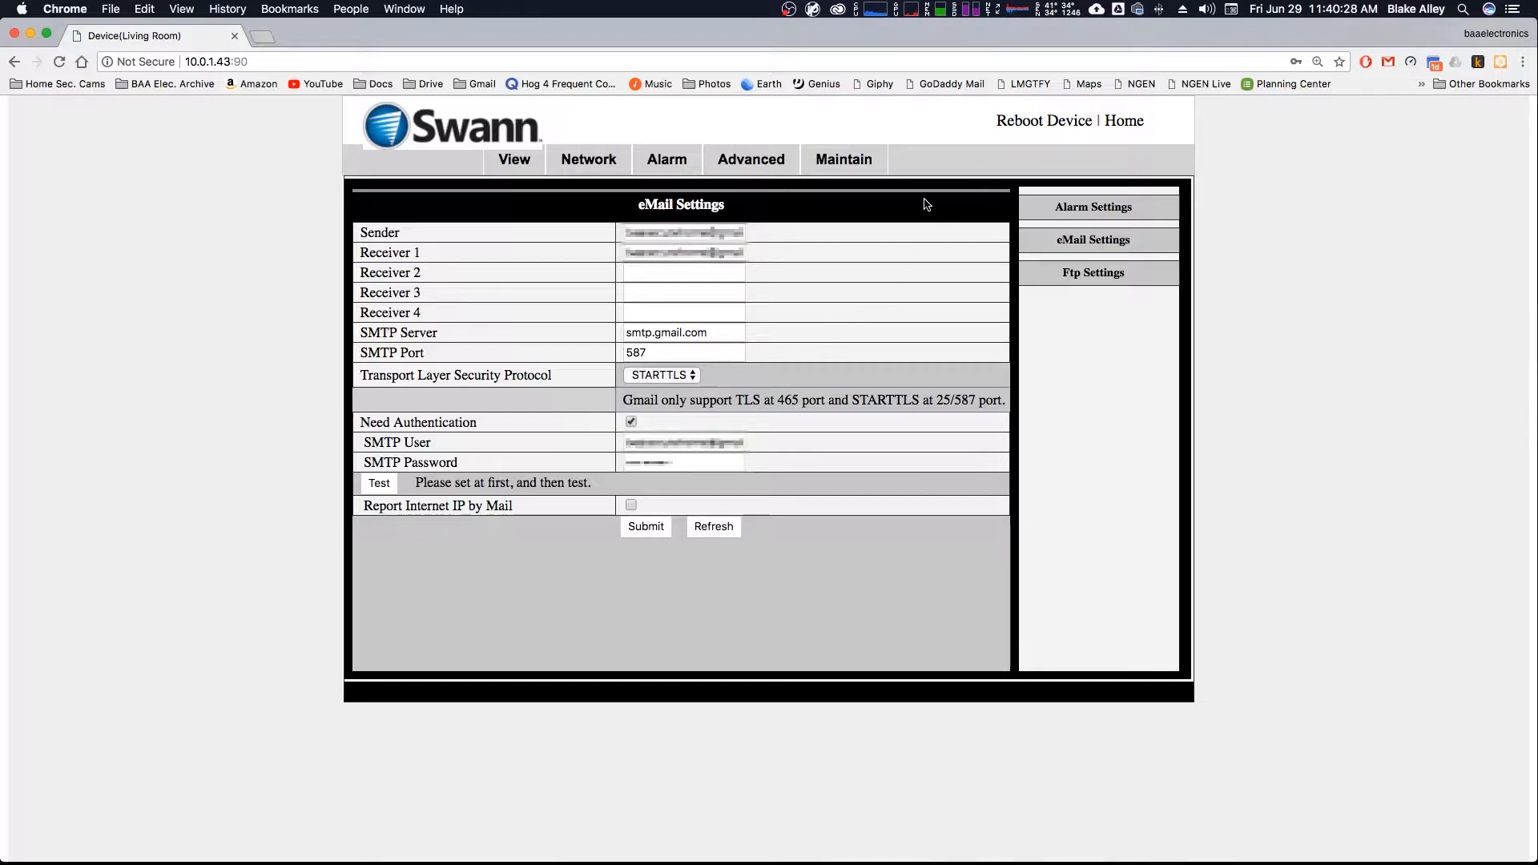
left_click(1092, 273)
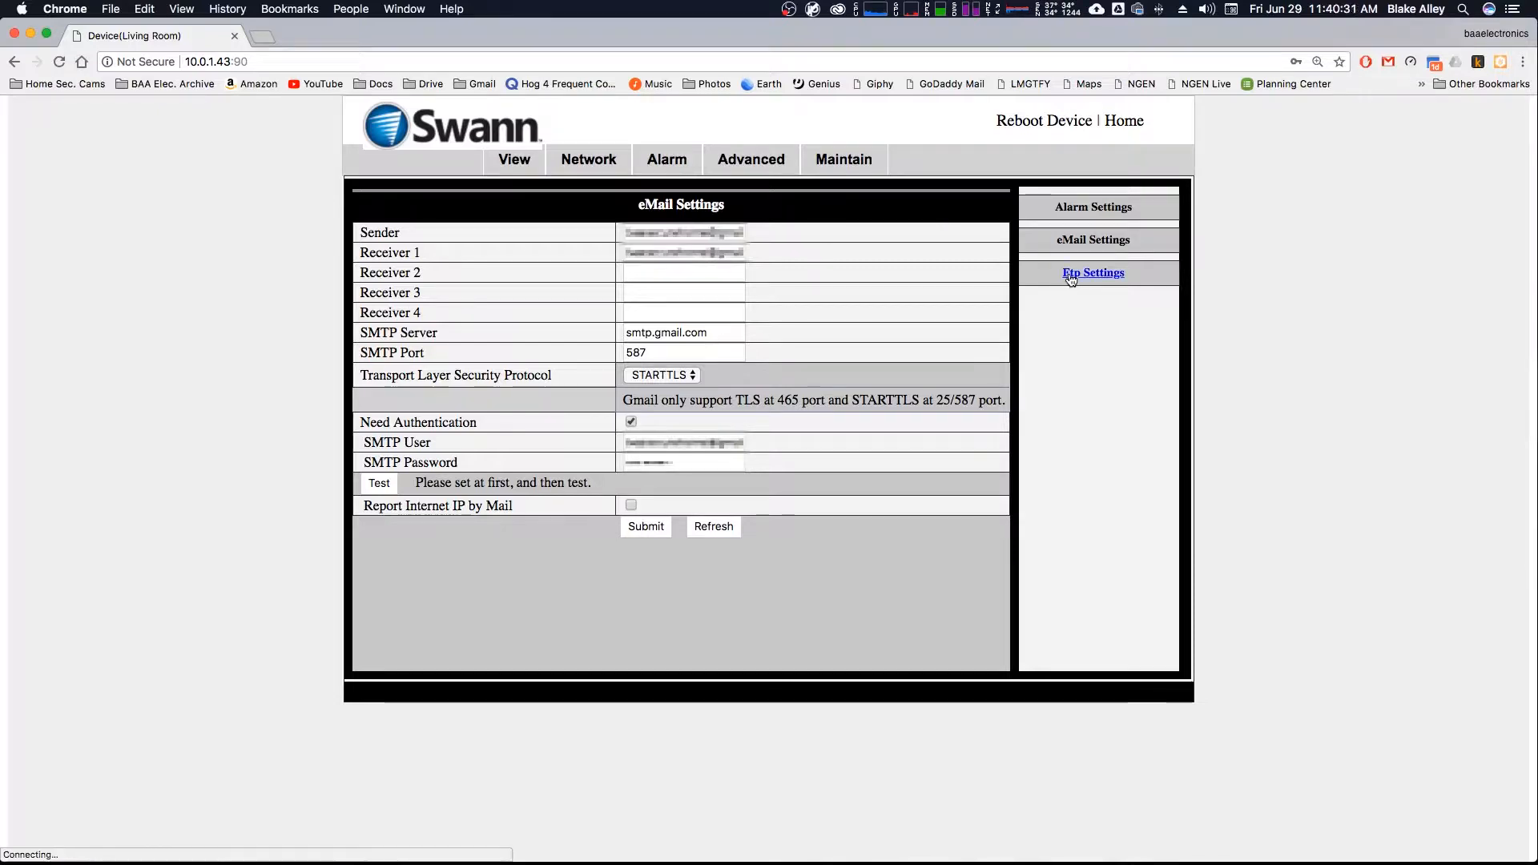
left_click(1093, 272)
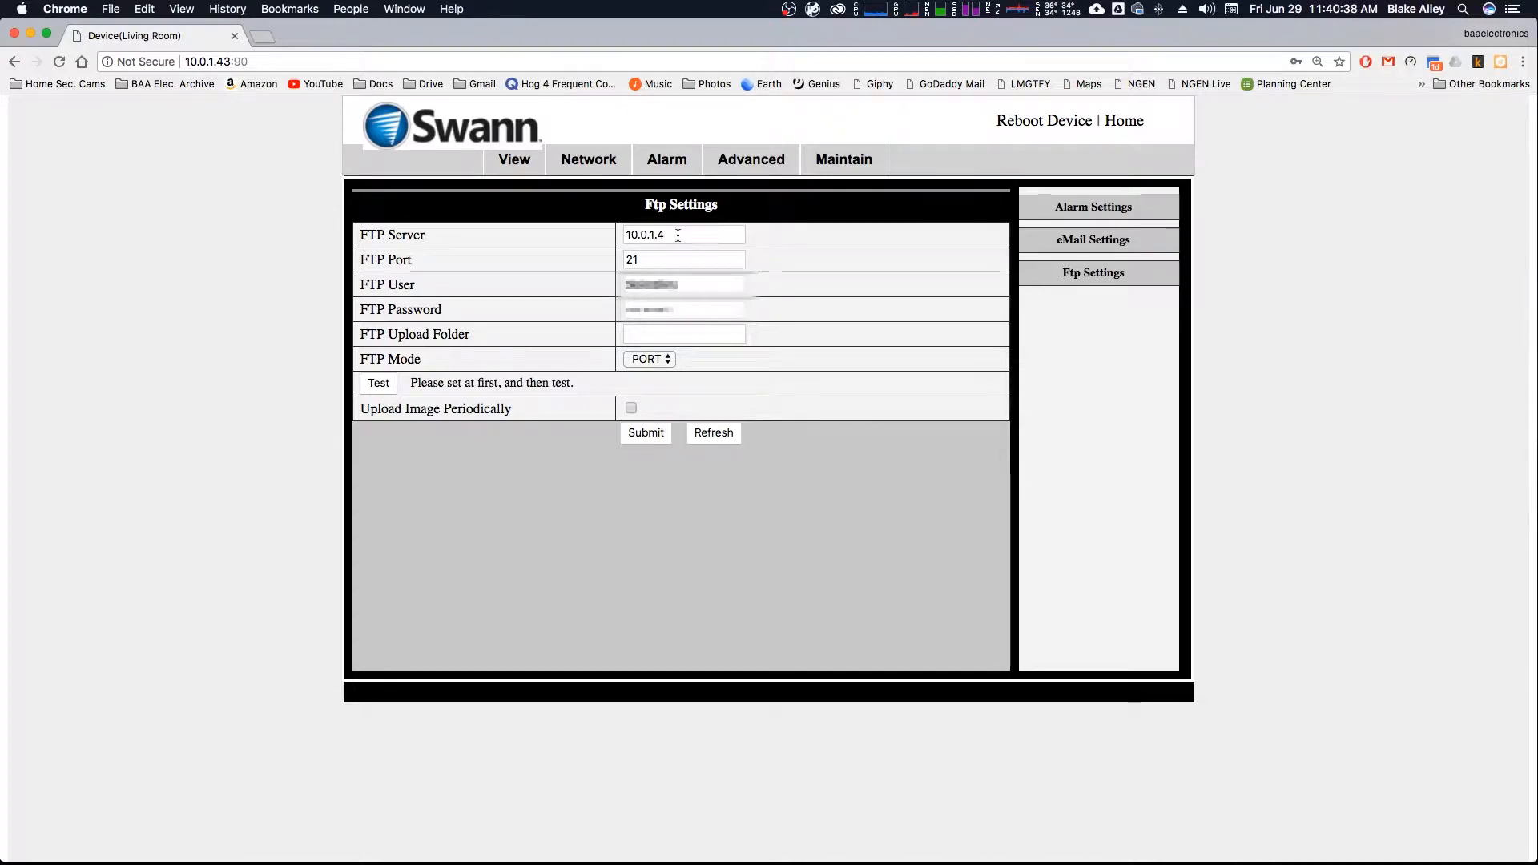
mouse_move(88, 105)
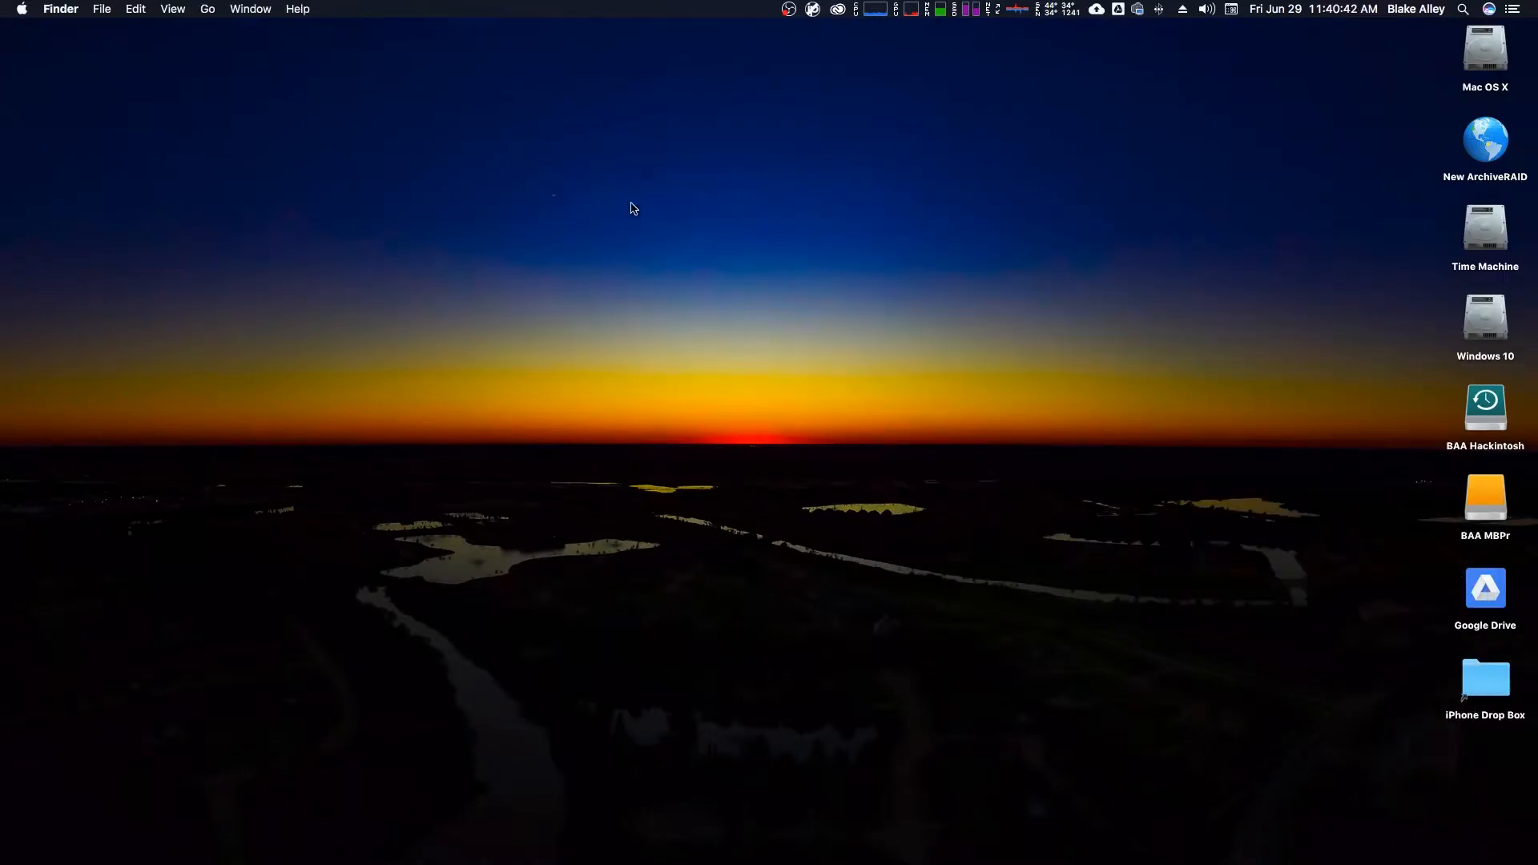
Step: Open the New ArchiveRAID share's FTP folder and browse the uploaded JPG snapshots
double_click(1484, 135)
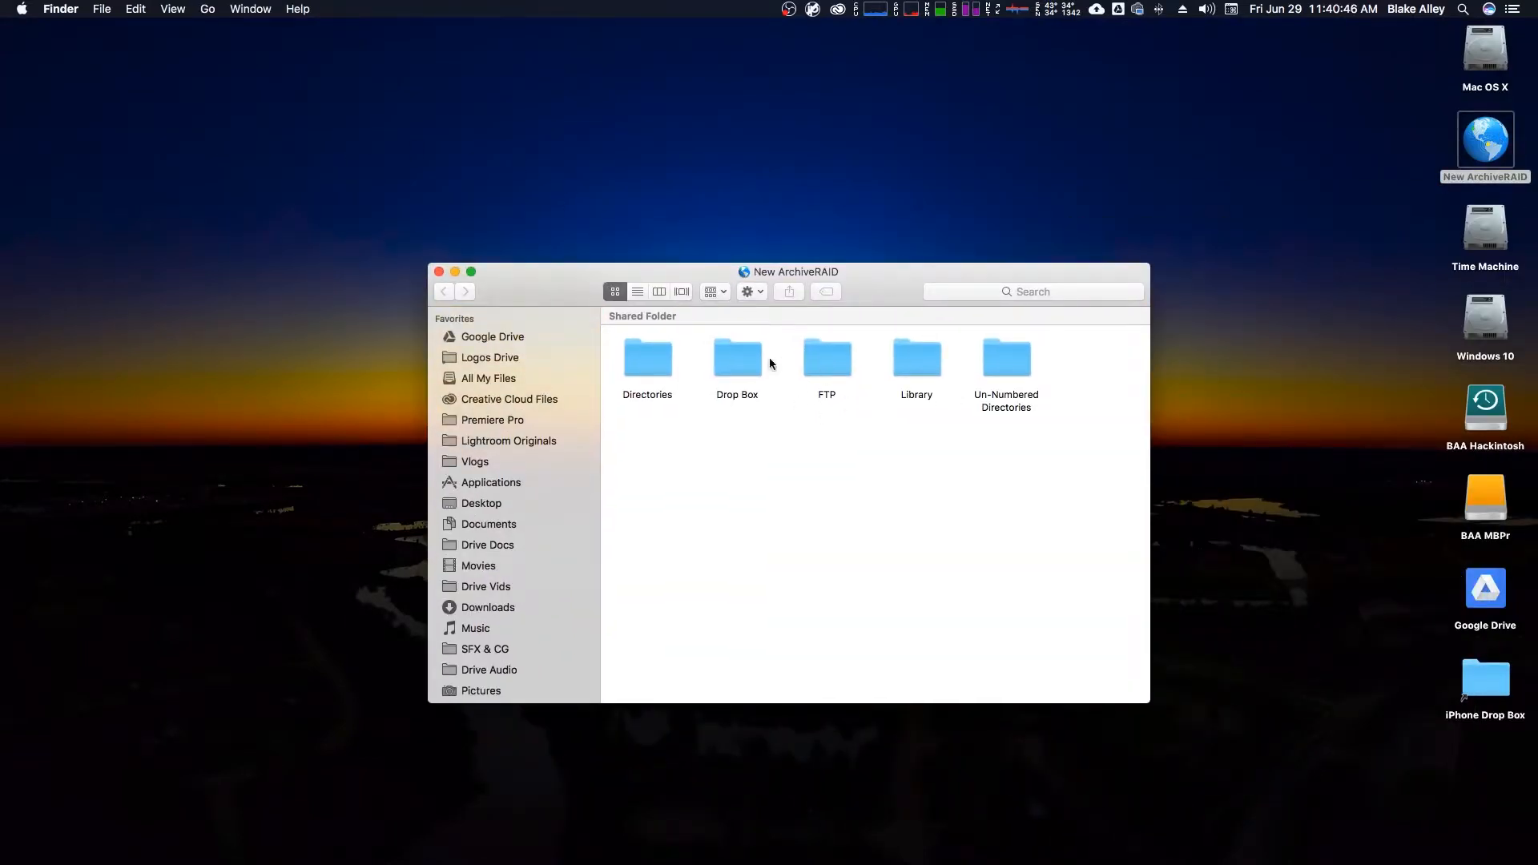
mouse_move(822, 374)
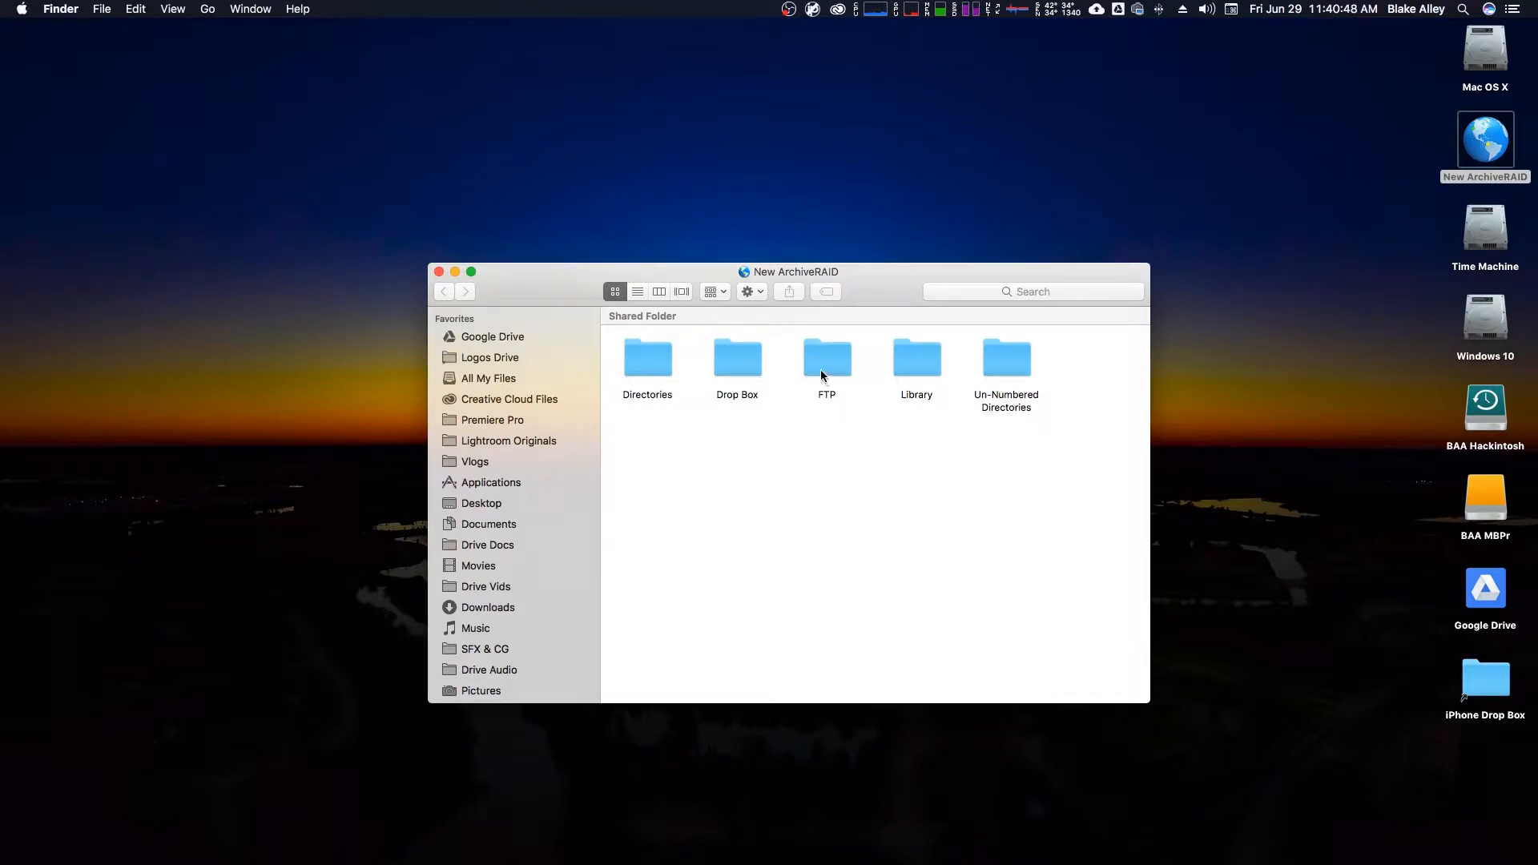
double_click(825, 357)
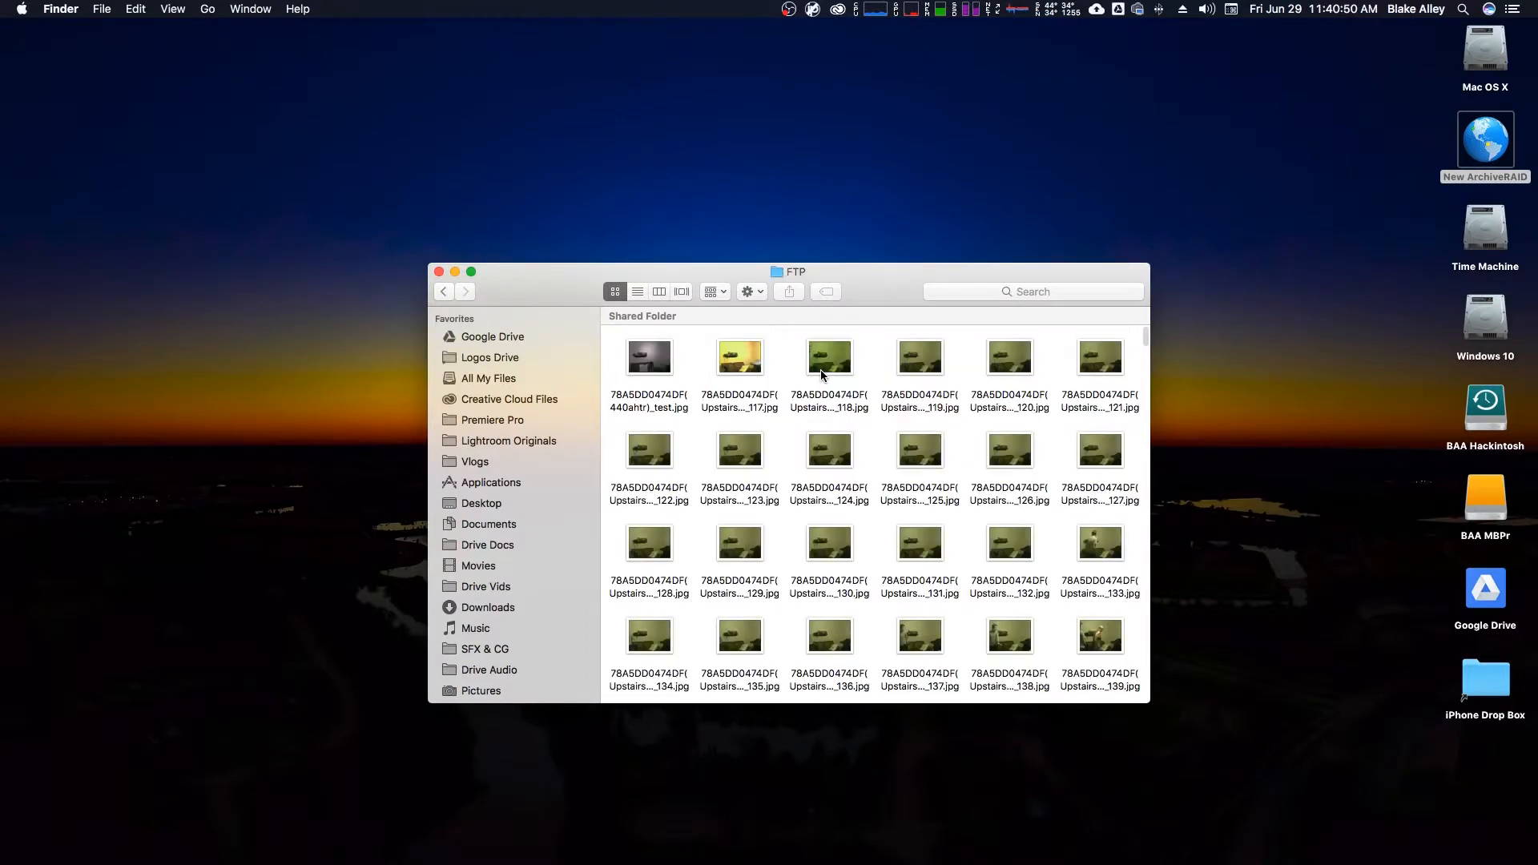
mouse_move(948, 368)
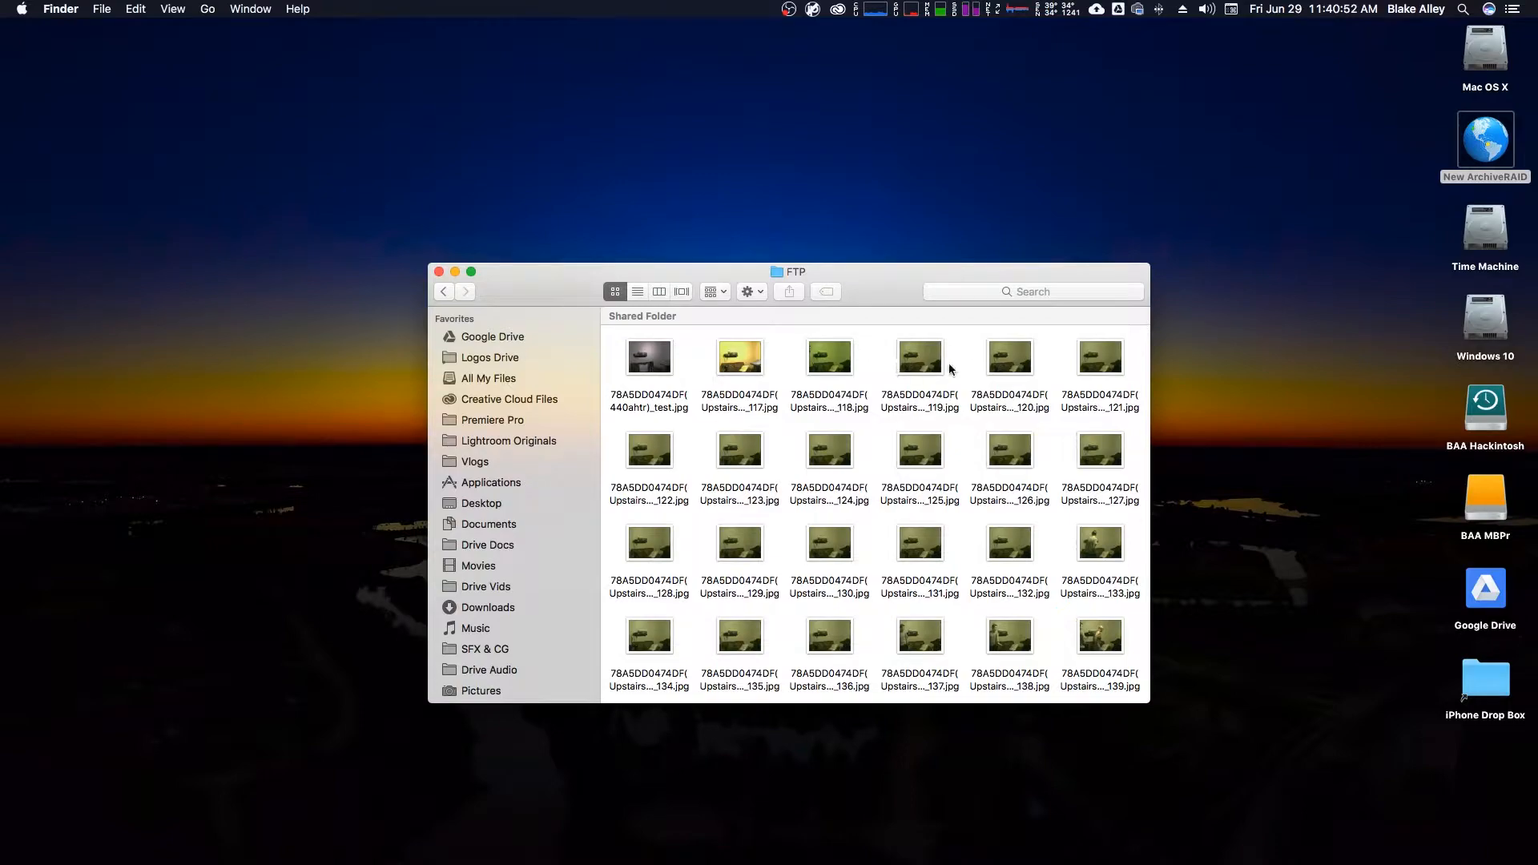
scroll("down", 3)
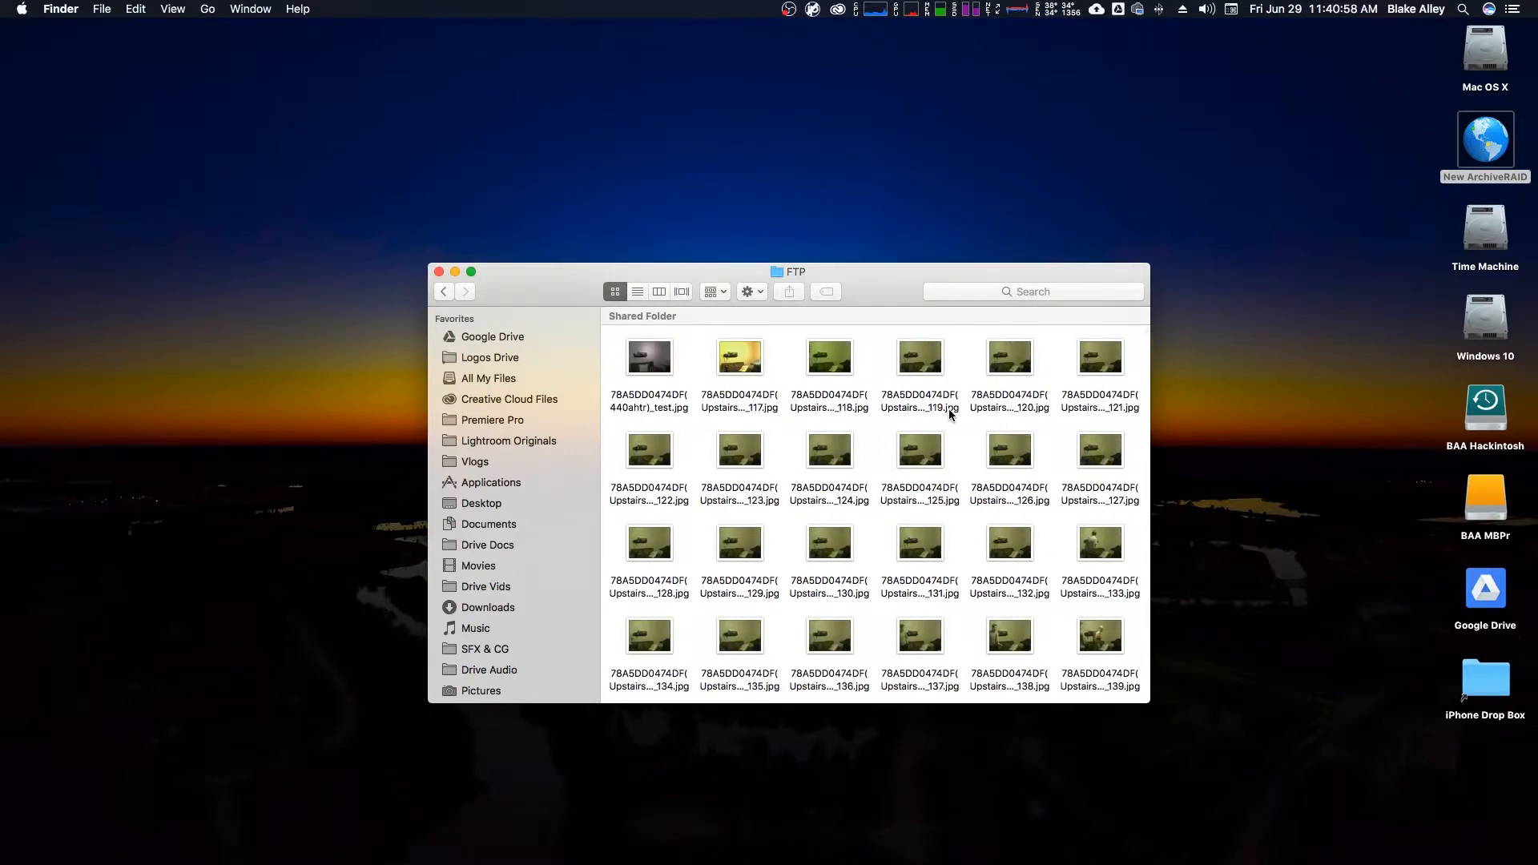
mouse_move(794, 442)
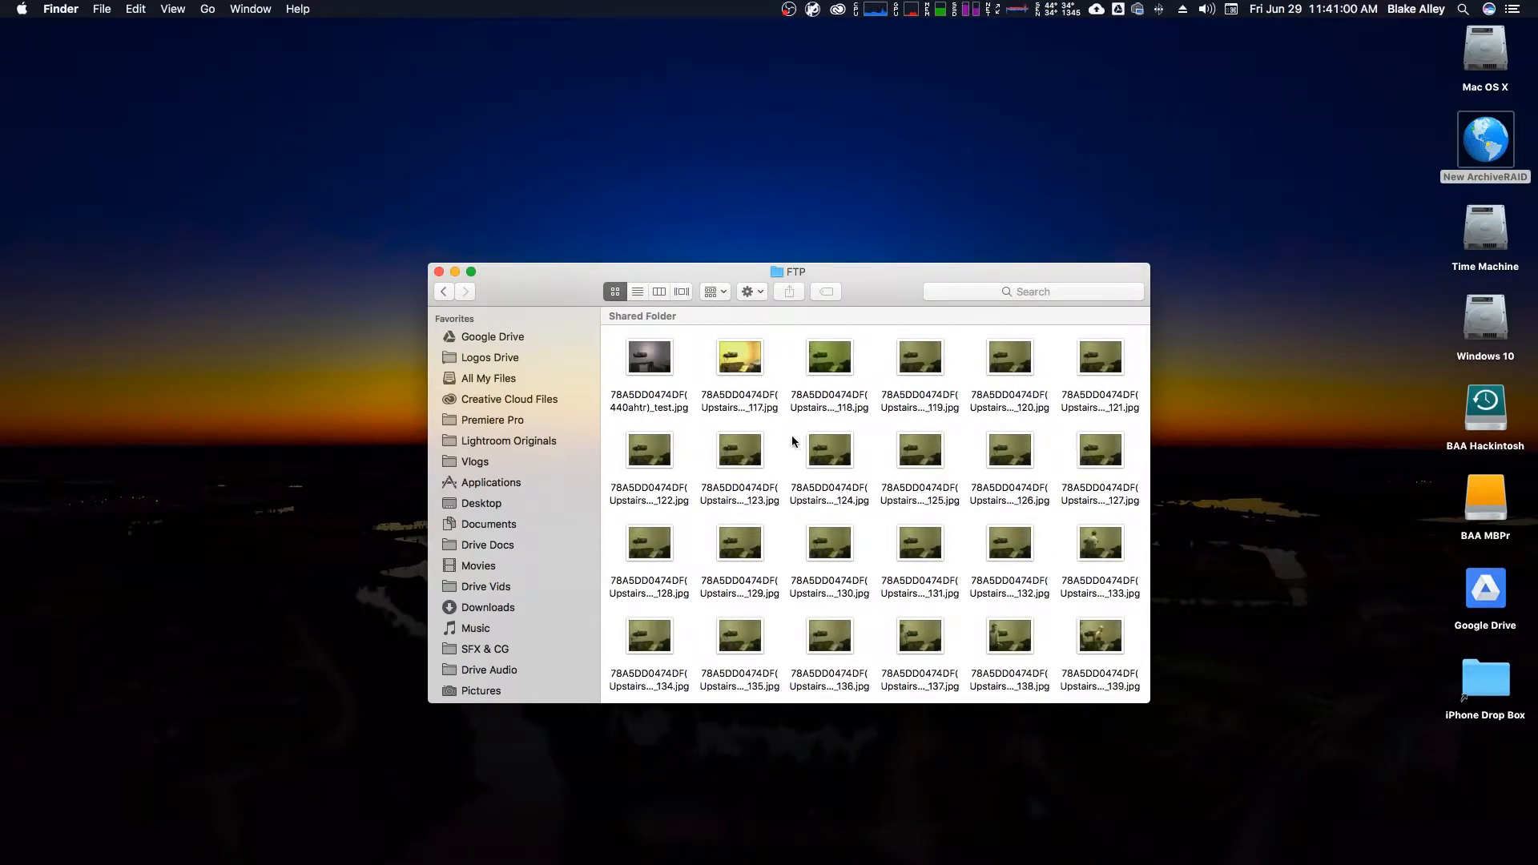
type("network")
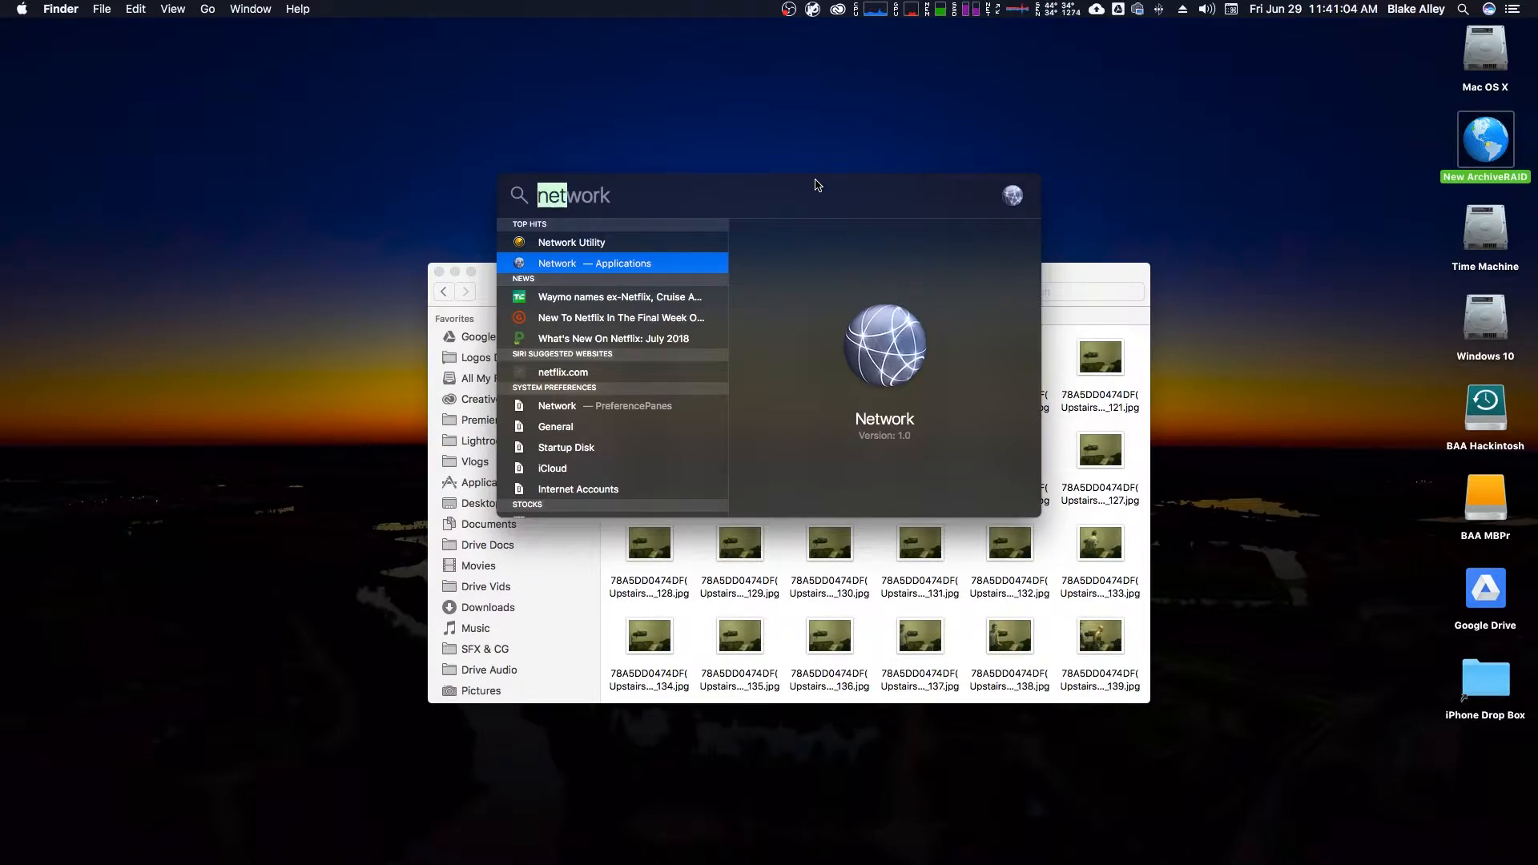
type("server")
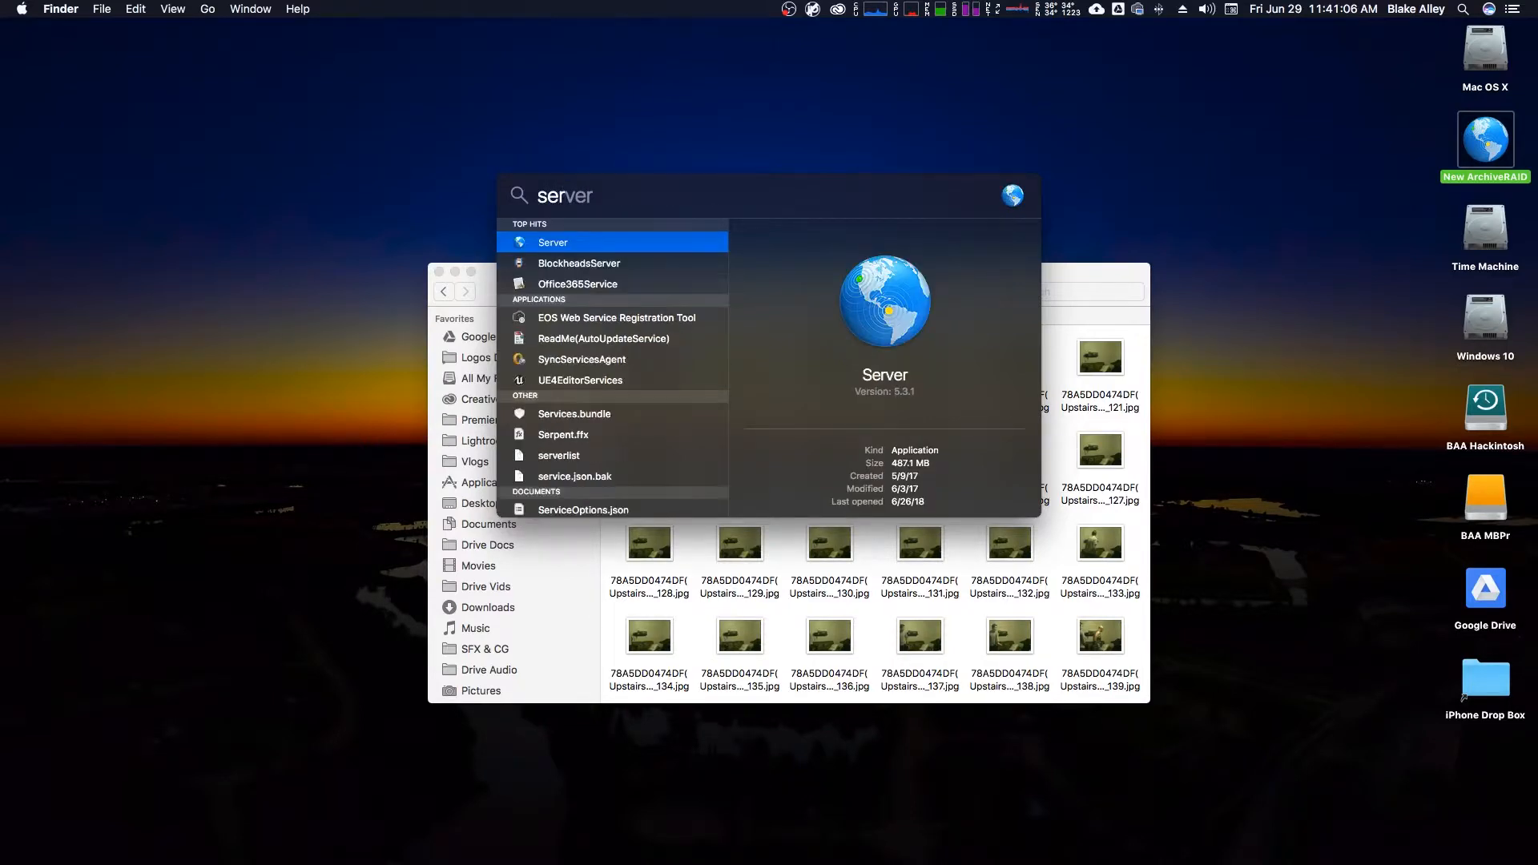
left_click(552, 242)
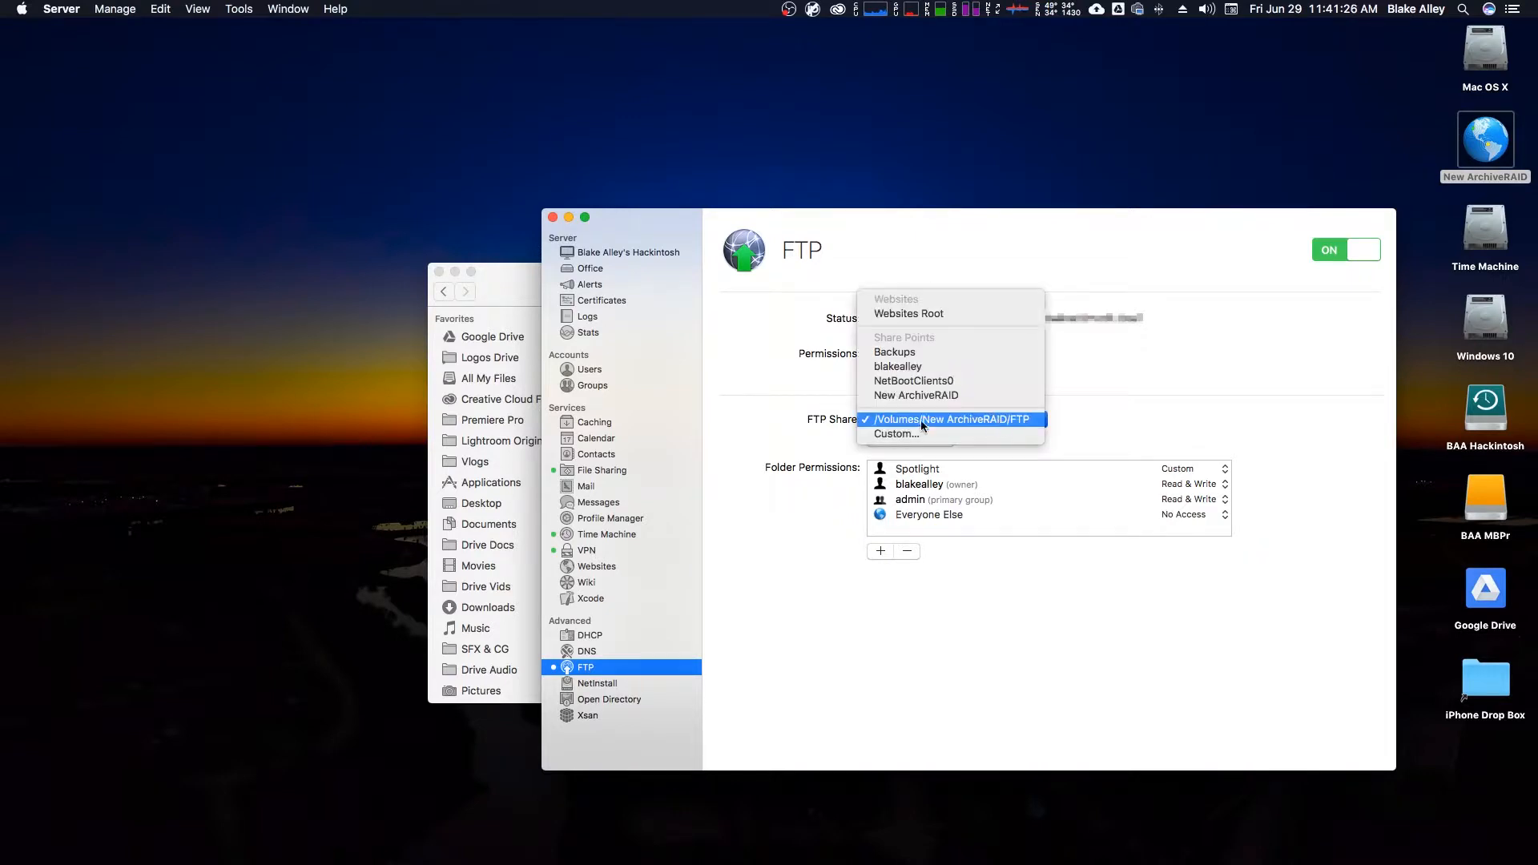
left_click(947, 419)
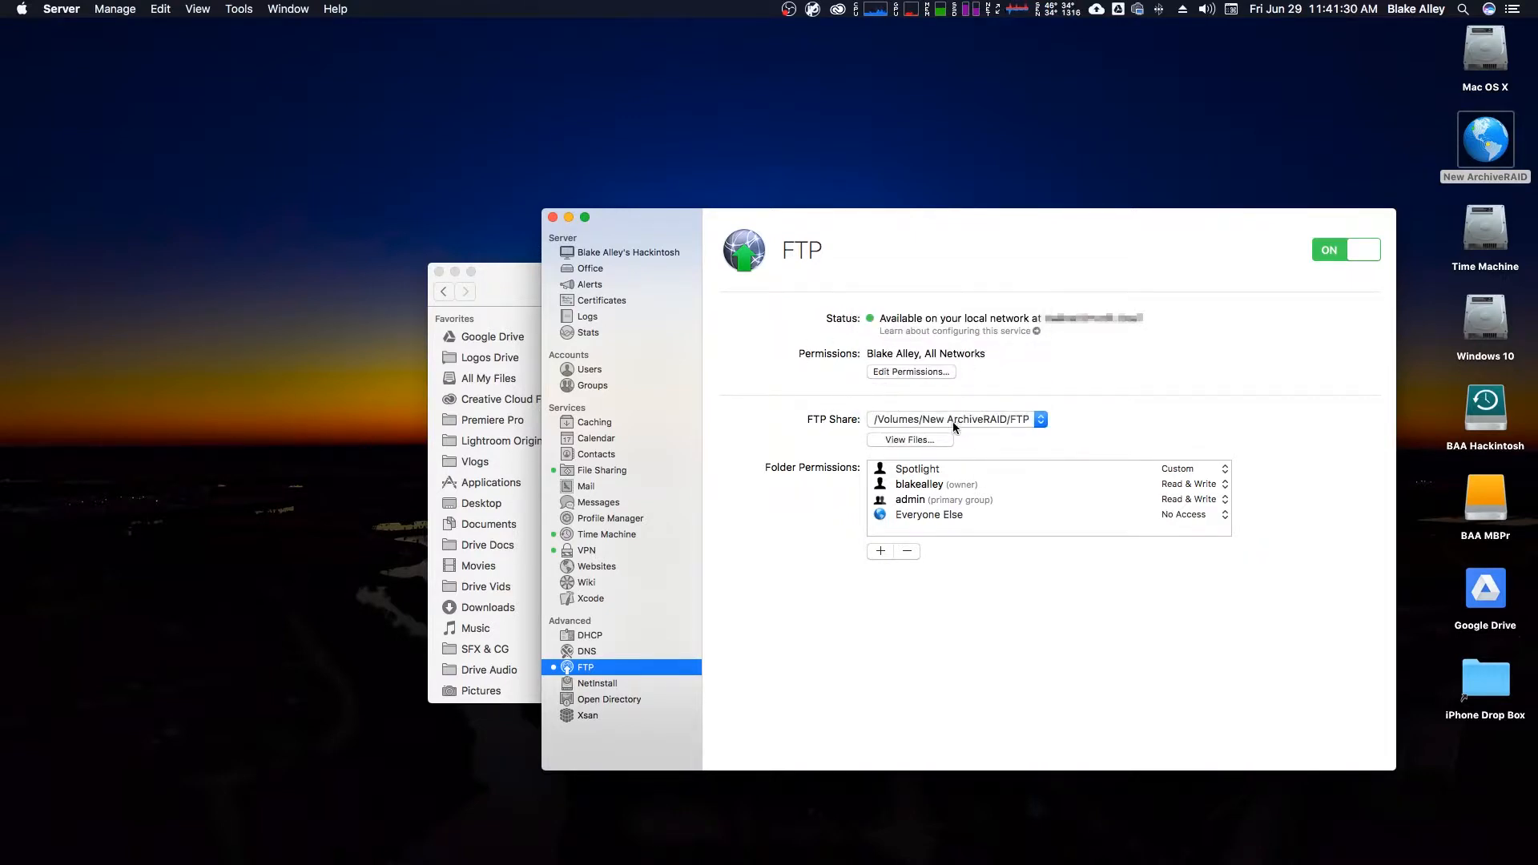
mouse_move(894, 437)
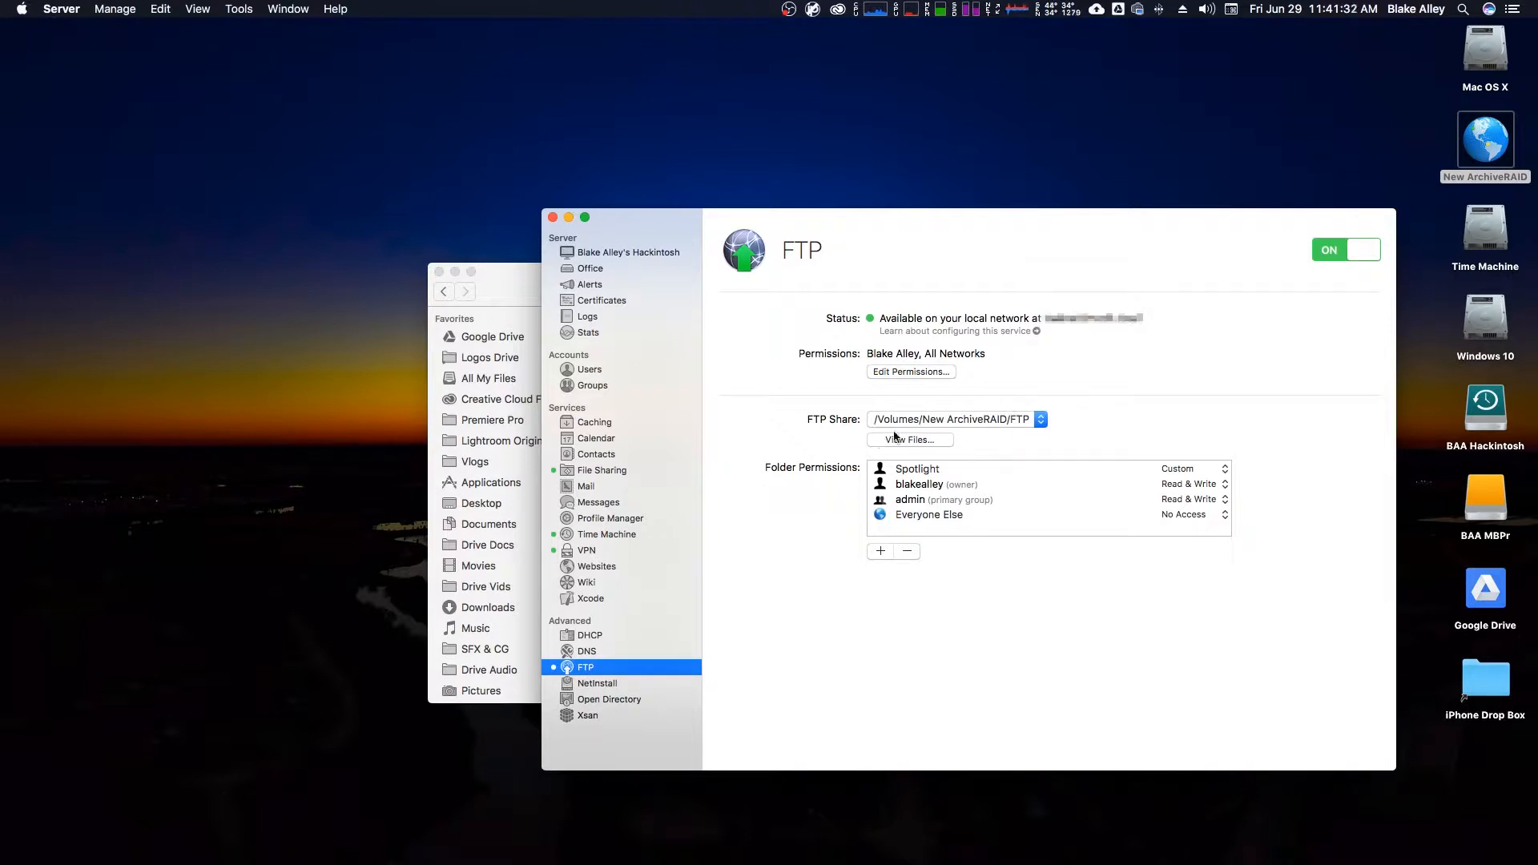
mouse_move(1058, 441)
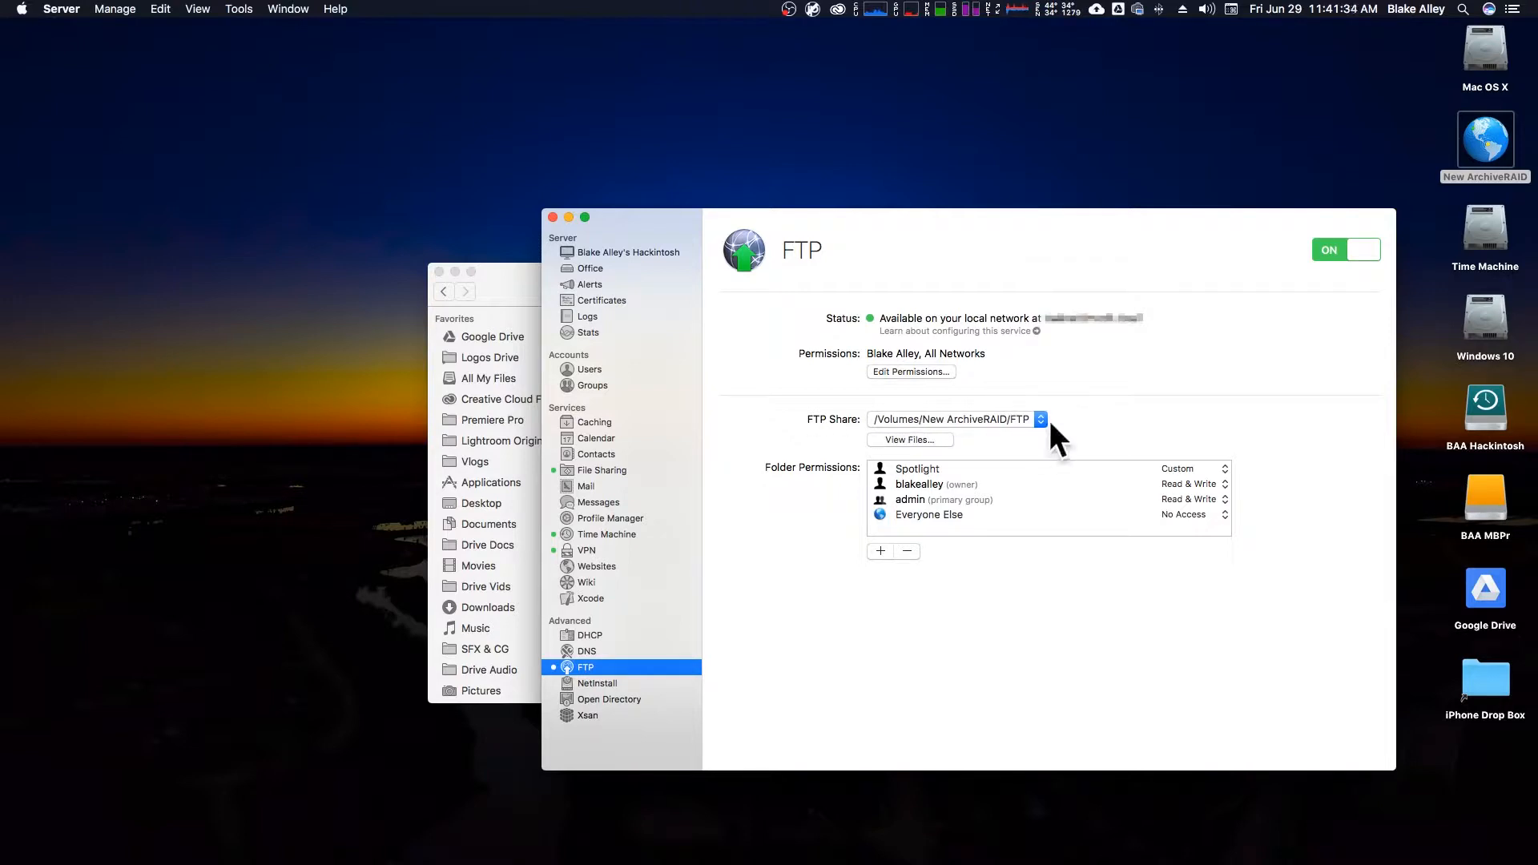
mouse_move(867, 366)
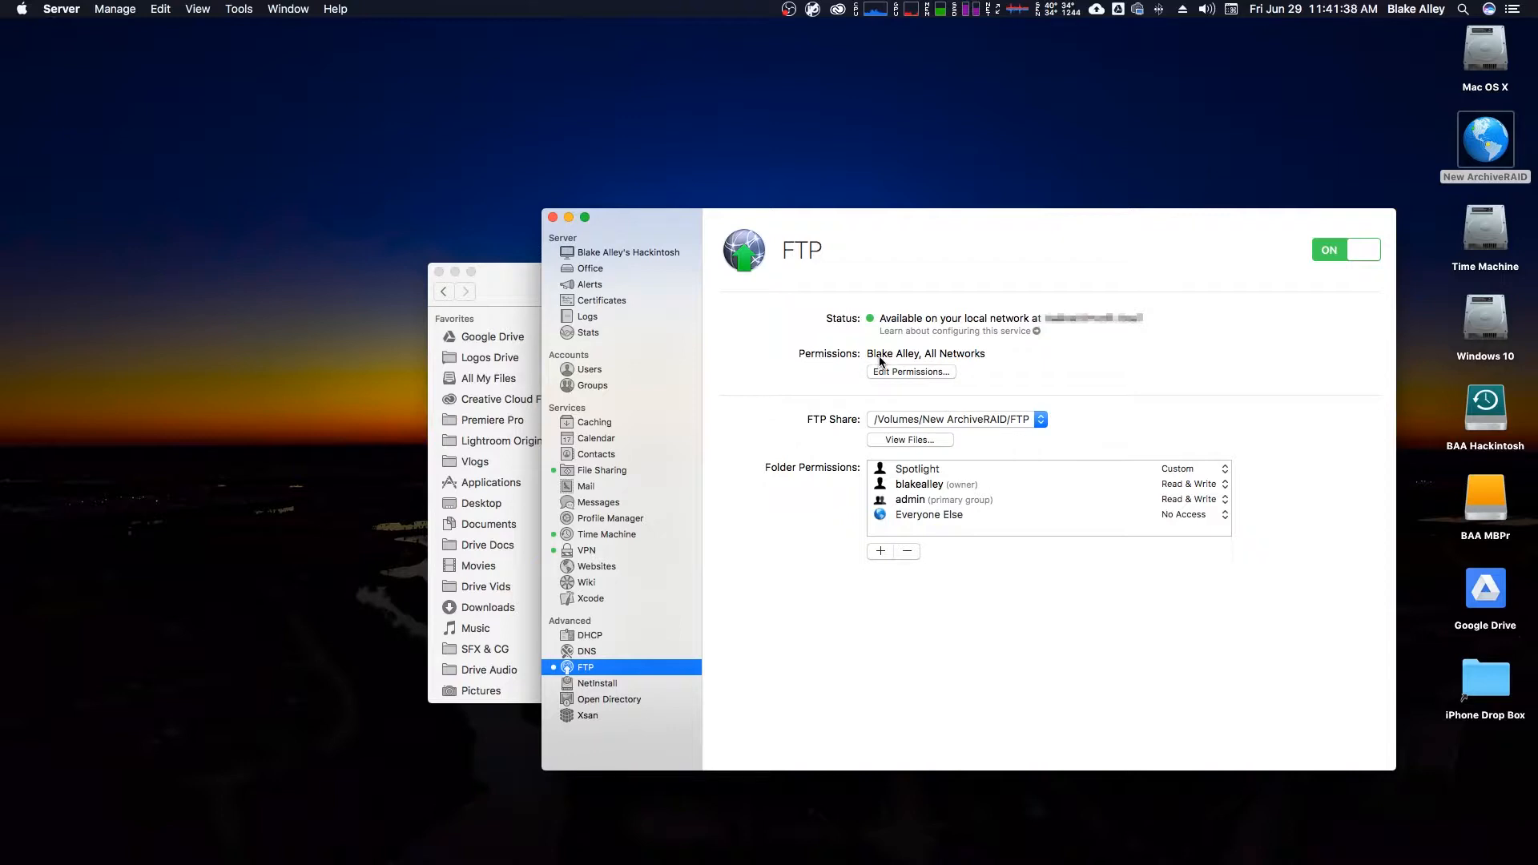
mouse_move(1001, 350)
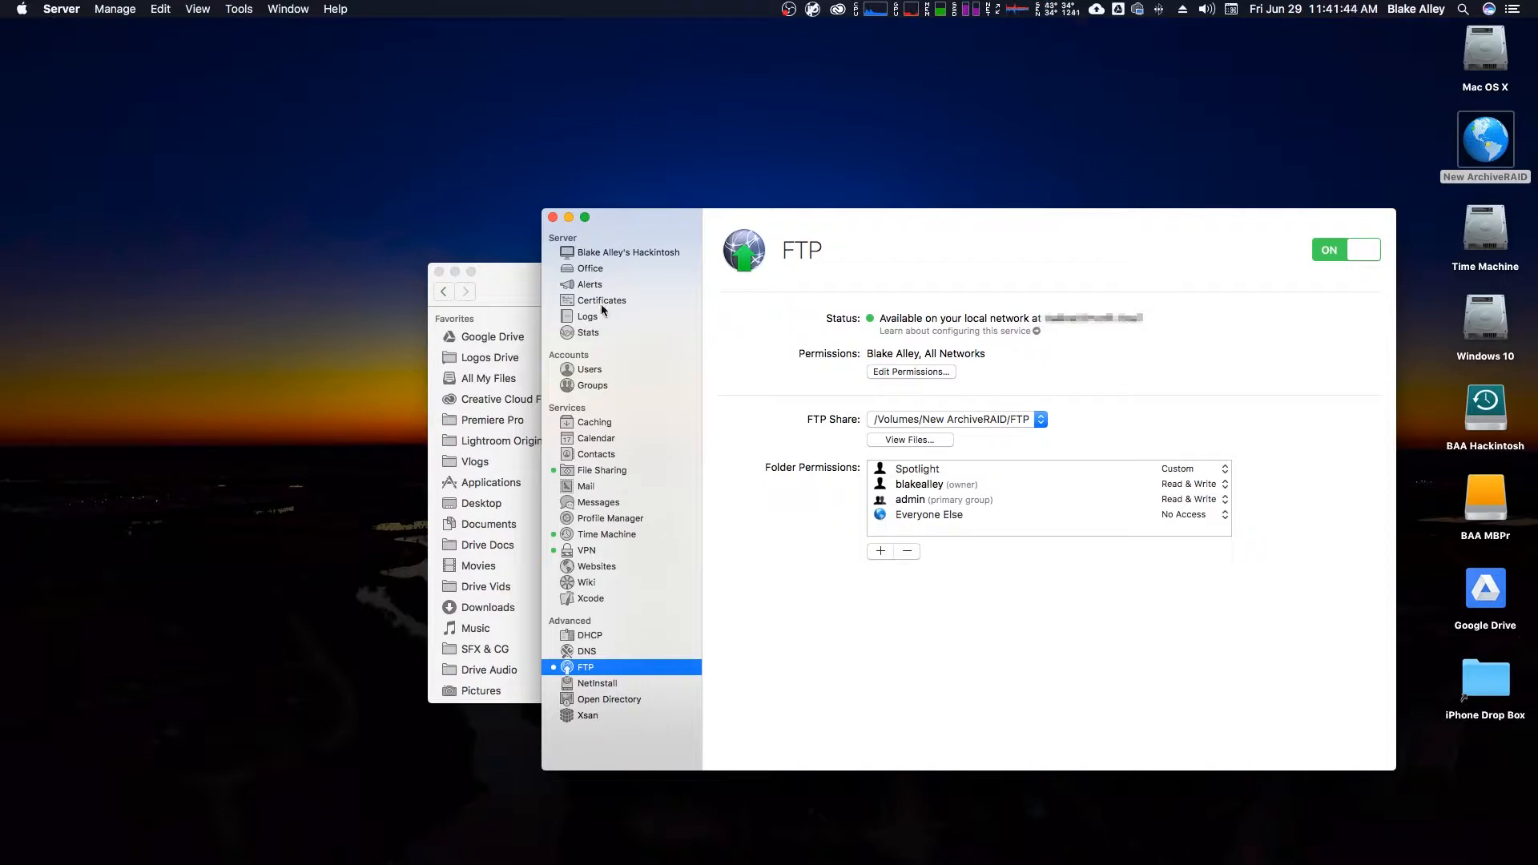
left_click(589, 268)
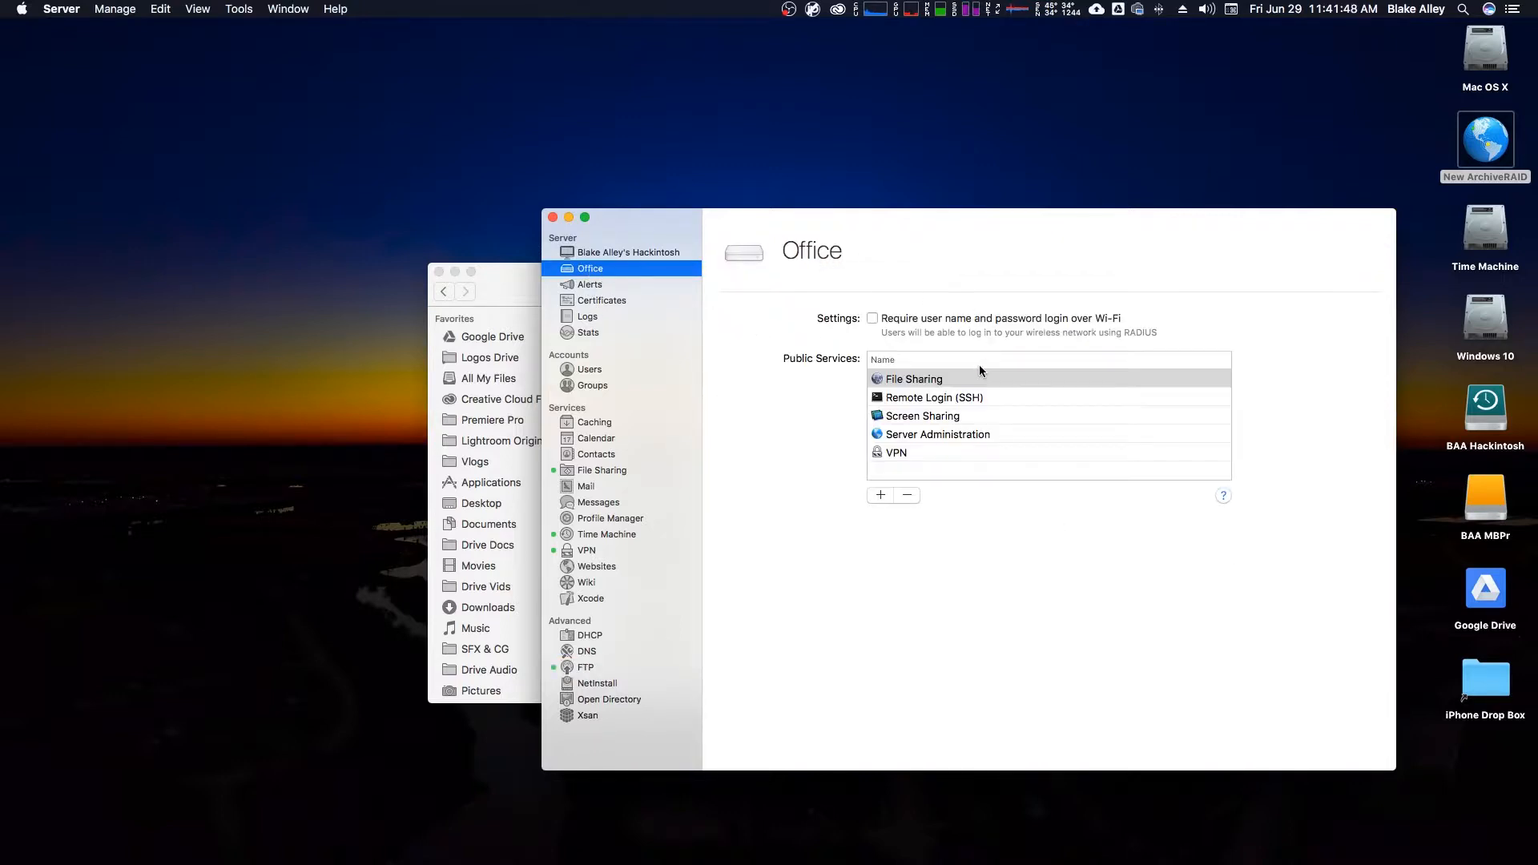
mouse_move(949, 380)
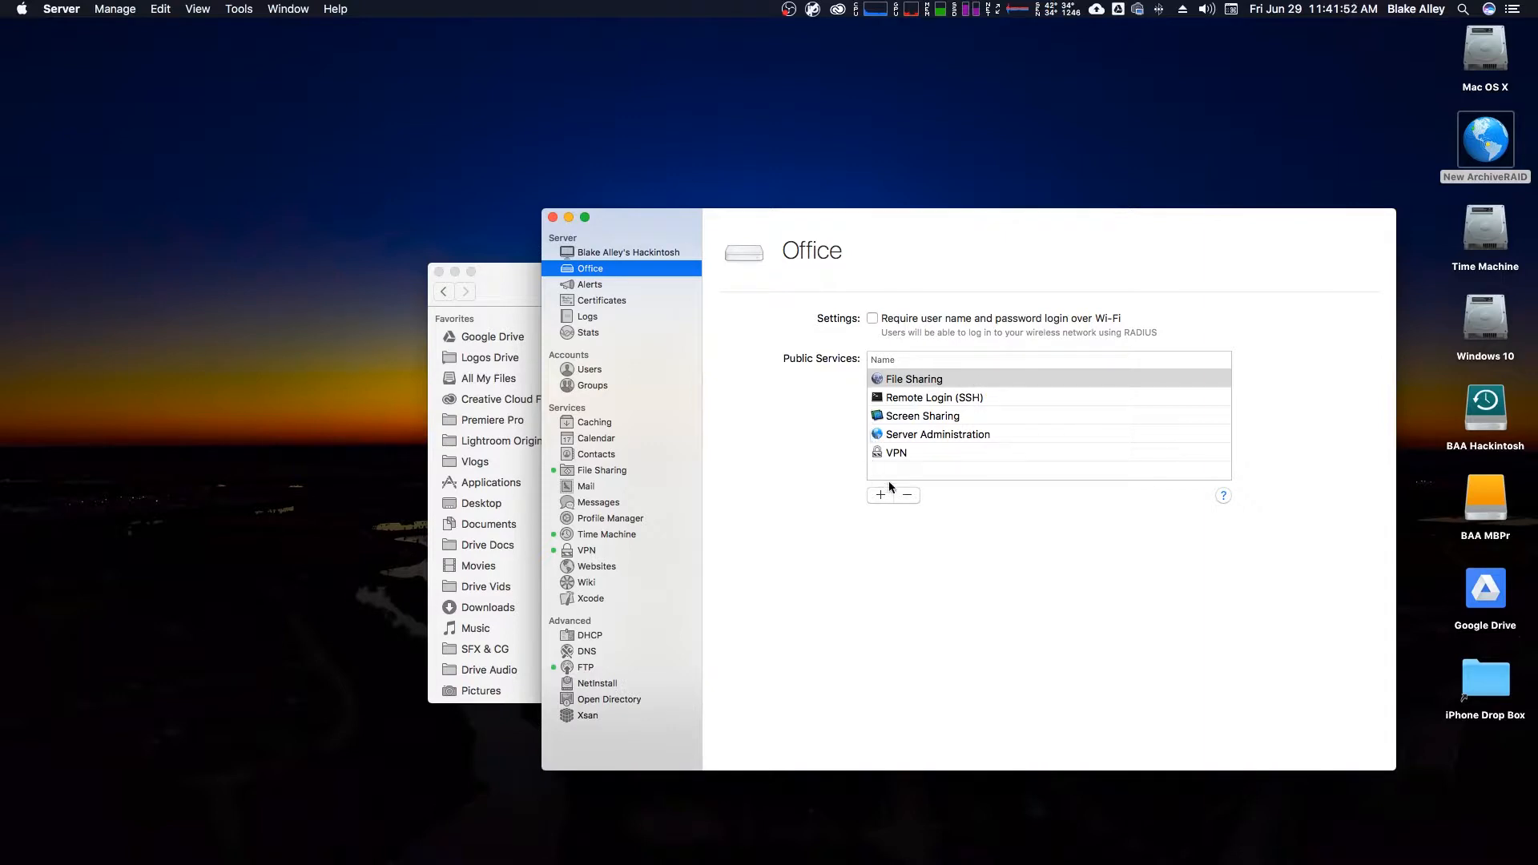
mouse_move(903, 458)
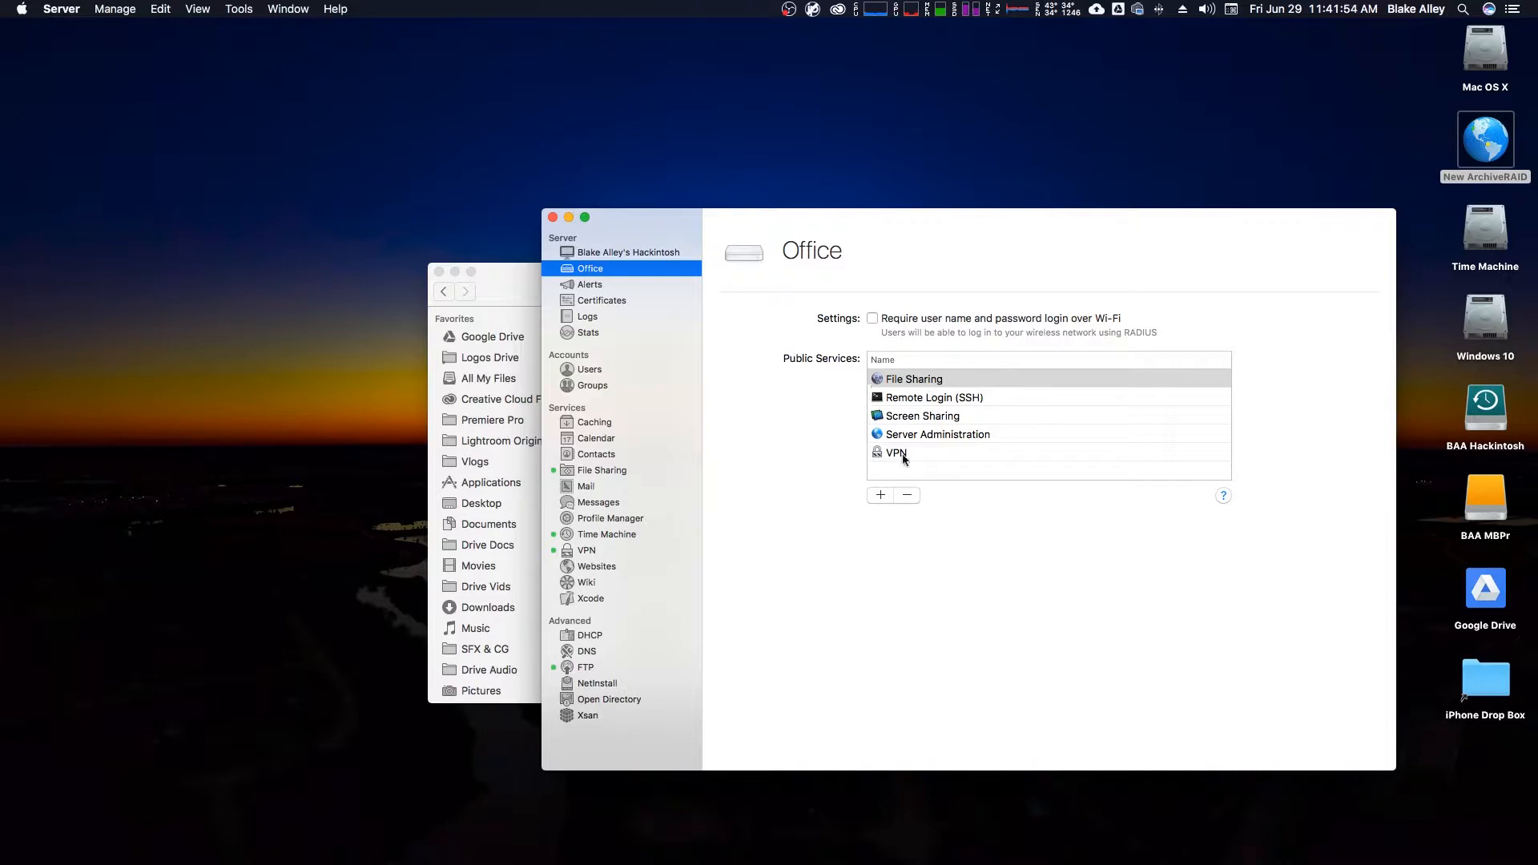
left_click(895, 452)
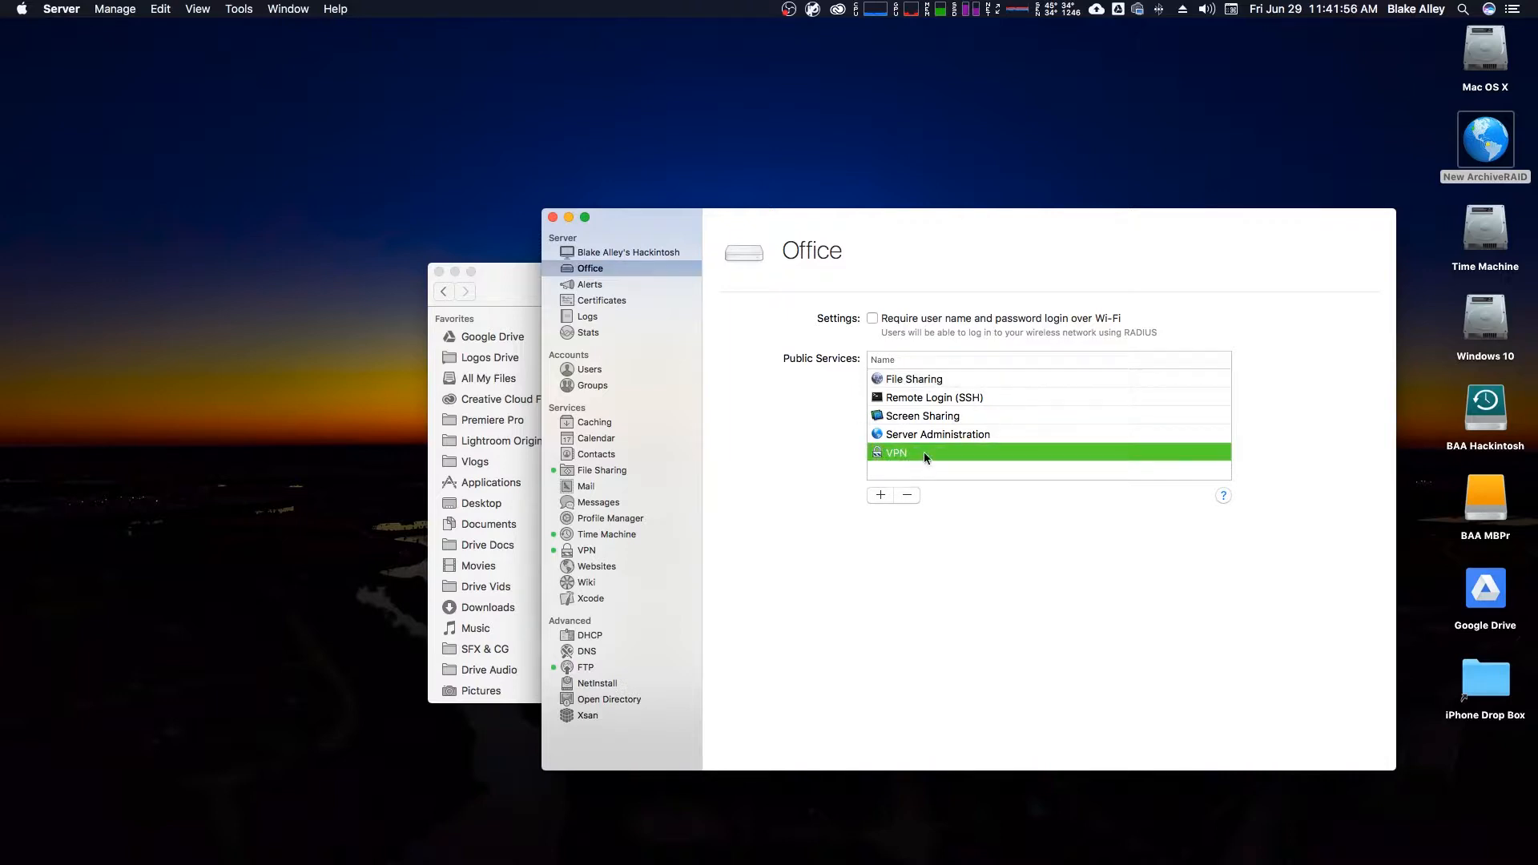
mouse_move(798, 398)
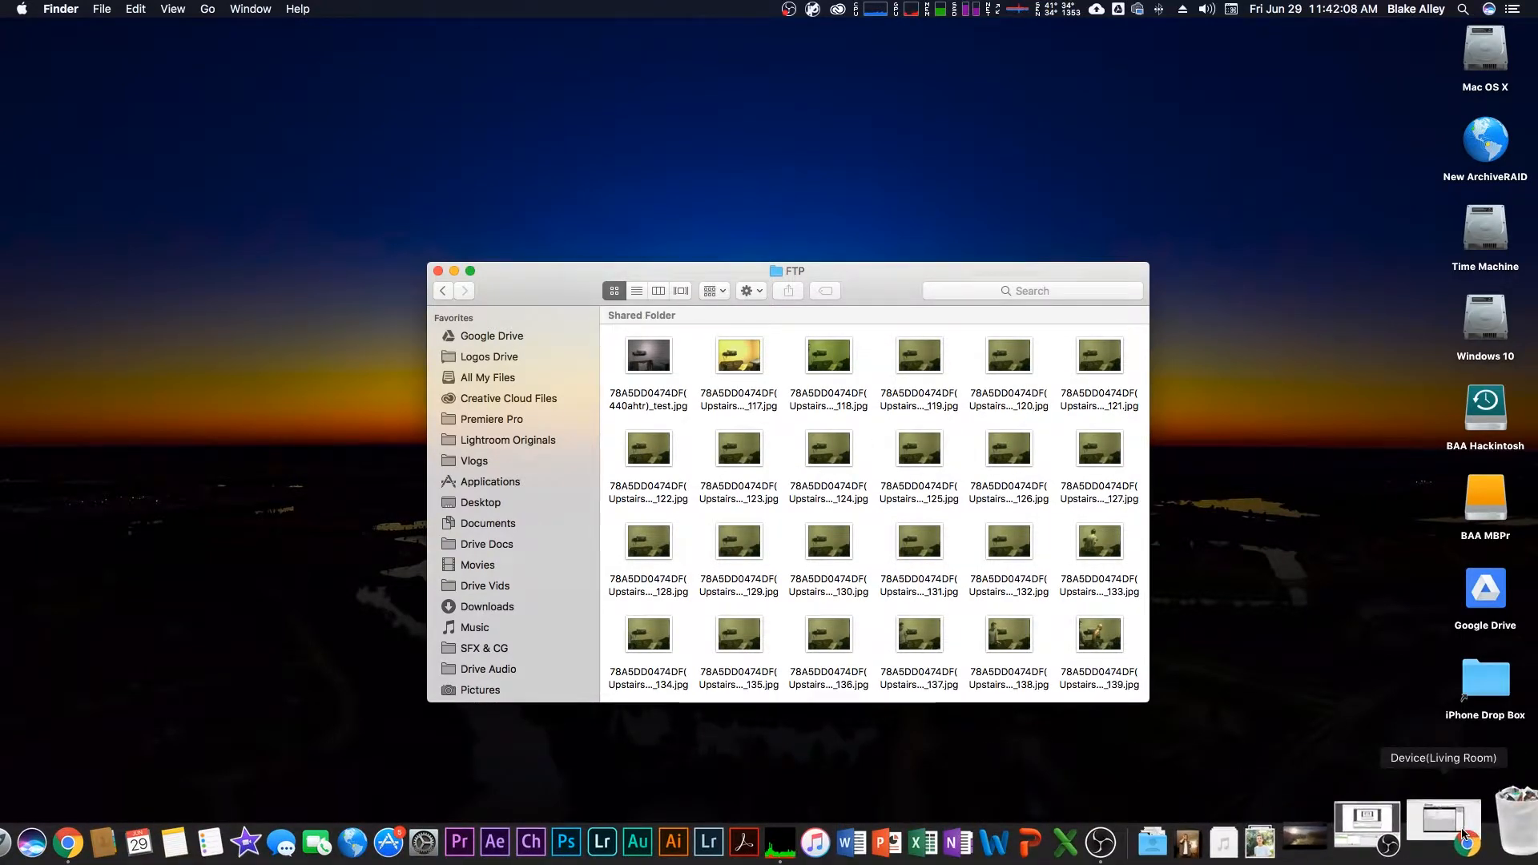
Step: Keep the second user's group as Visitor, then view the Multi-Device Settings page
left_click(1441, 821)
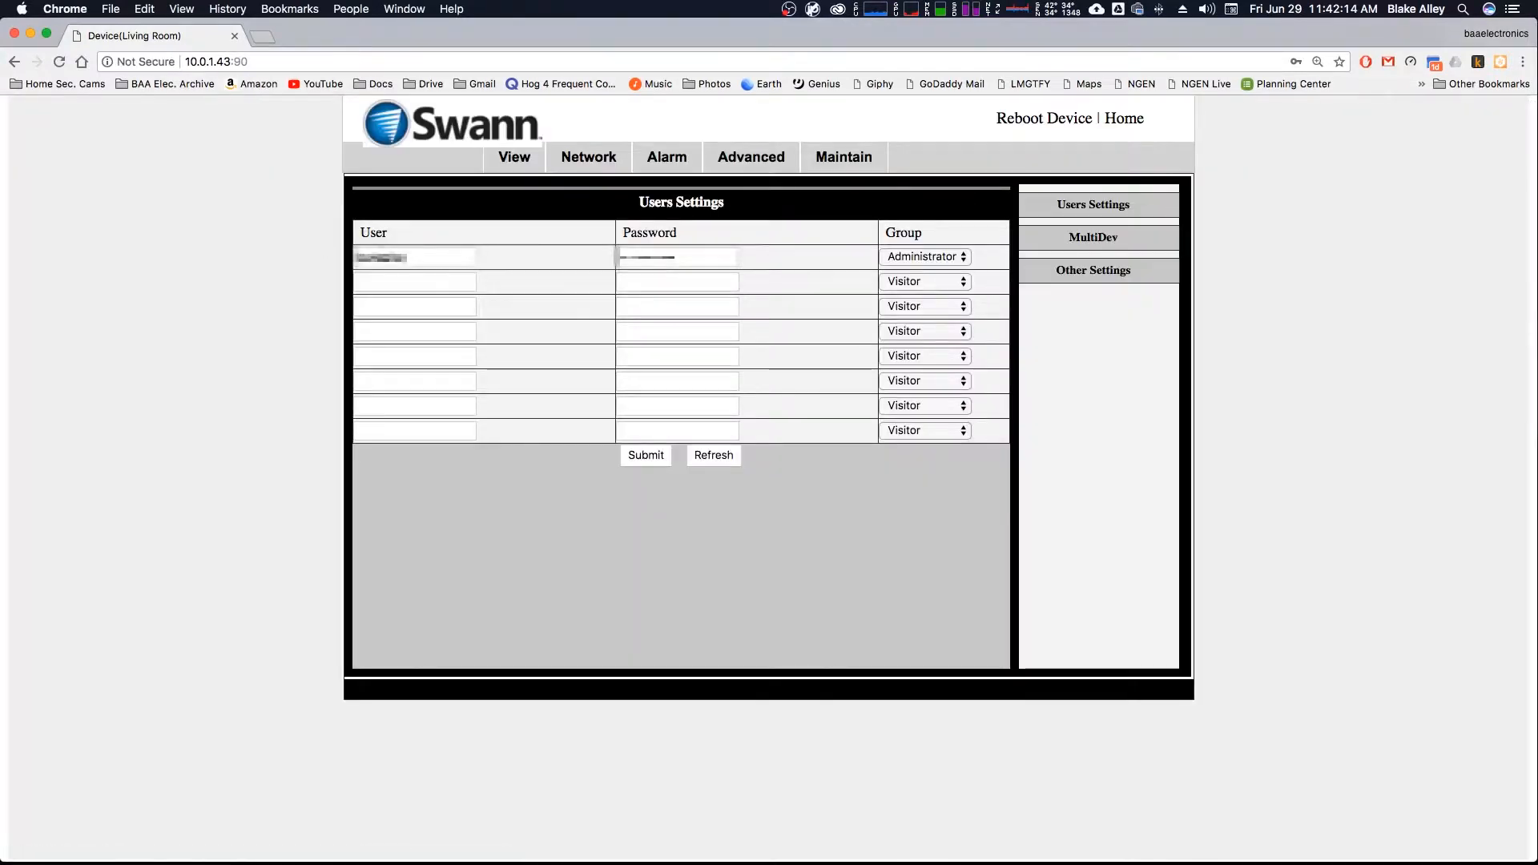
left_click(411, 257)
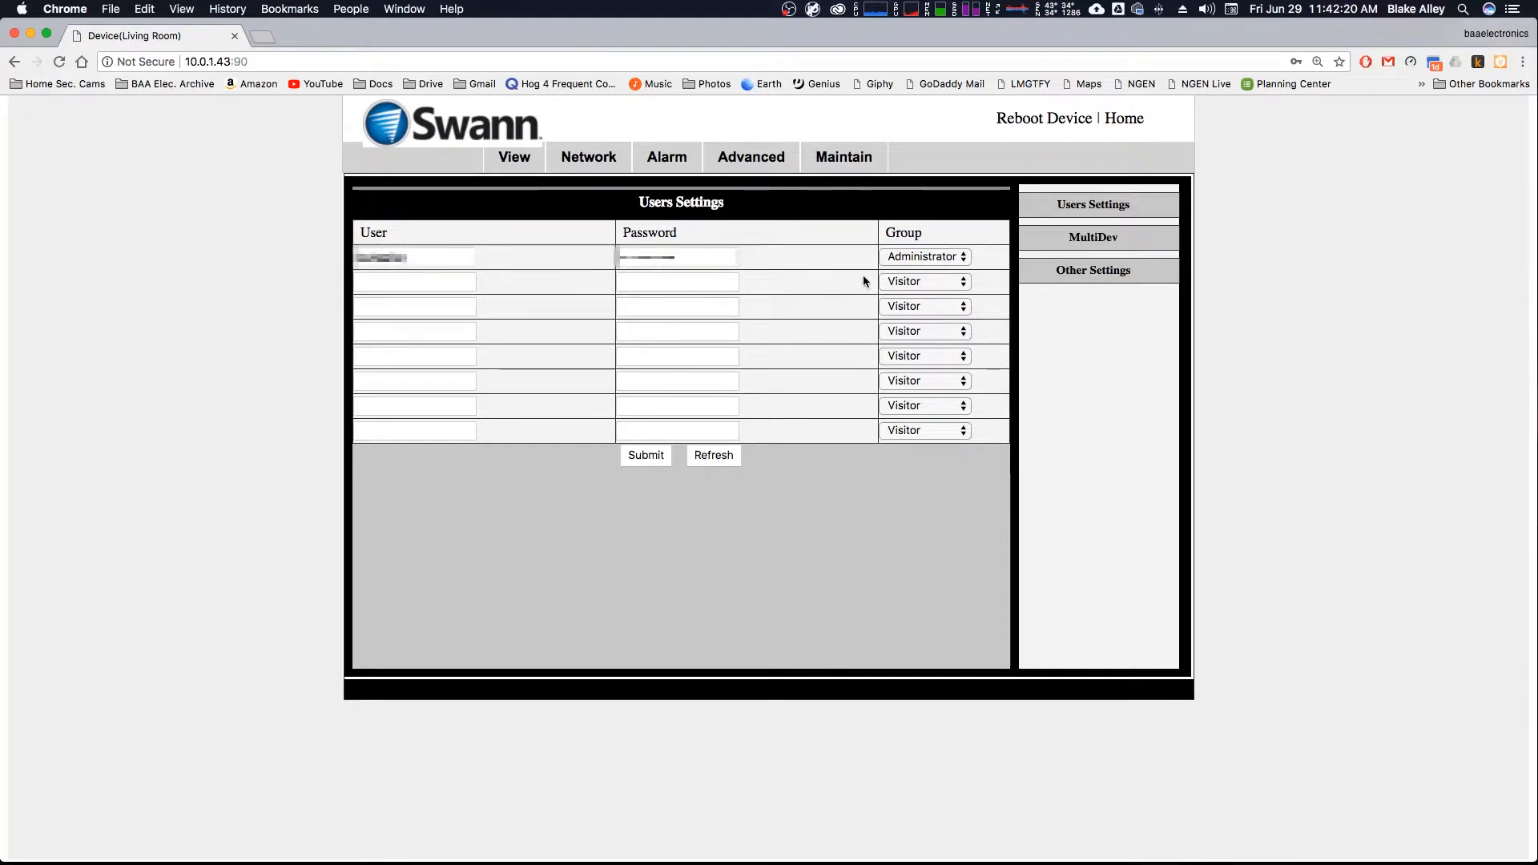
left_click(921, 281)
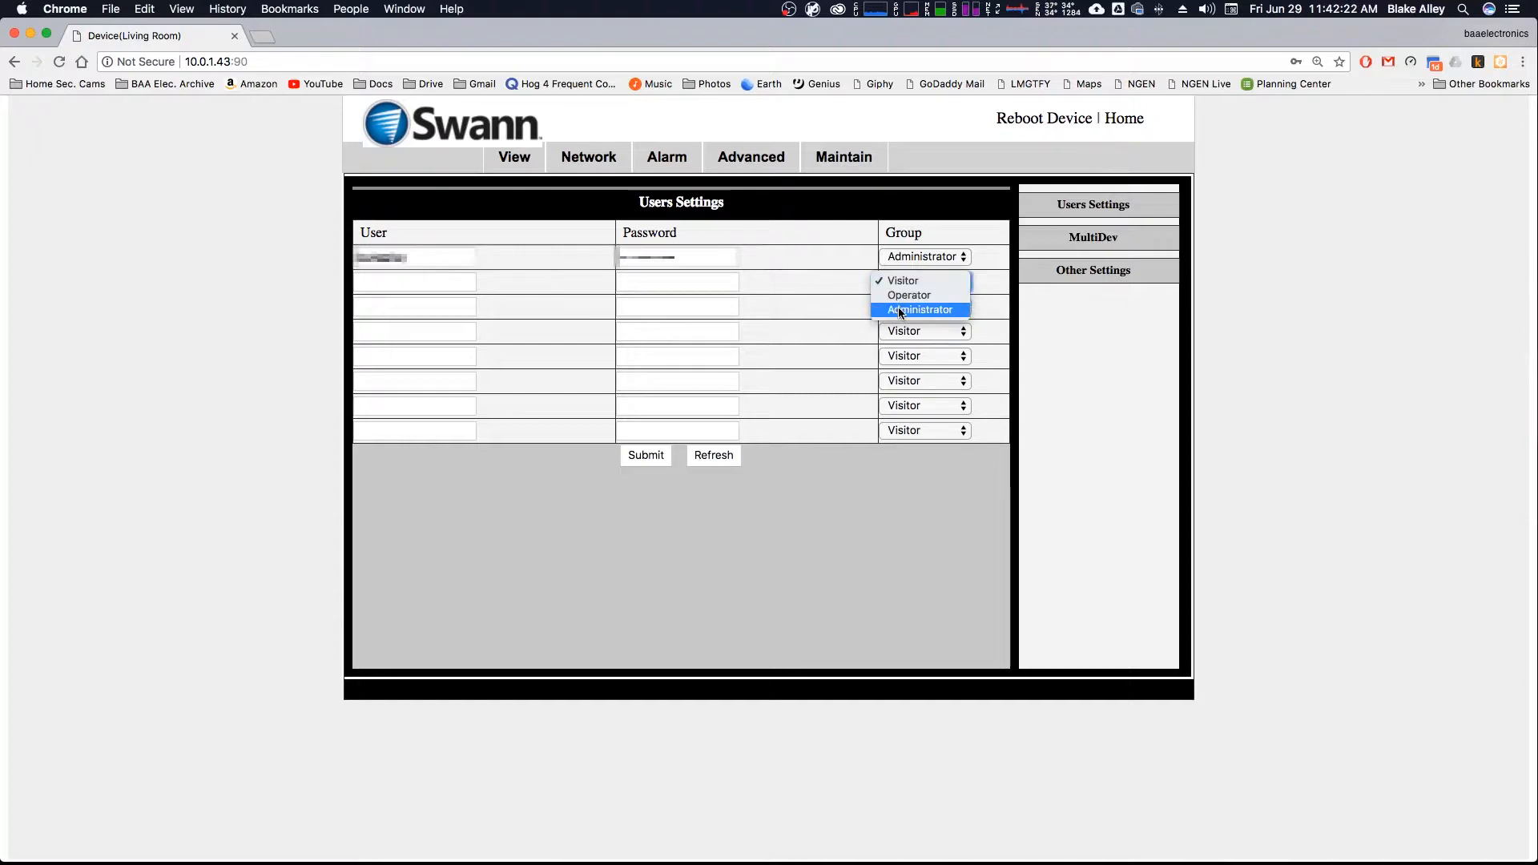
left_click(920, 310)
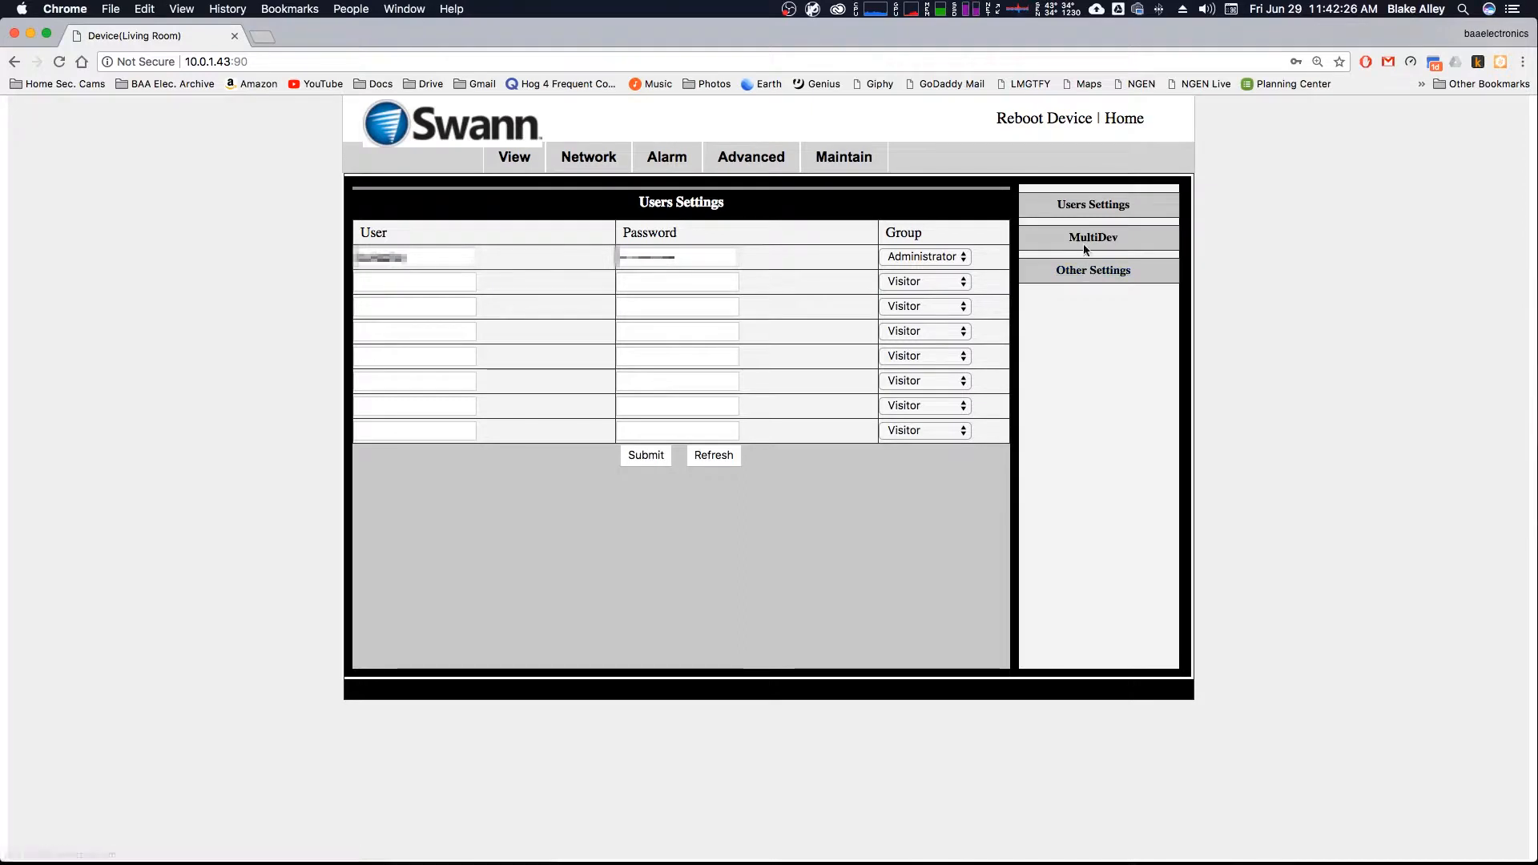
left_click(1091, 237)
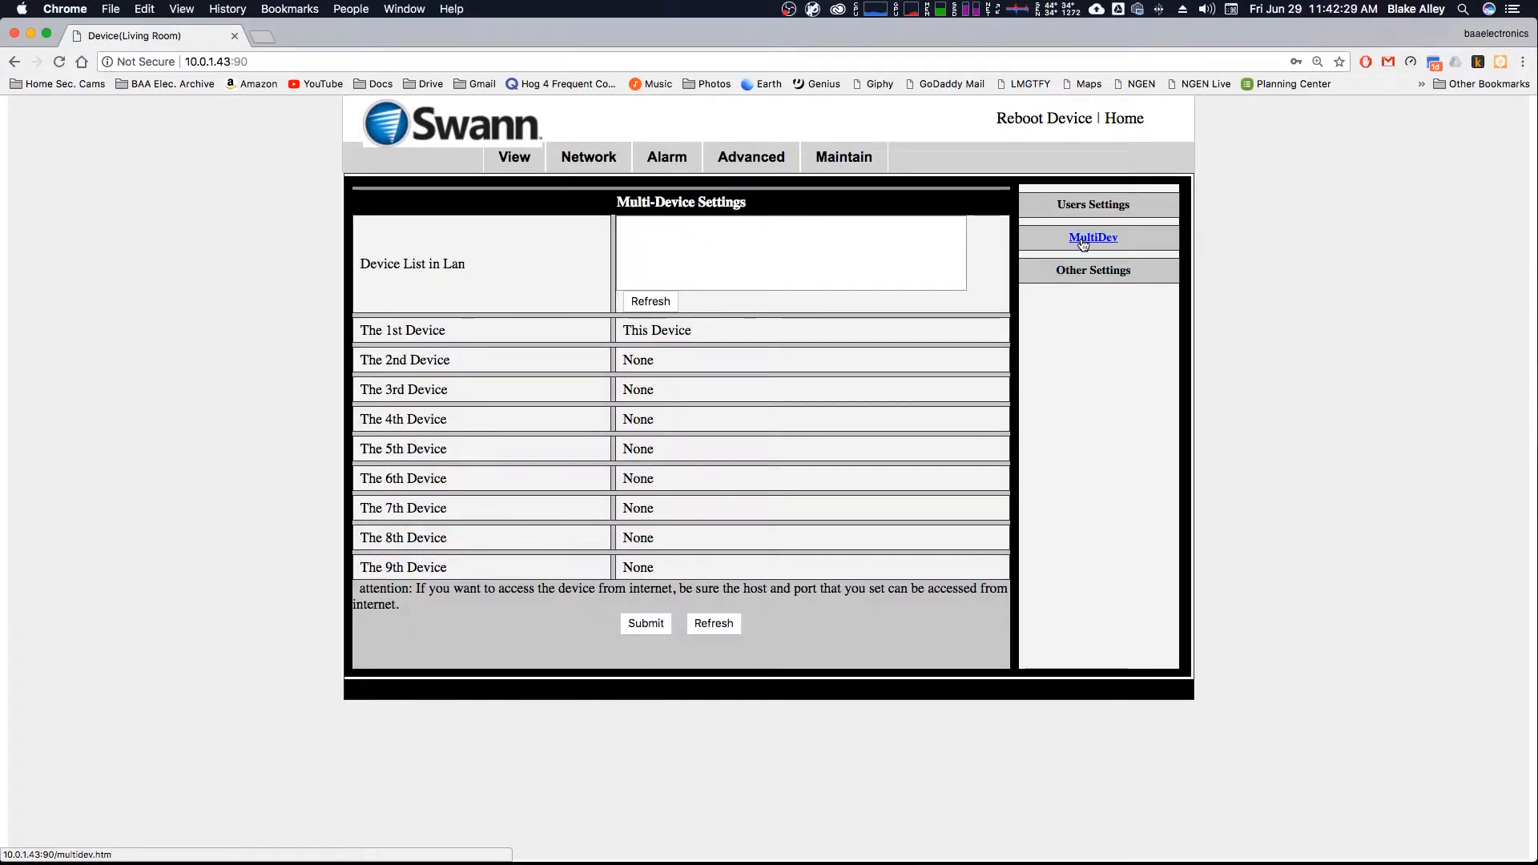
mouse_move(770, 305)
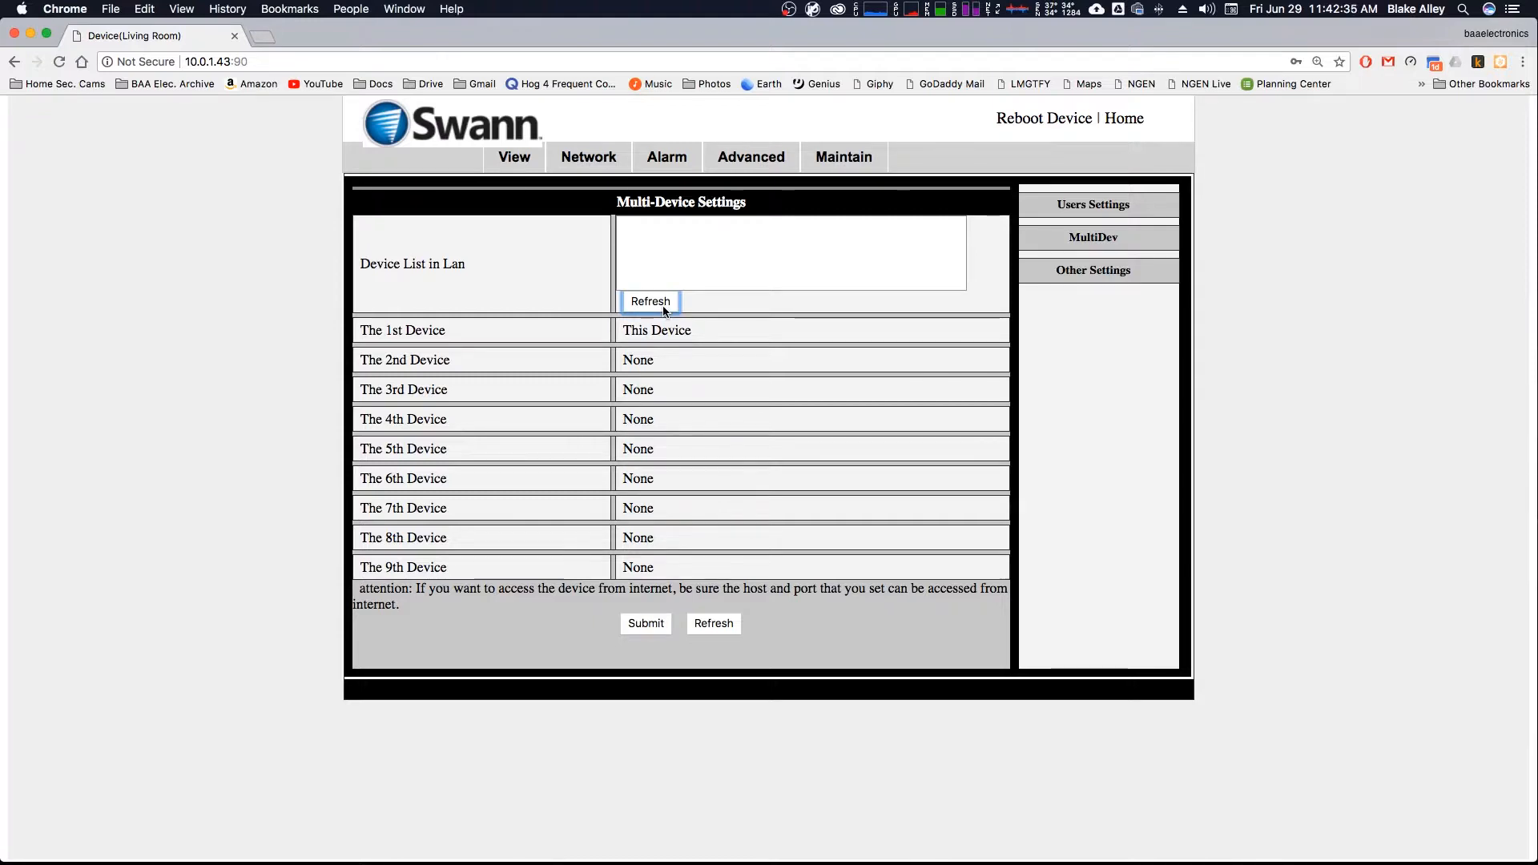
mouse_move(699, 328)
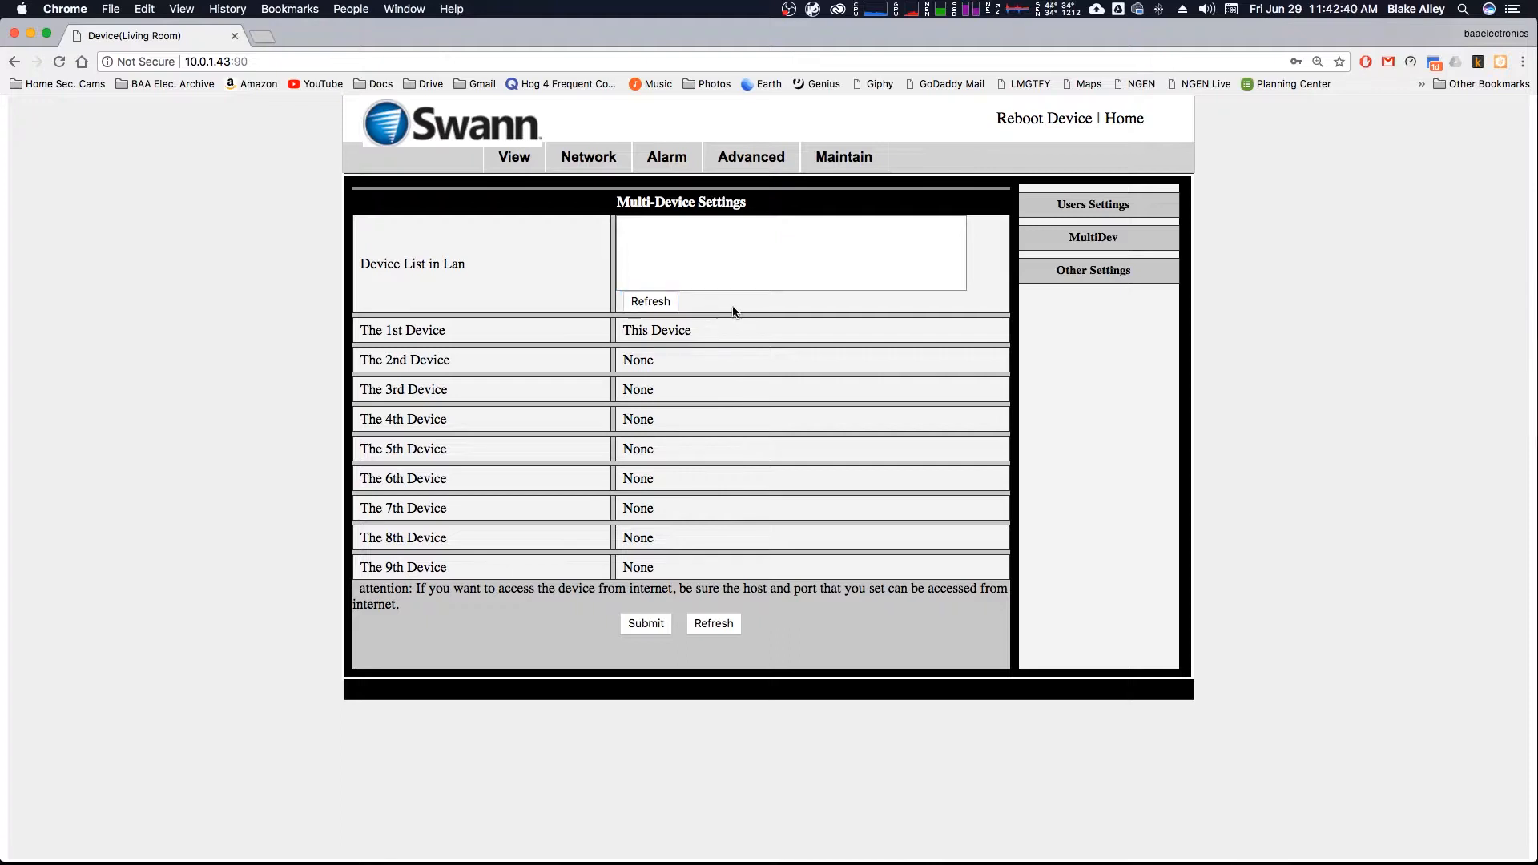
mouse_move(724, 309)
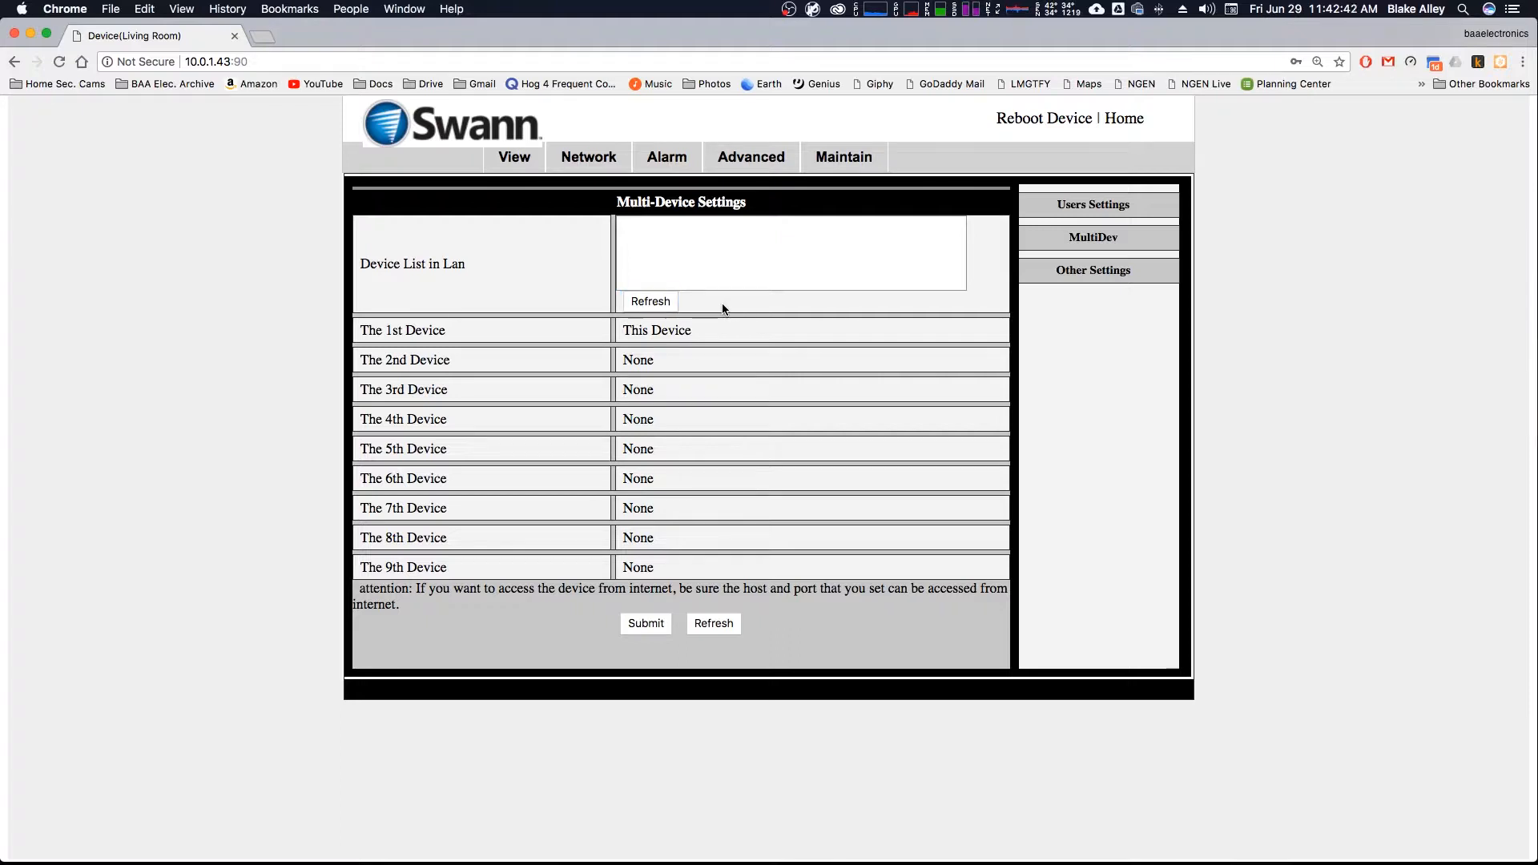
mouse_move(1123, 118)
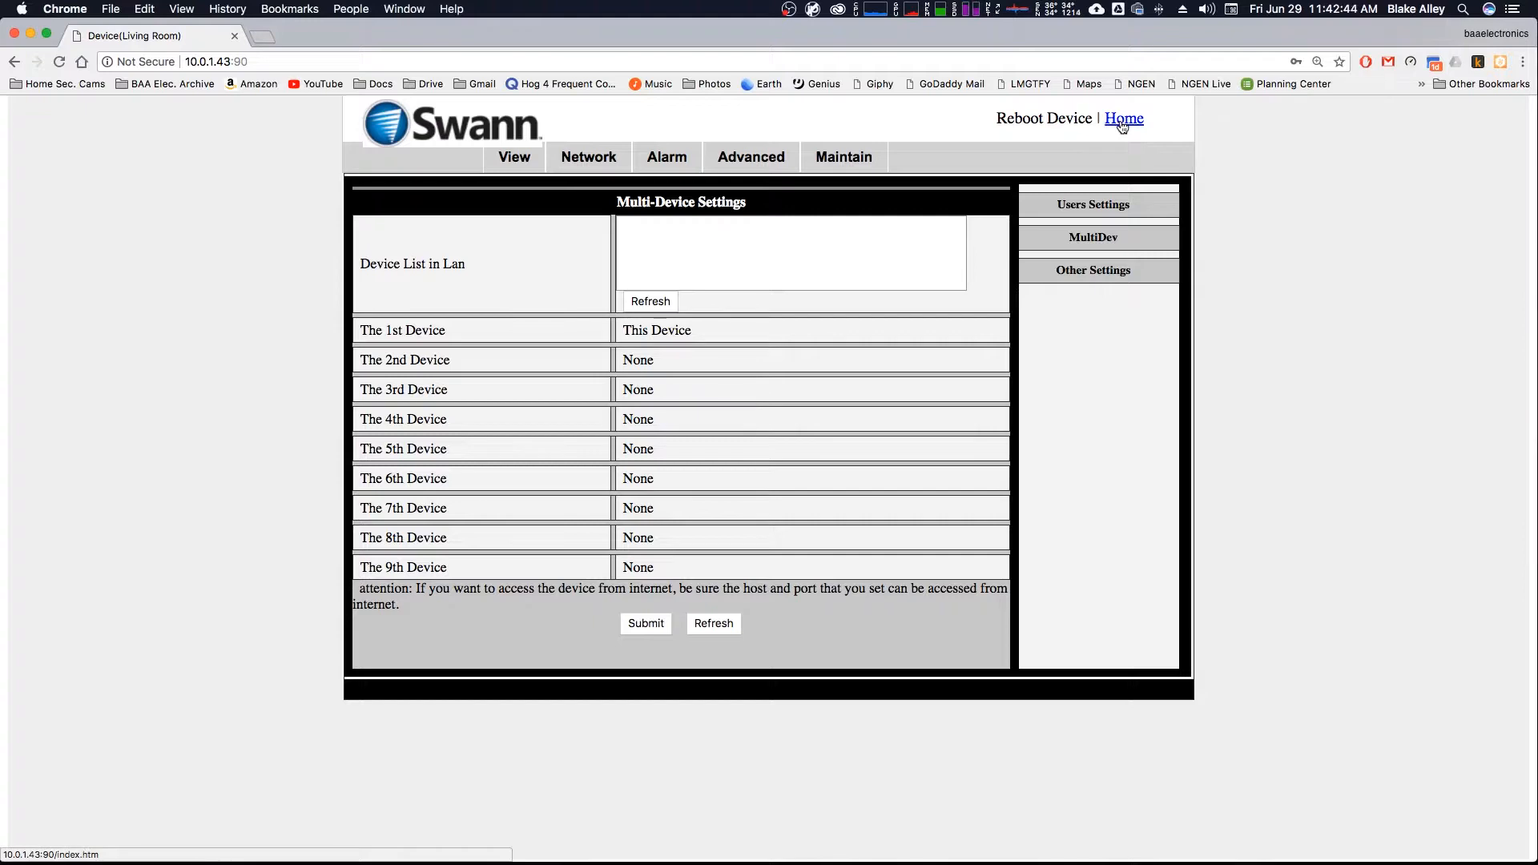
left_click(1123, 118)
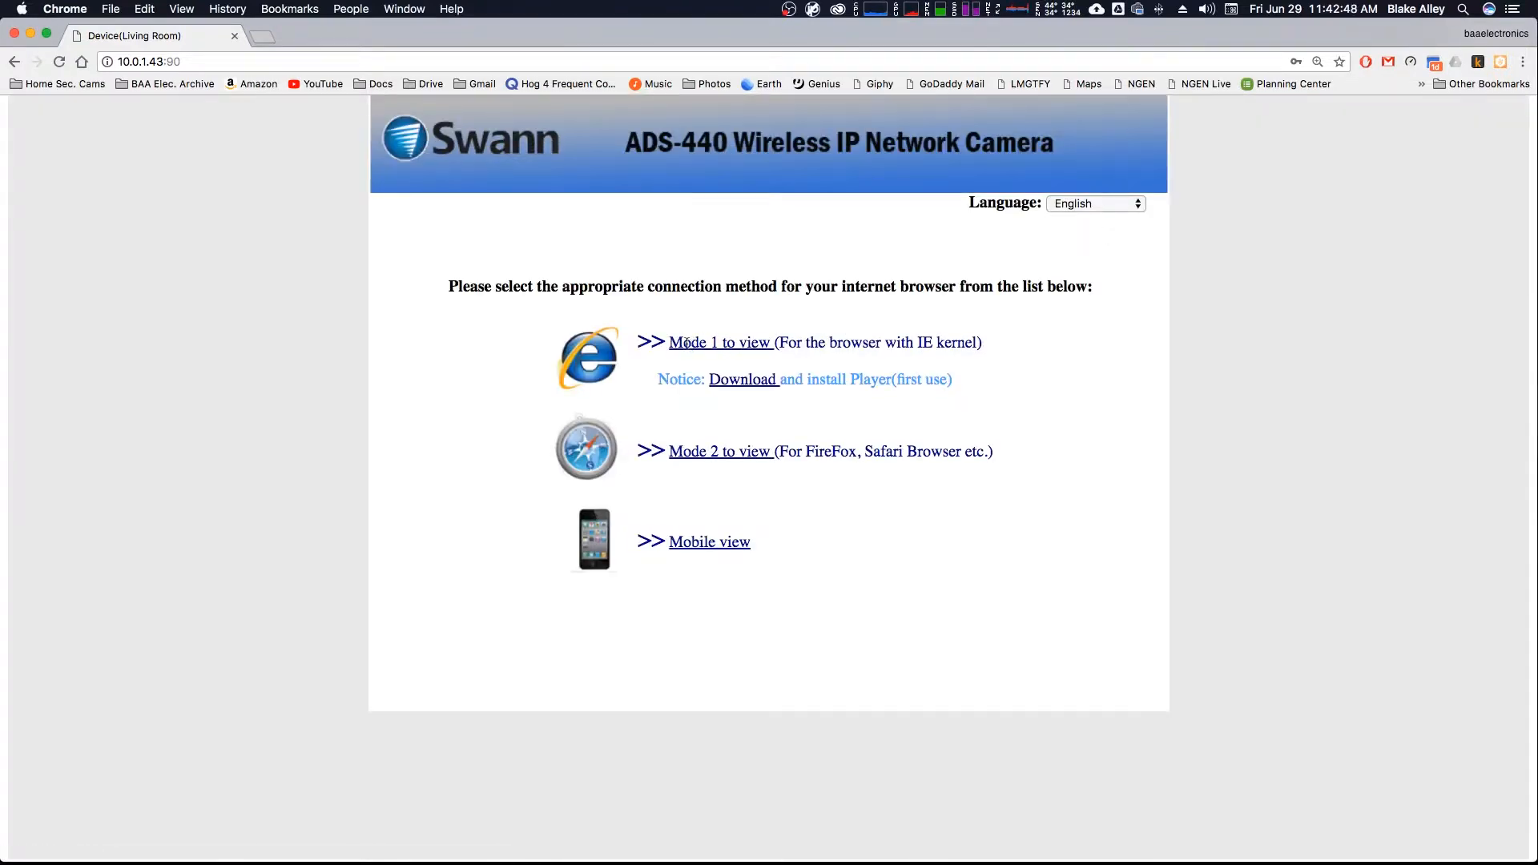
Step: Open the Mode 2 live view at 640×480 resolution, then move to the advanced settings
right_click(755, 341)
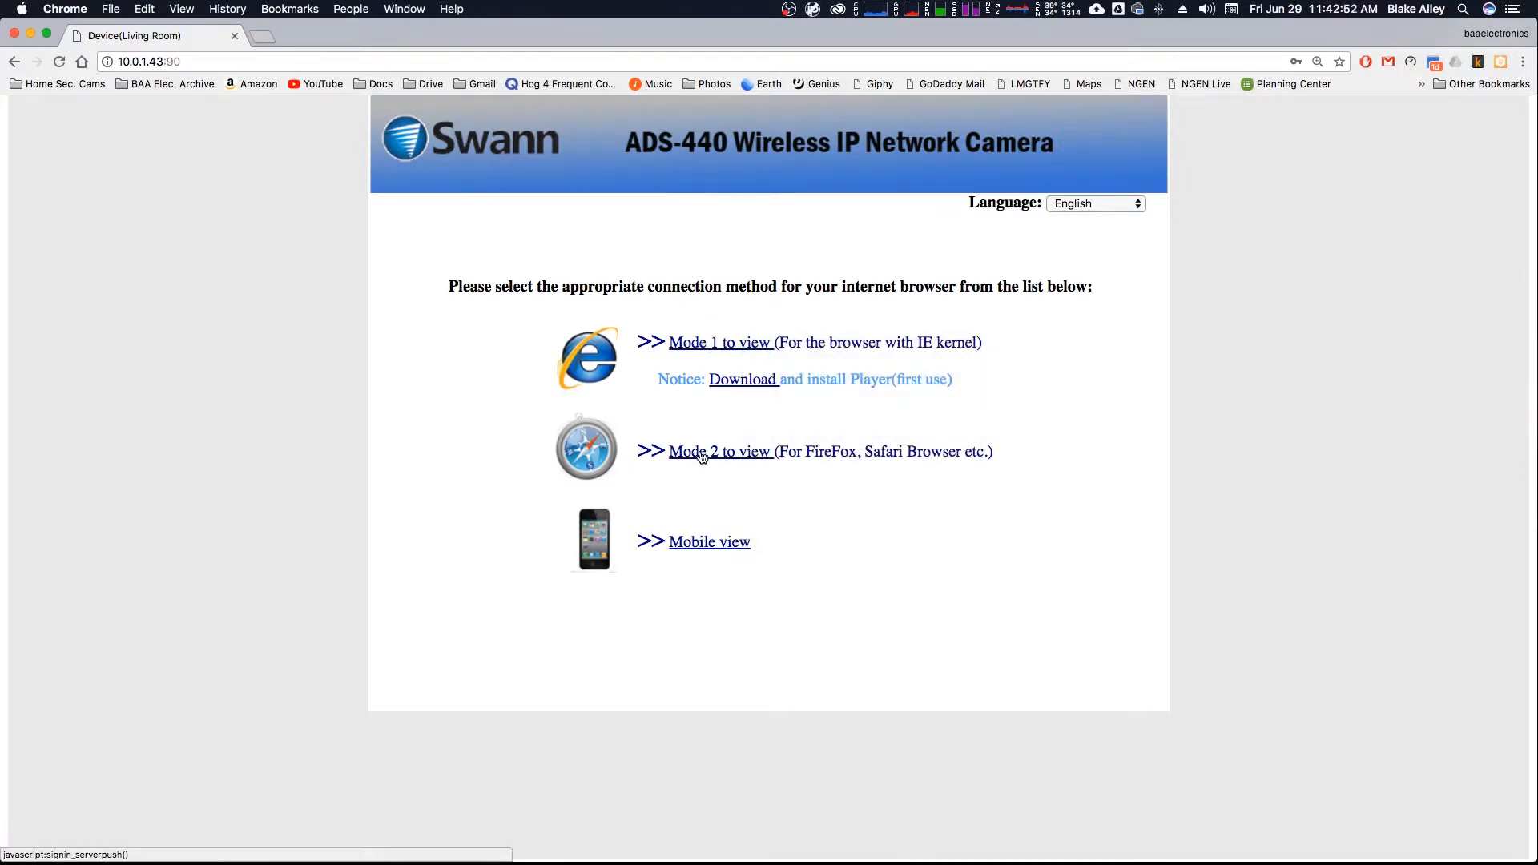
left_click(719, 451)
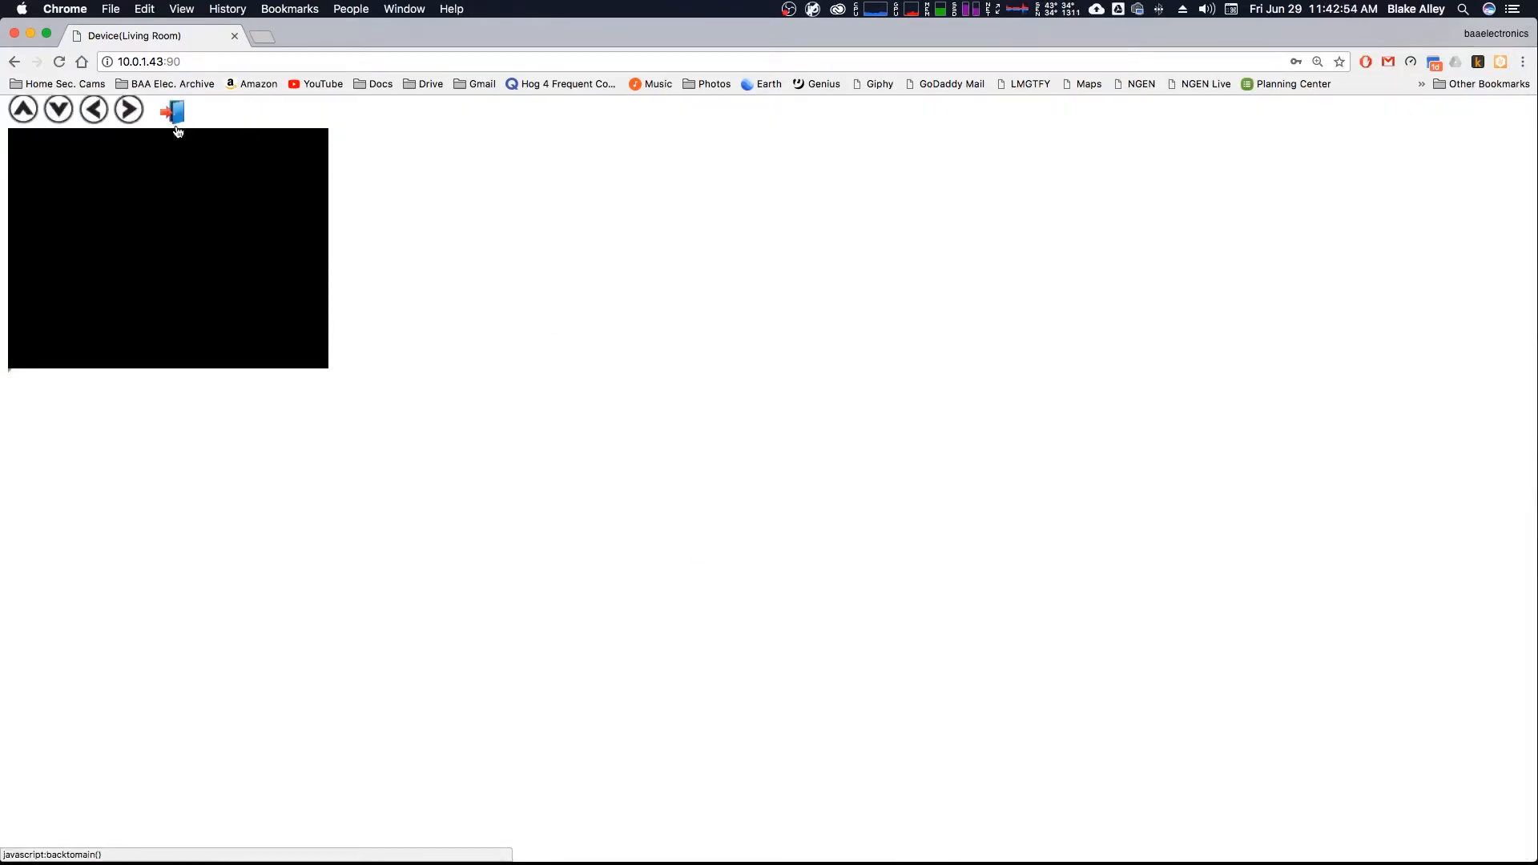
left_click(171, 109)
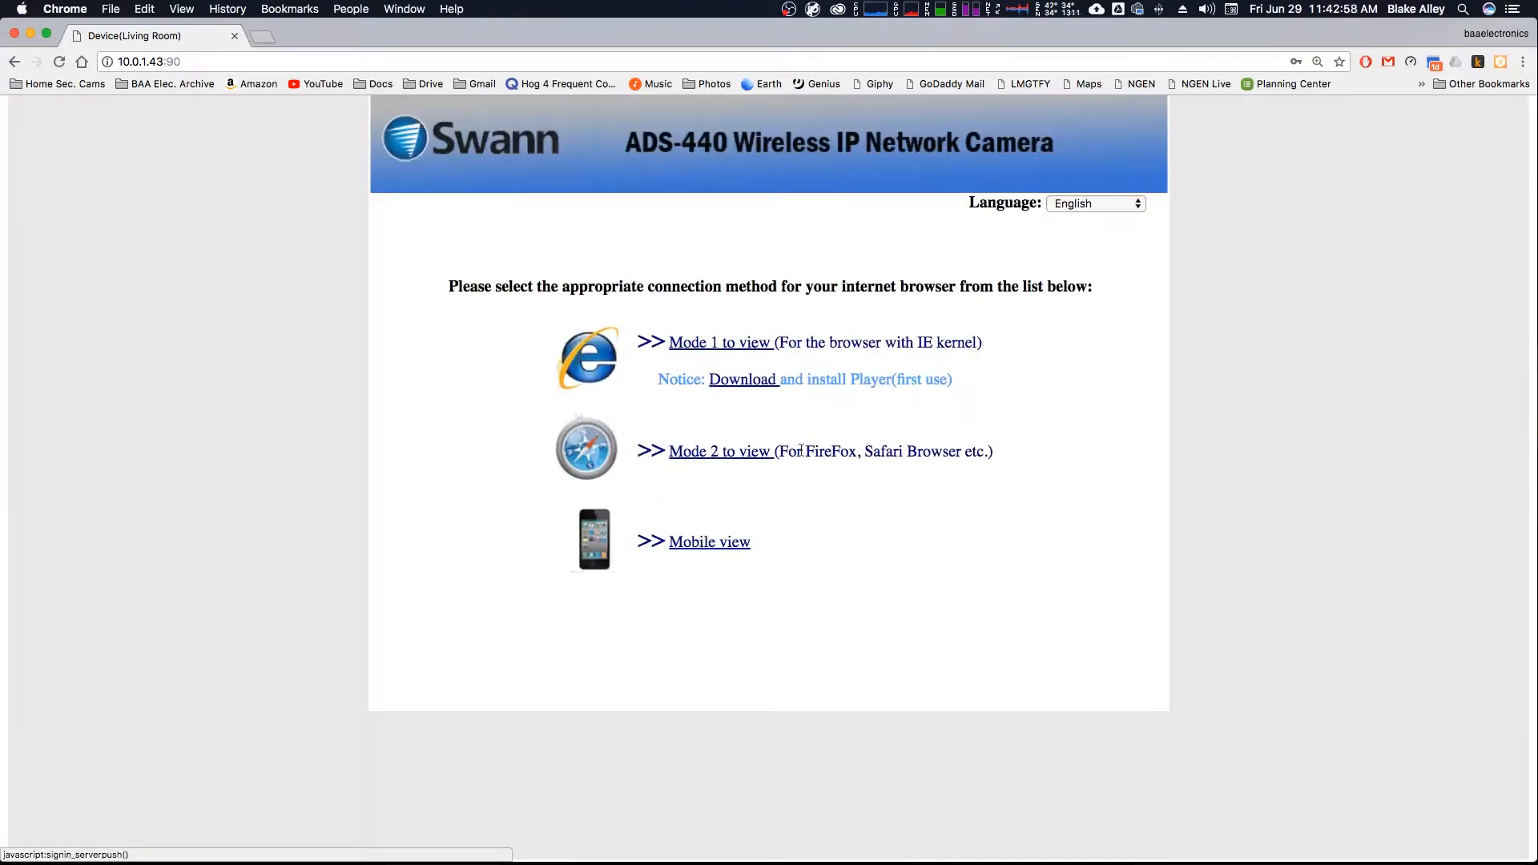
left_click(720, 450)
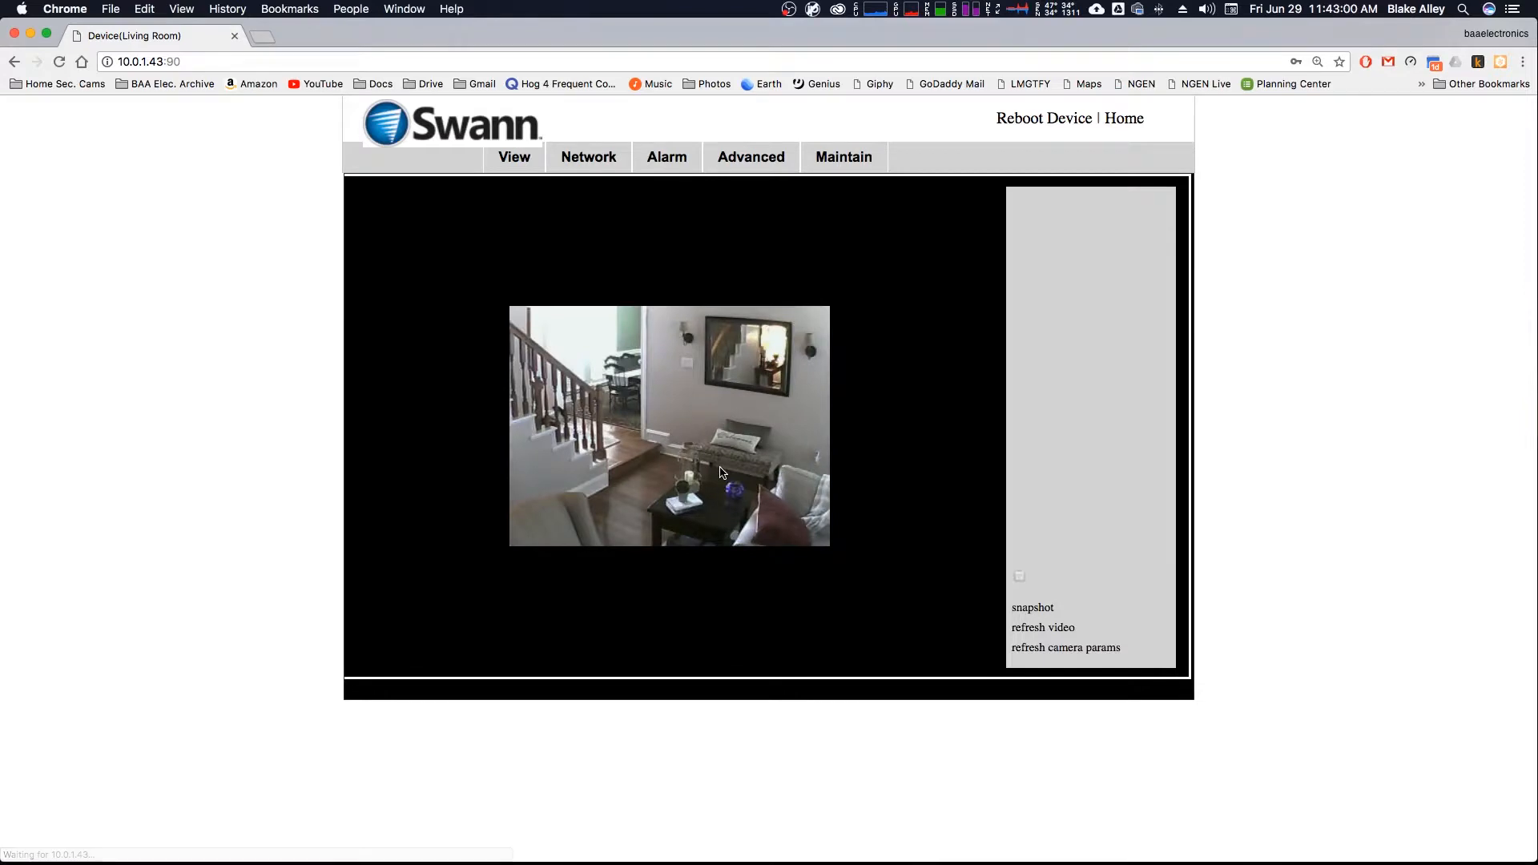
left_click(1065, 646)
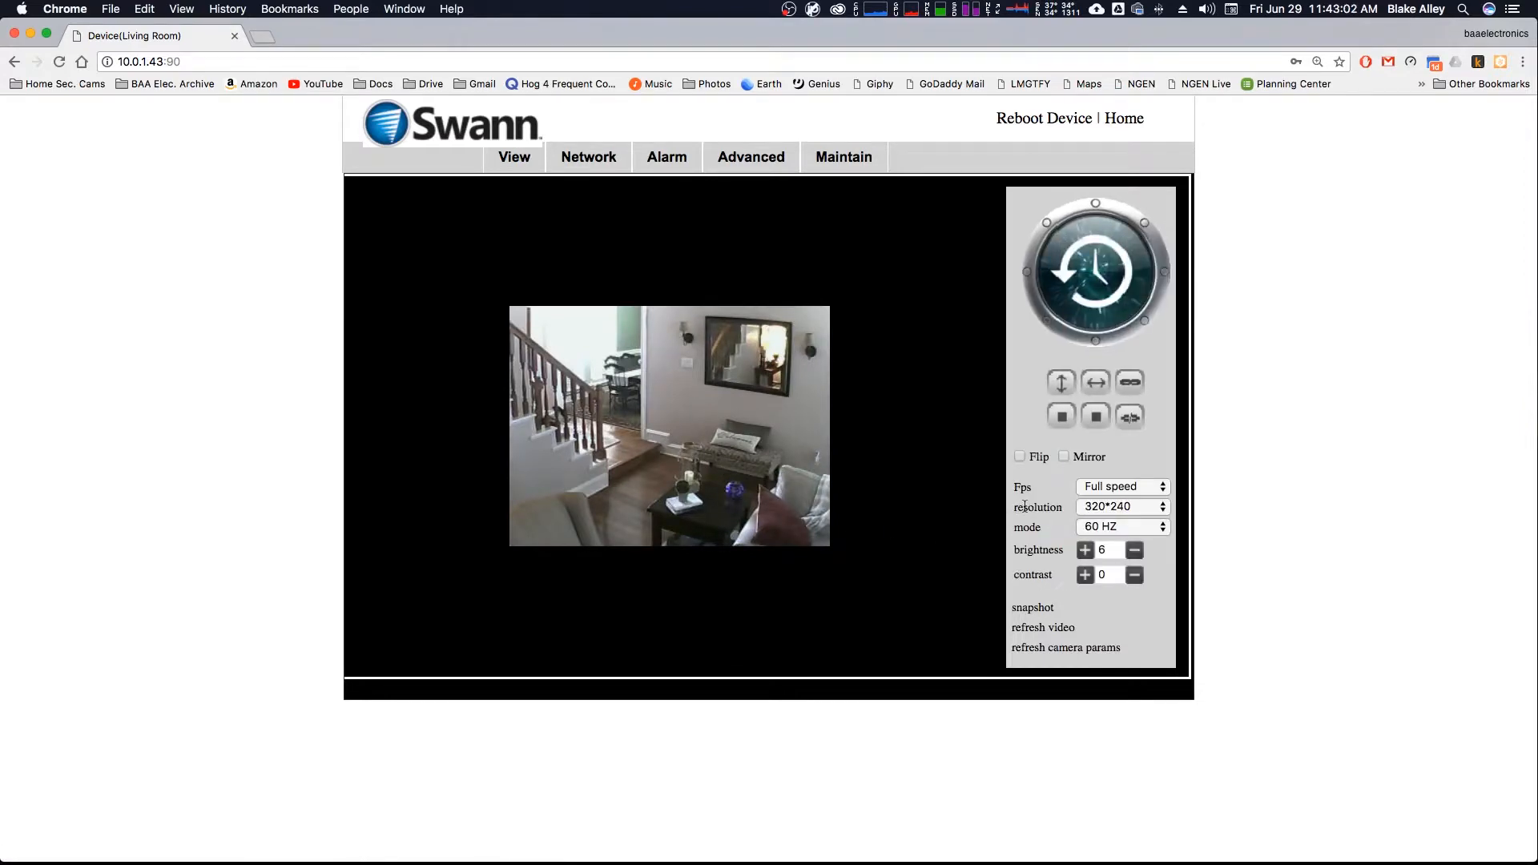
left_click(1122, 507)
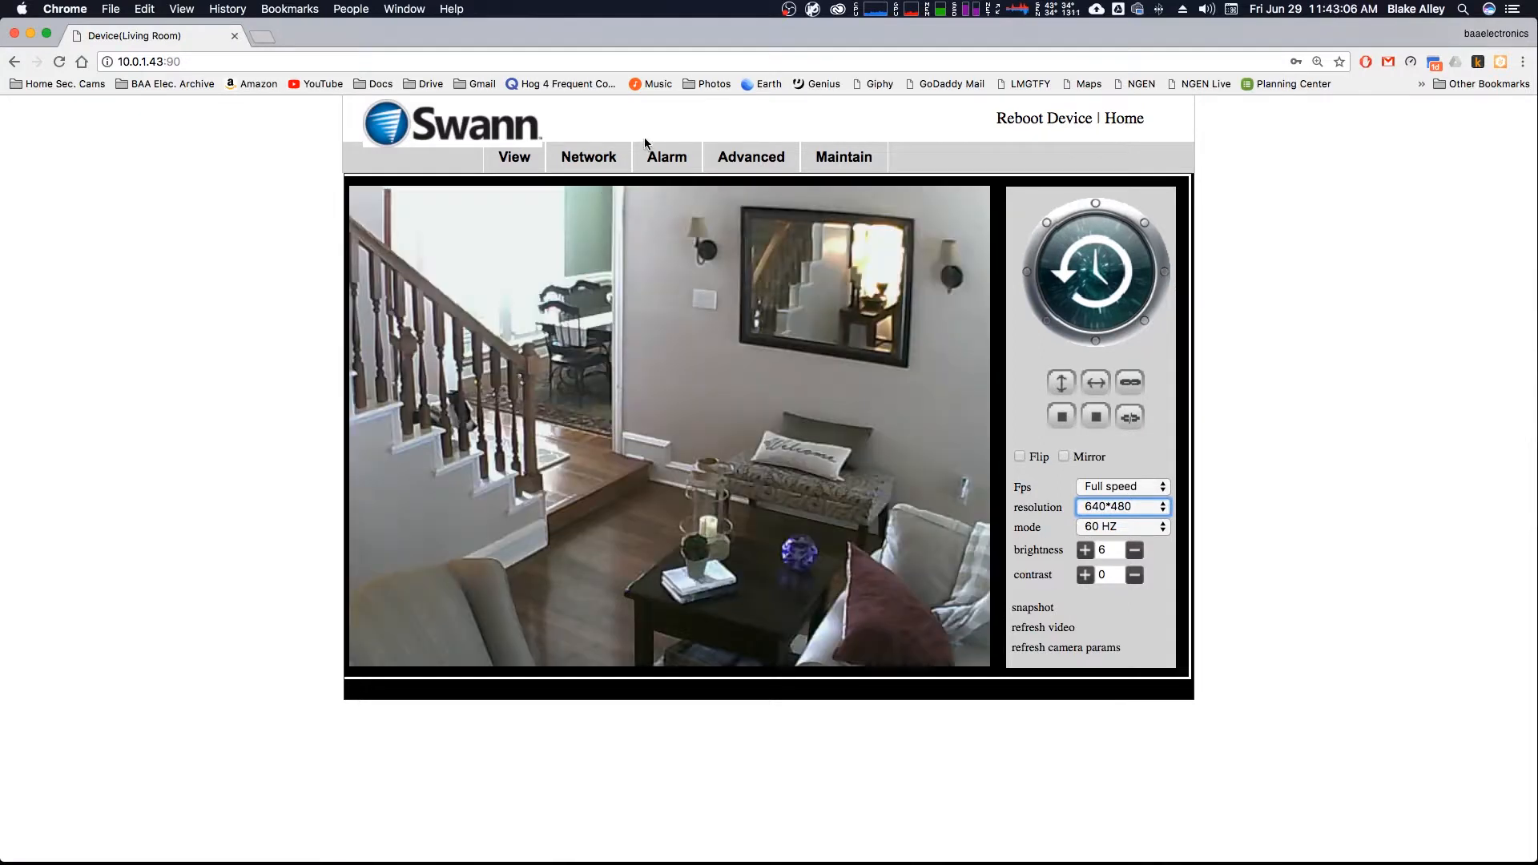
left_click(751, 157)
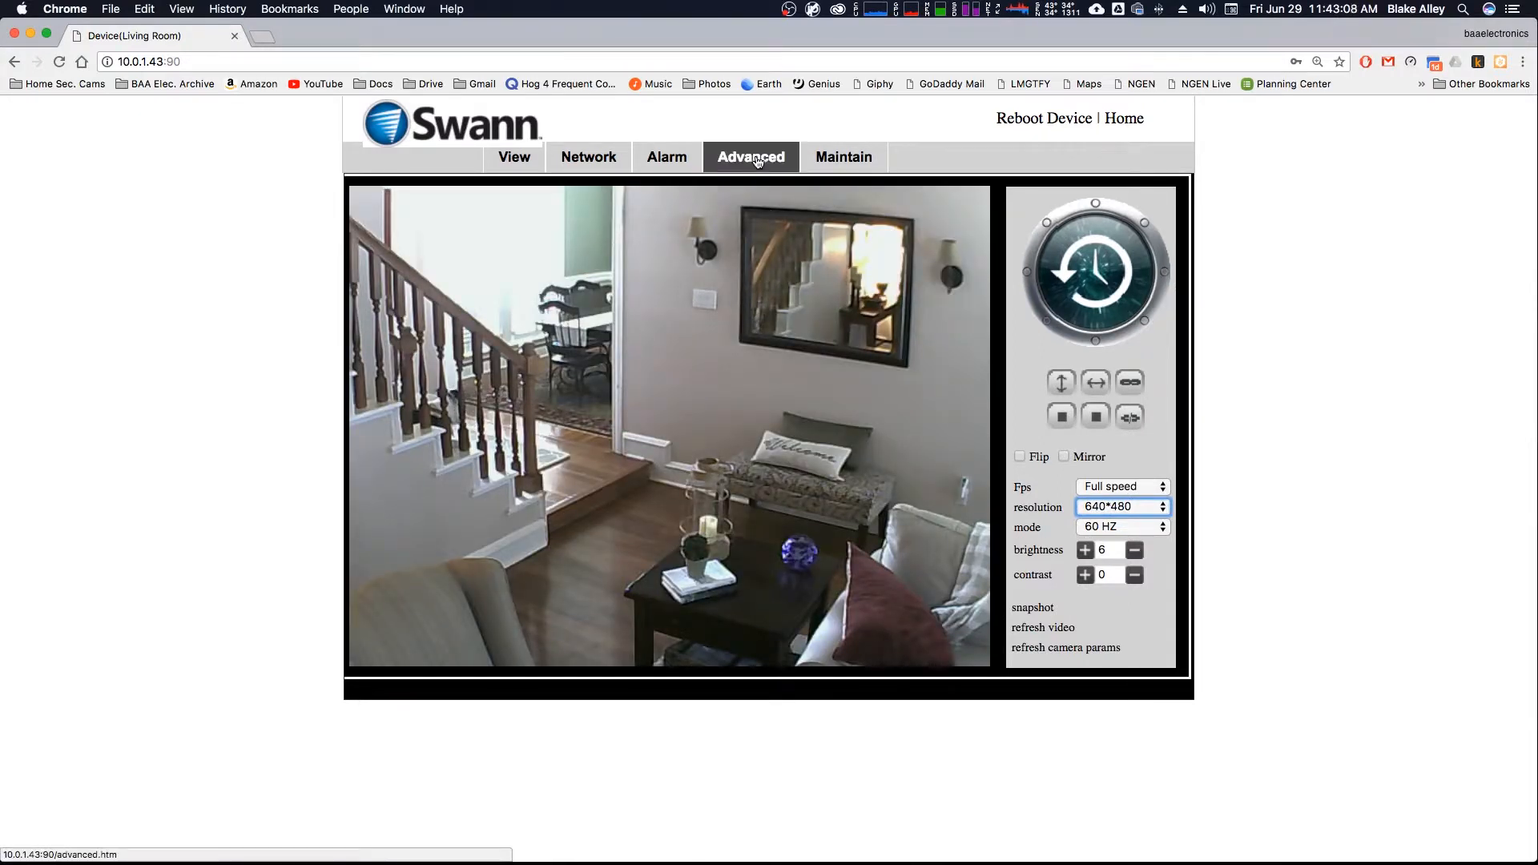
left_click(750, 157)
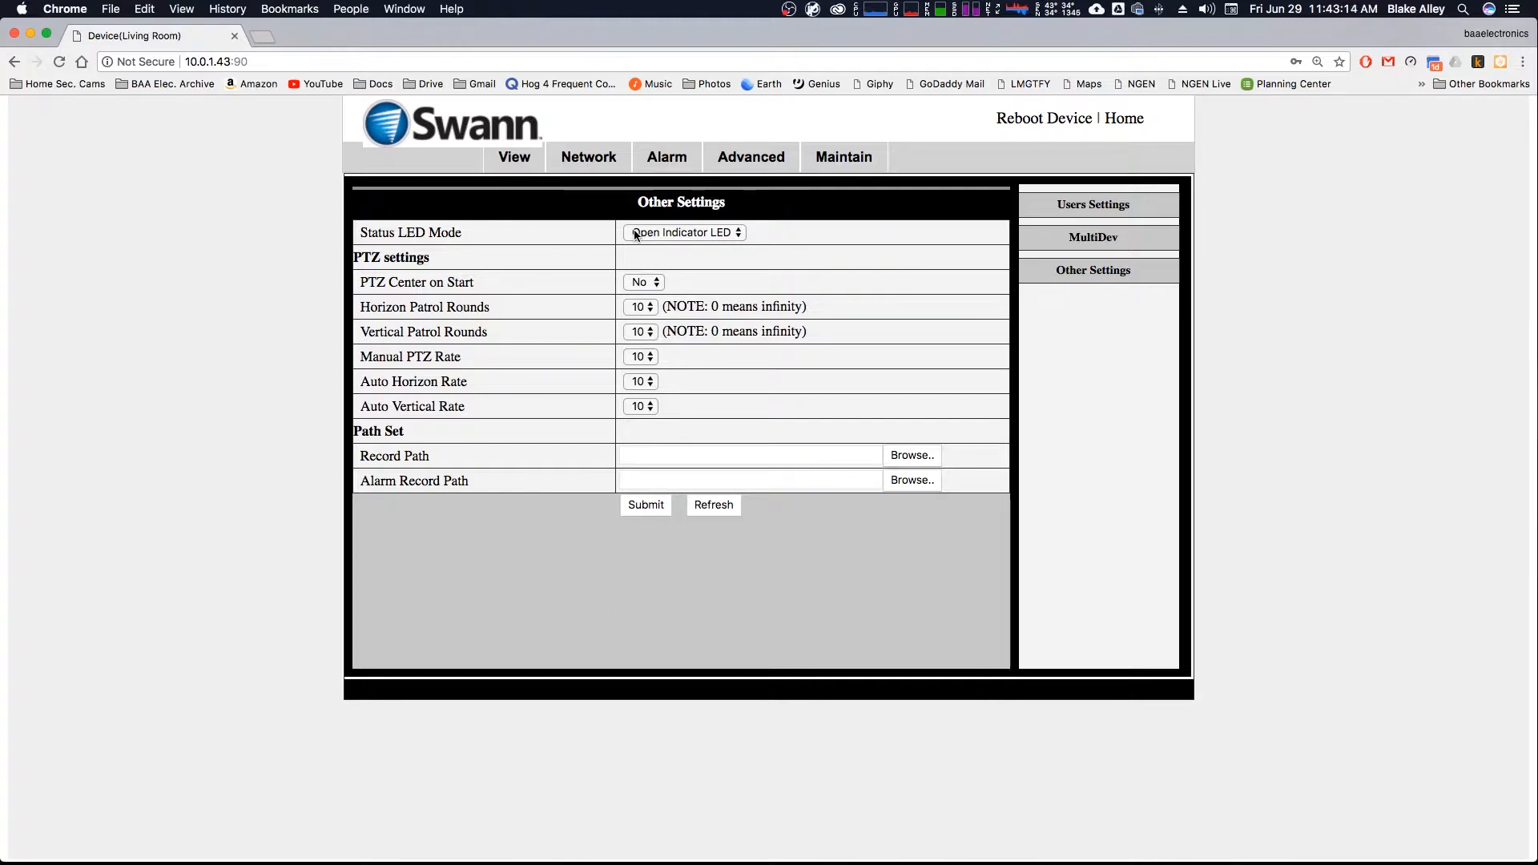
left_click(683, 233)
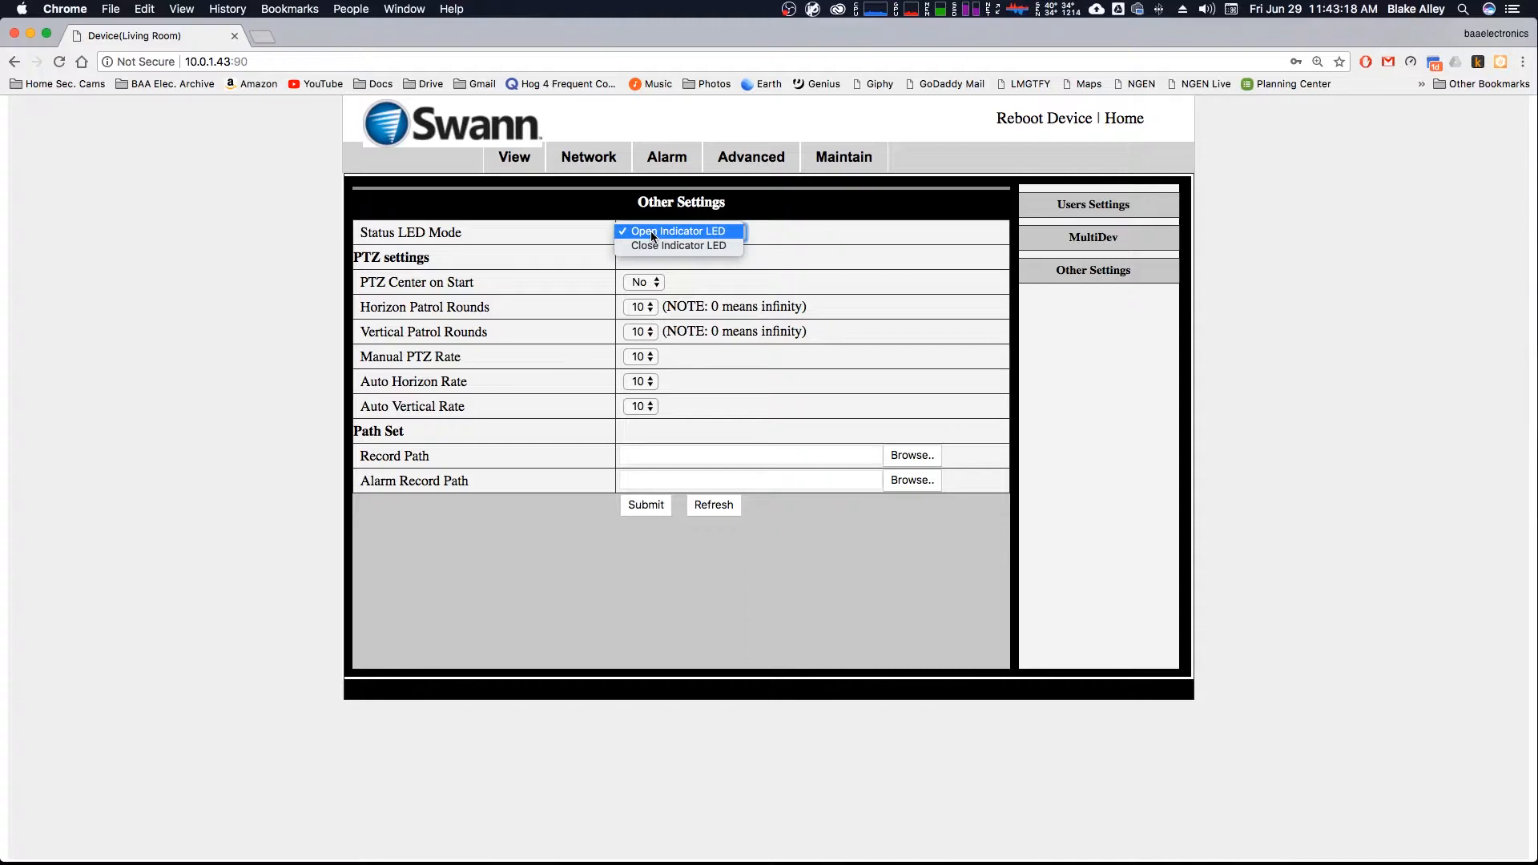
mouse_move(678, 245)
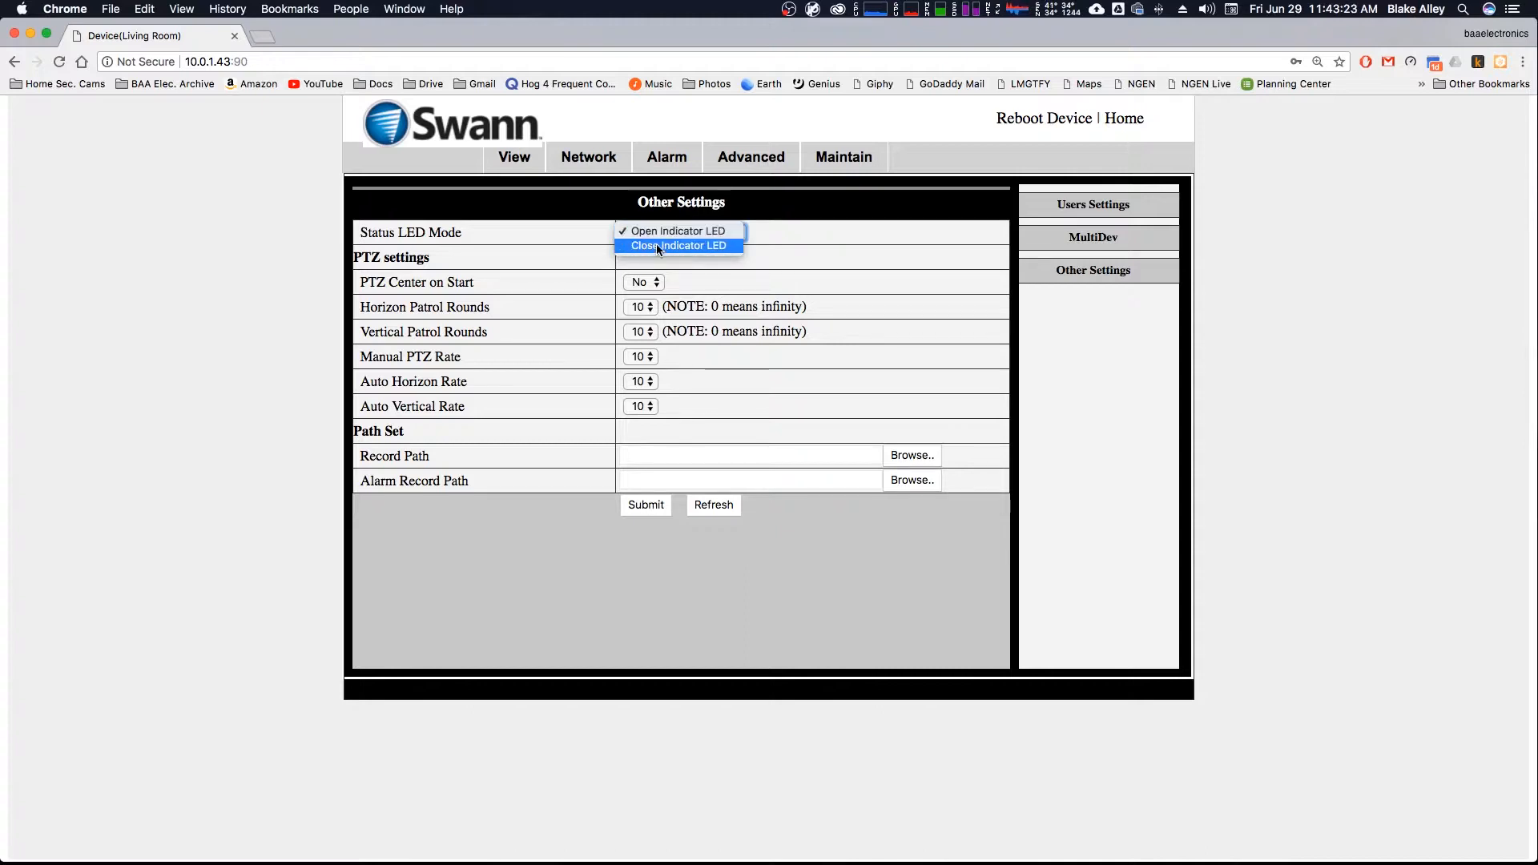
mouse_move(677, 231)
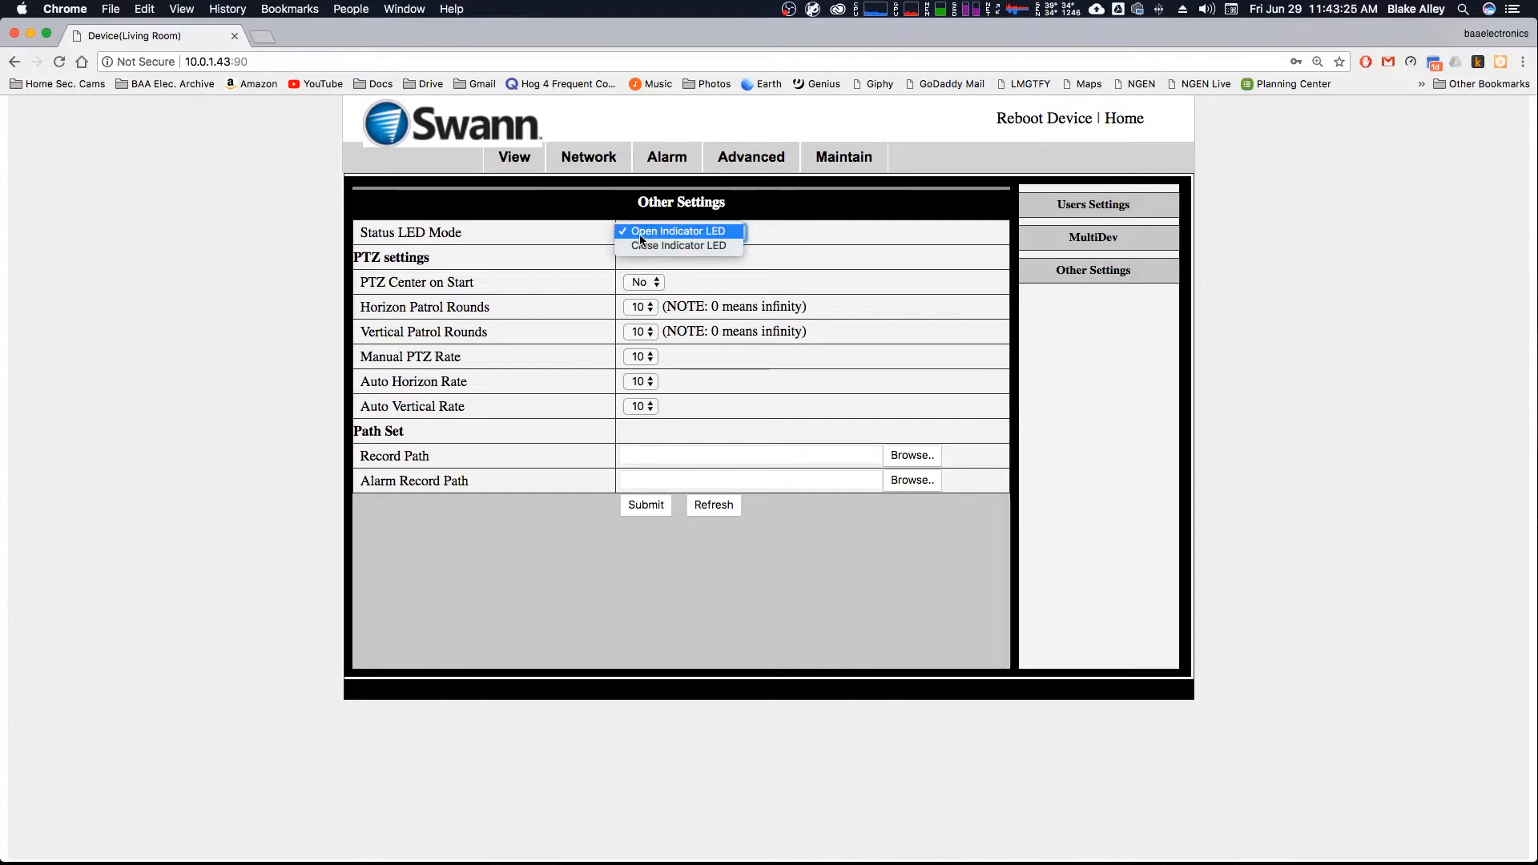
left_click(677, 231)
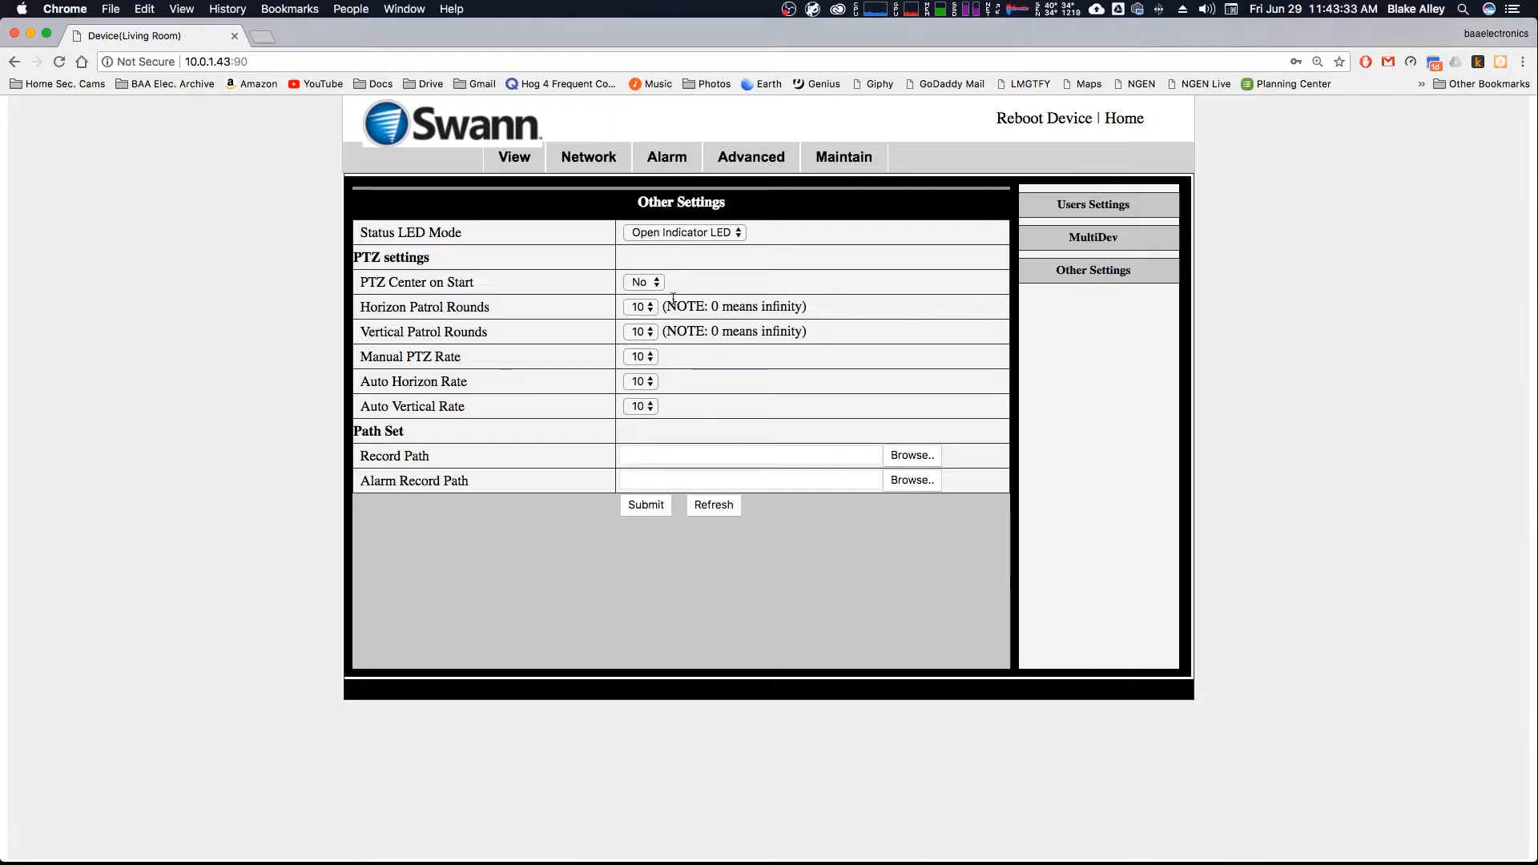
left_click(638, 281)
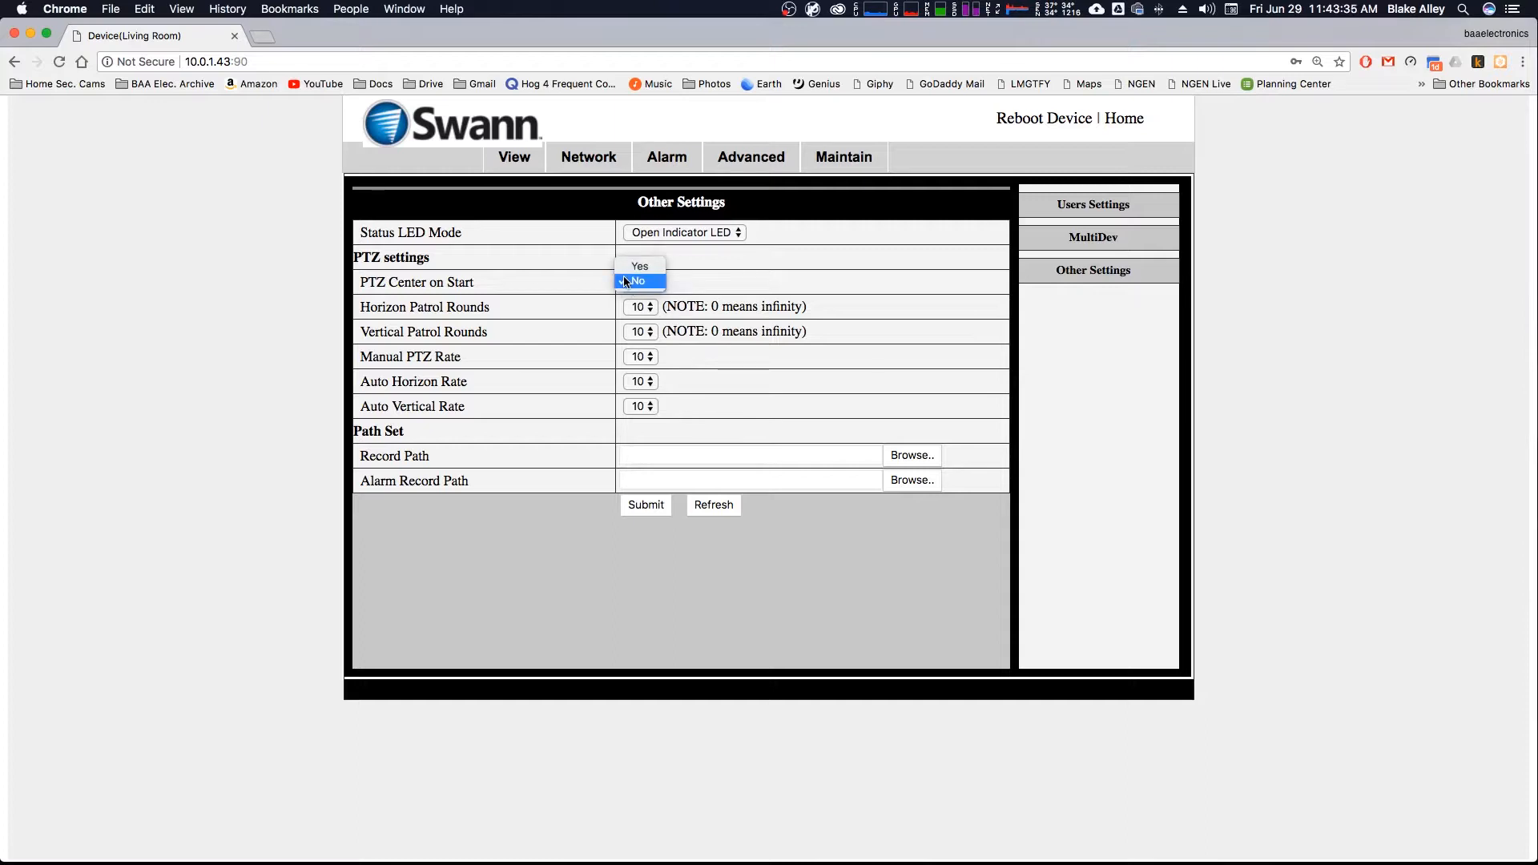
left_click(636, 282)
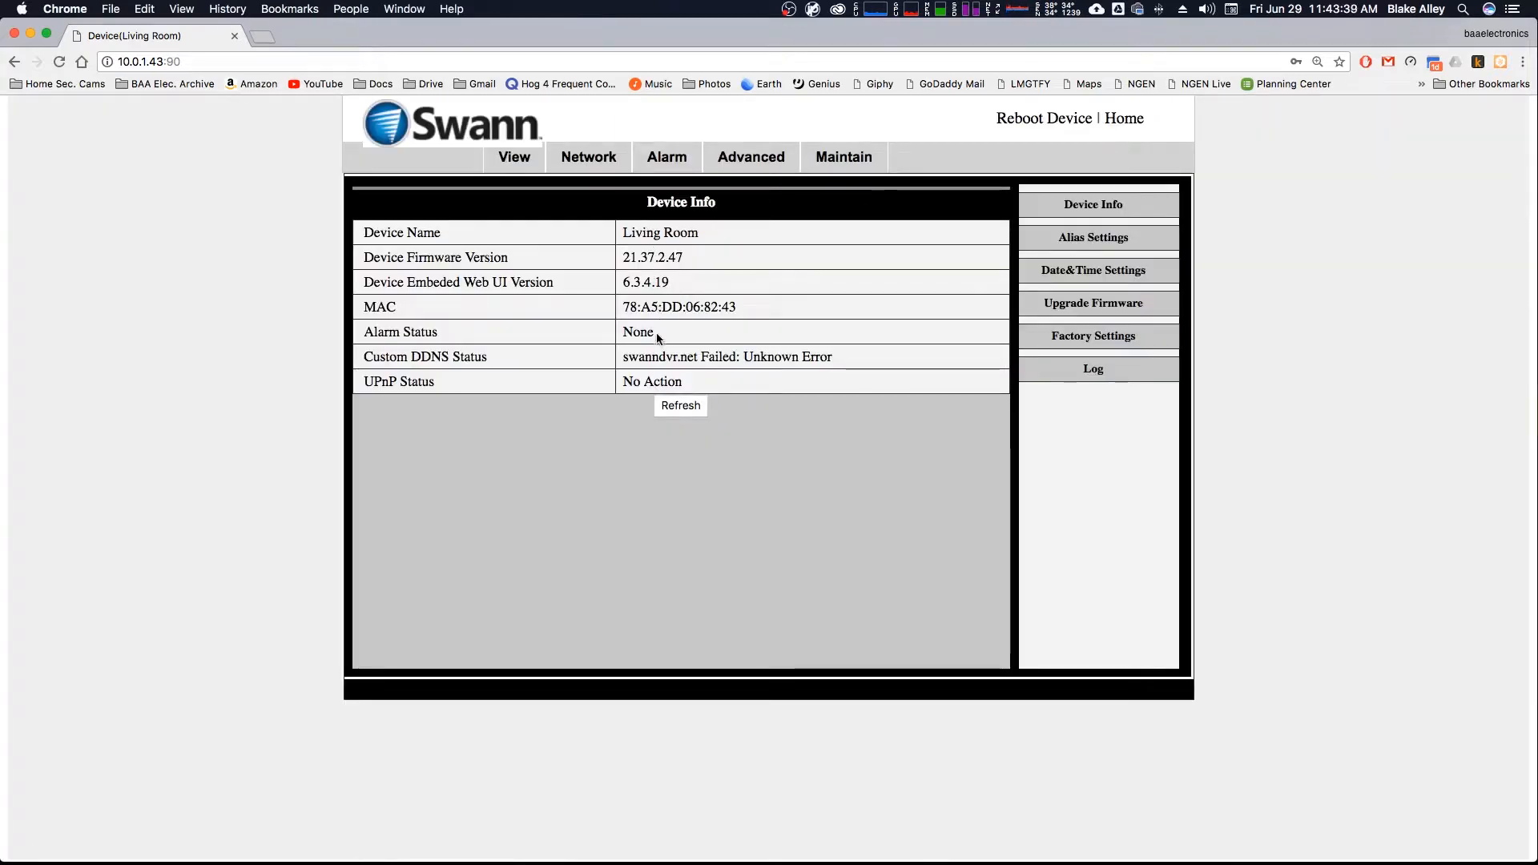
mouse_move(587, 293)
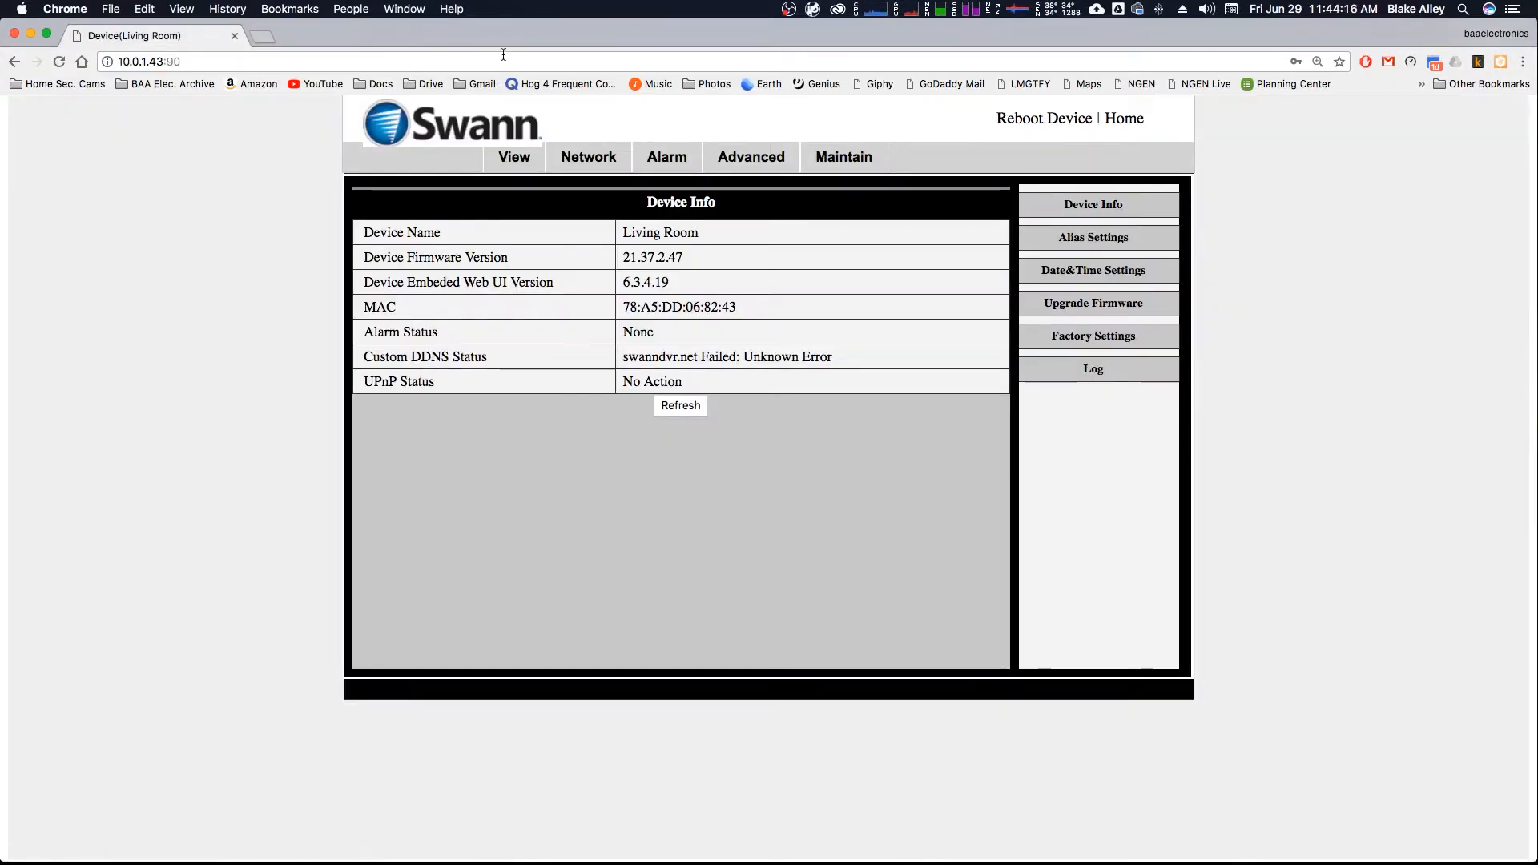
mouse_move(530, 30)
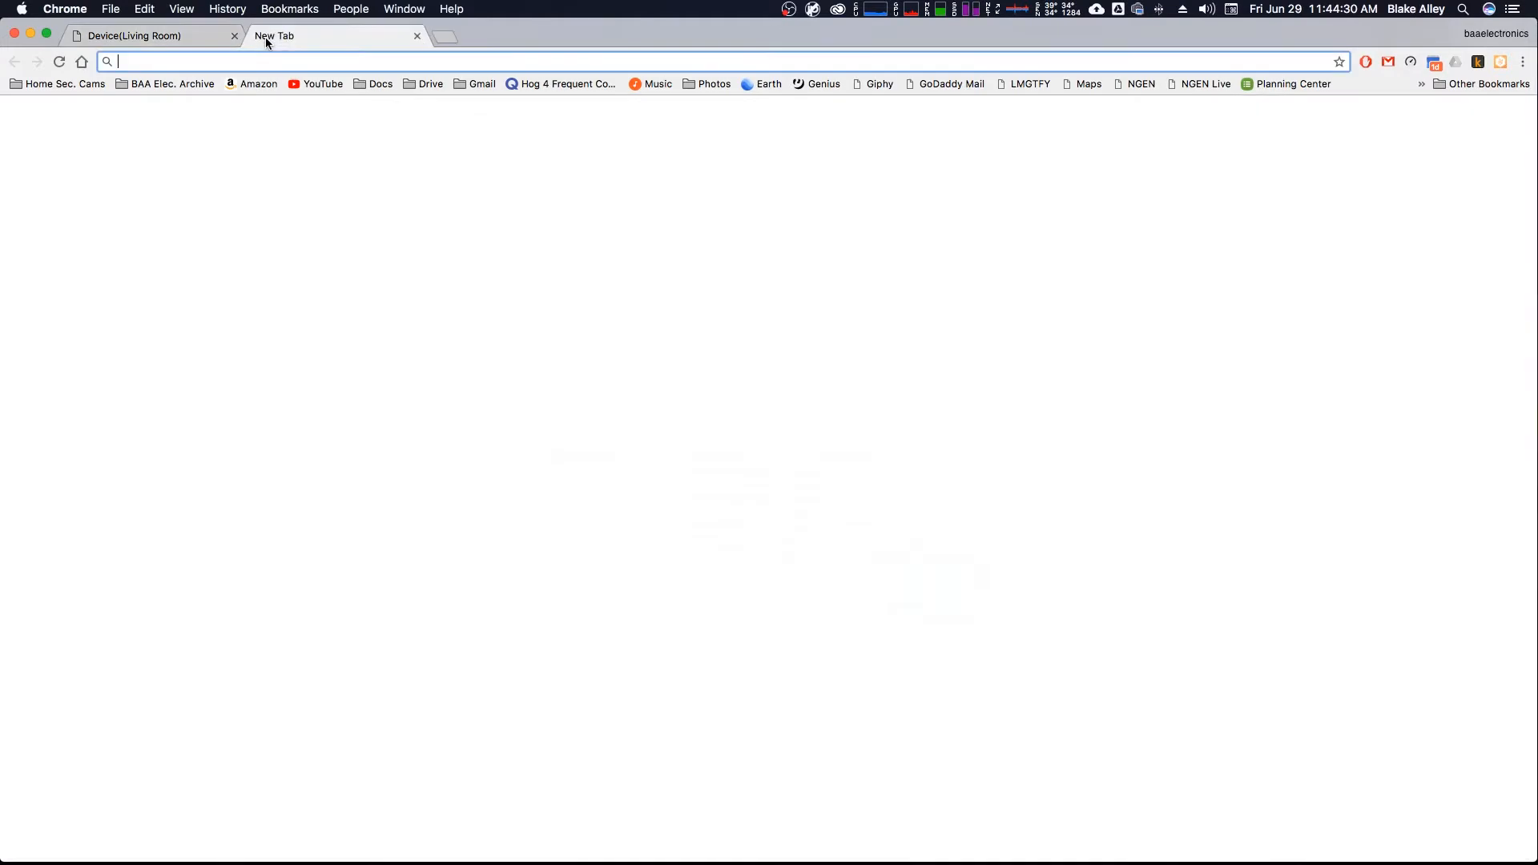
Step: Go to angelcam.com, open My Angelcam, and start connecting a new camera
type("angelcam.com")
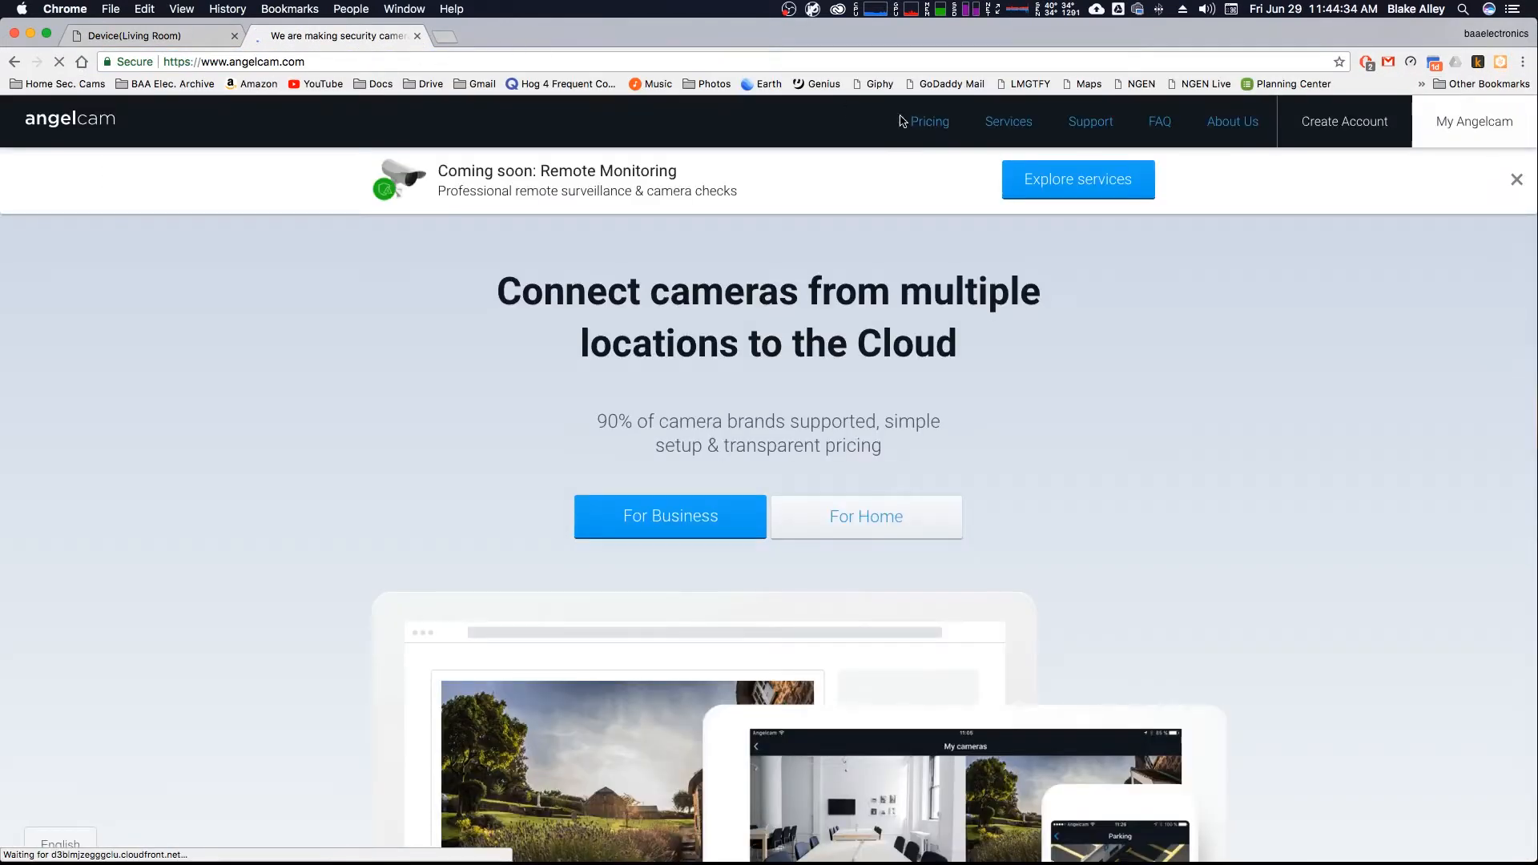
left_click(1473, 121)
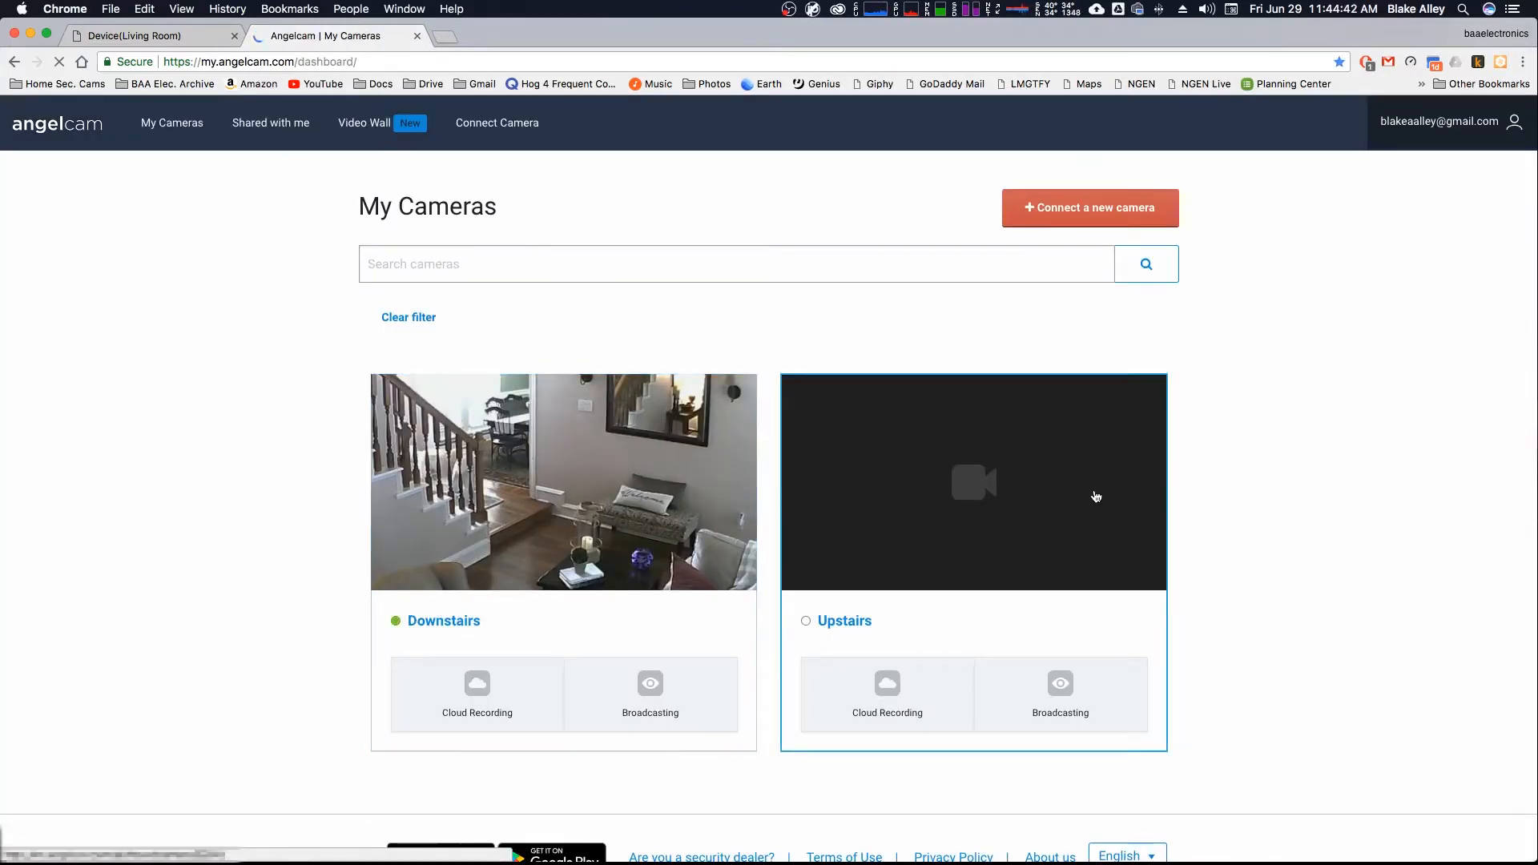
mouse_move(1013, 512)
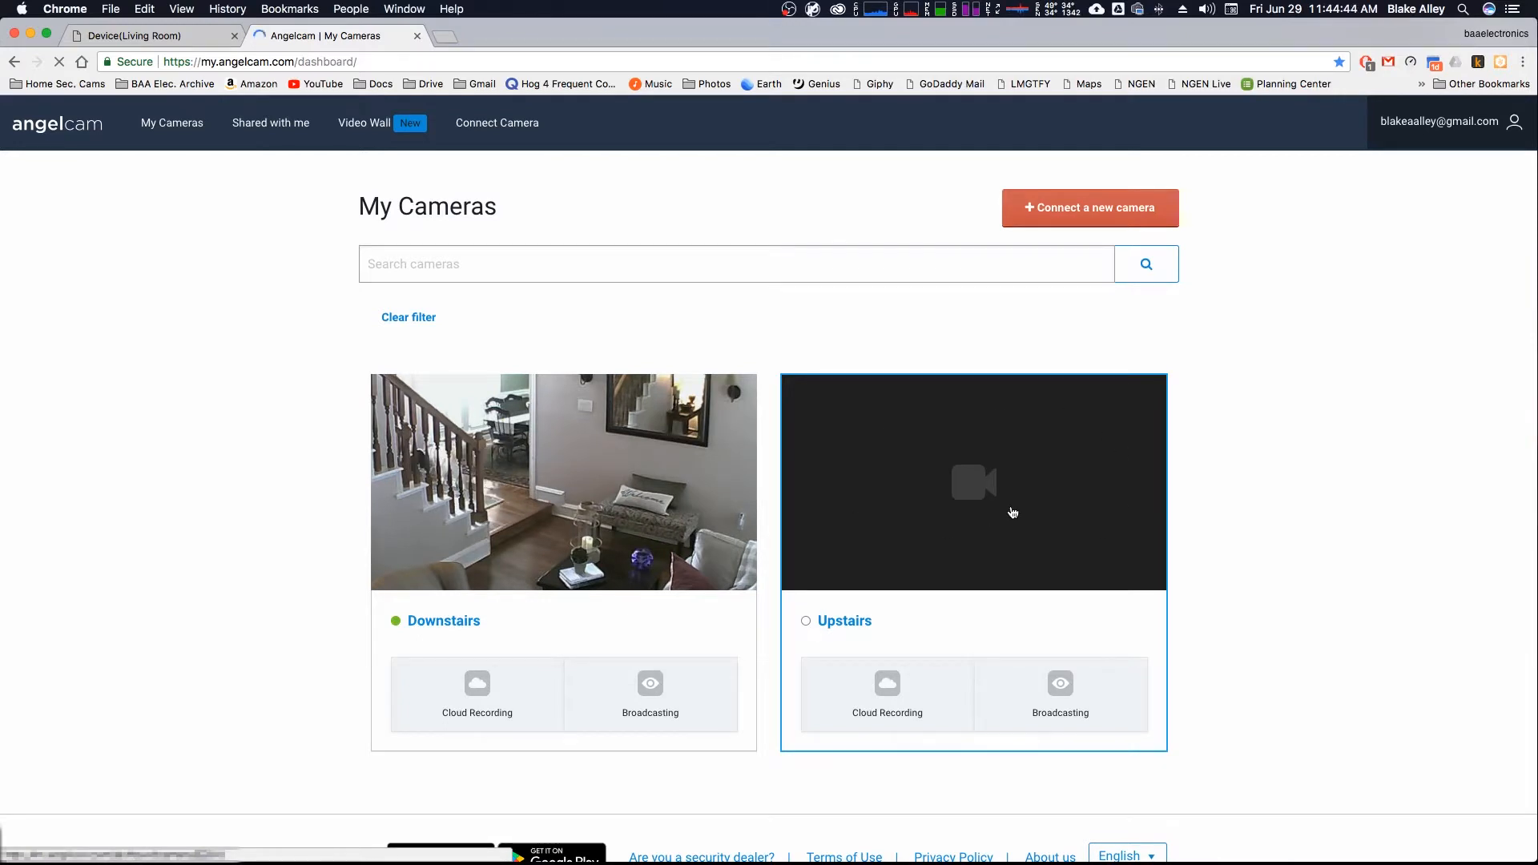
mouse_move(1140, 516)
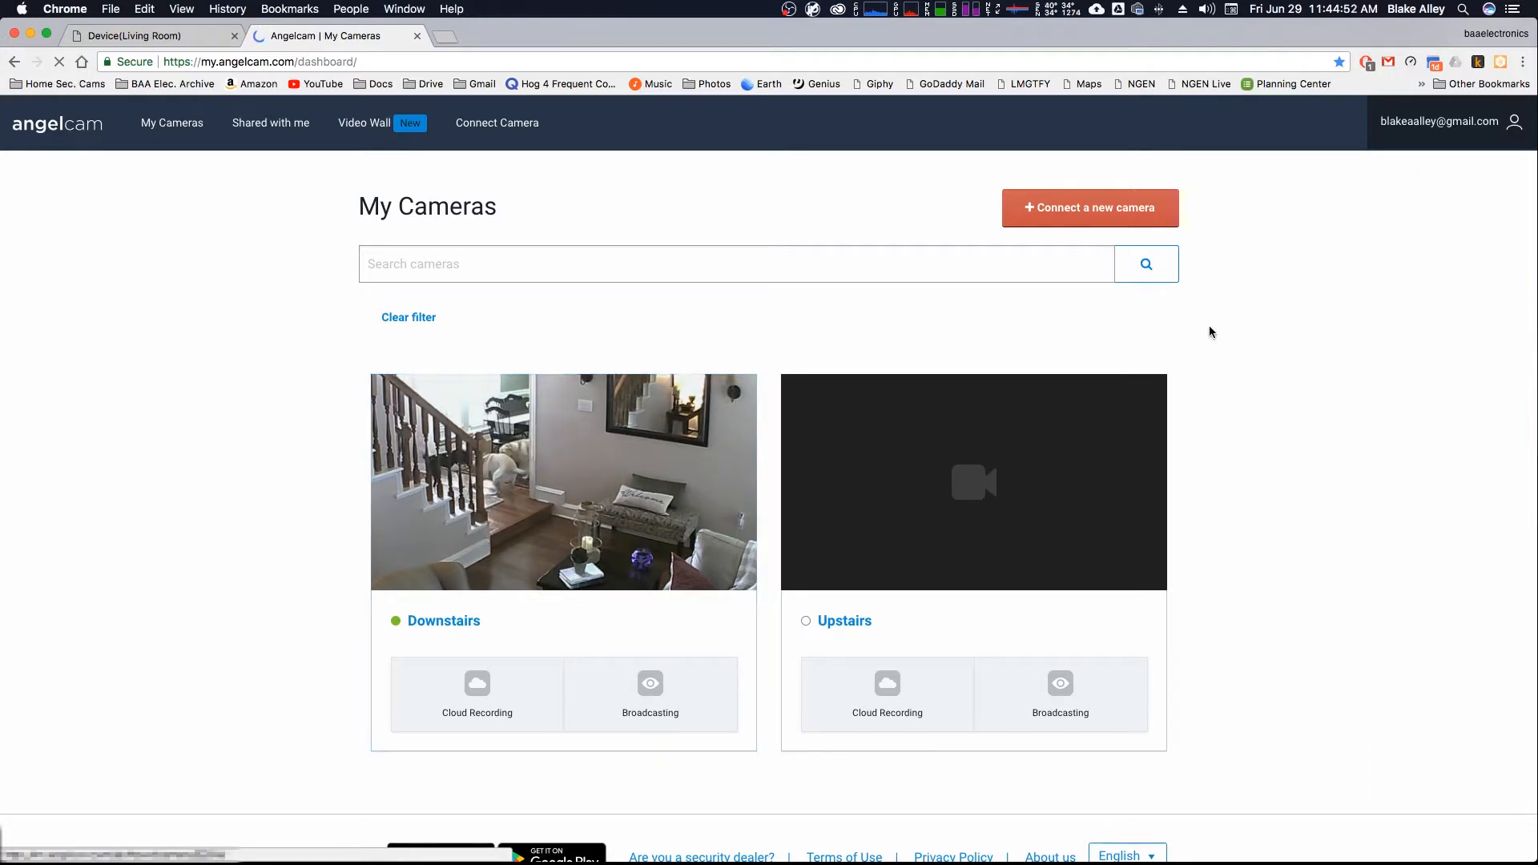
left_click(1088, 206)
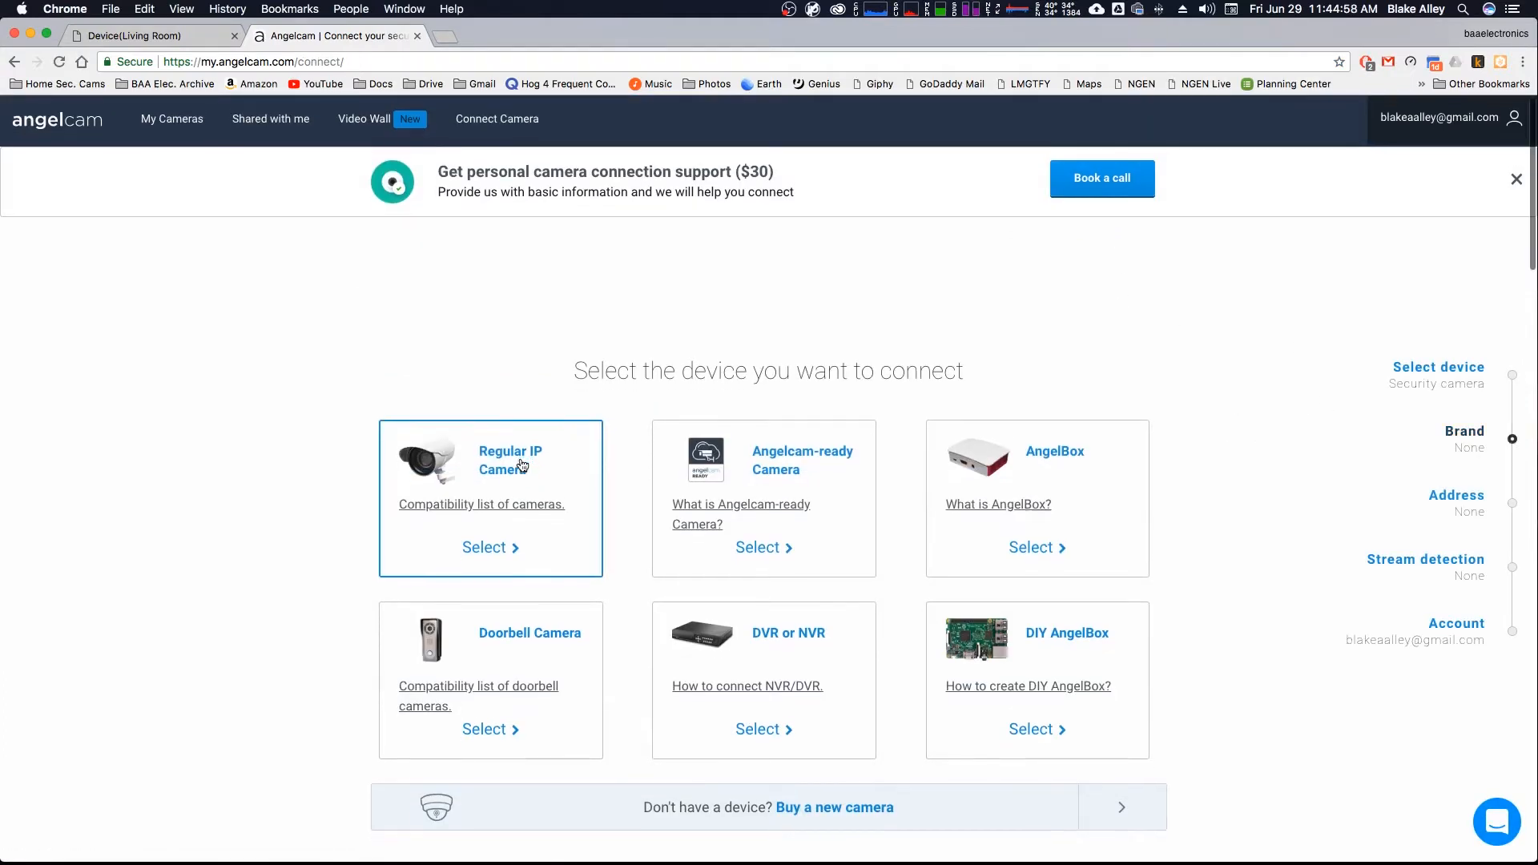
Step: Choose Regular IP Camera with Swann as the brand, then go back to device selection
left_click(482, 547)
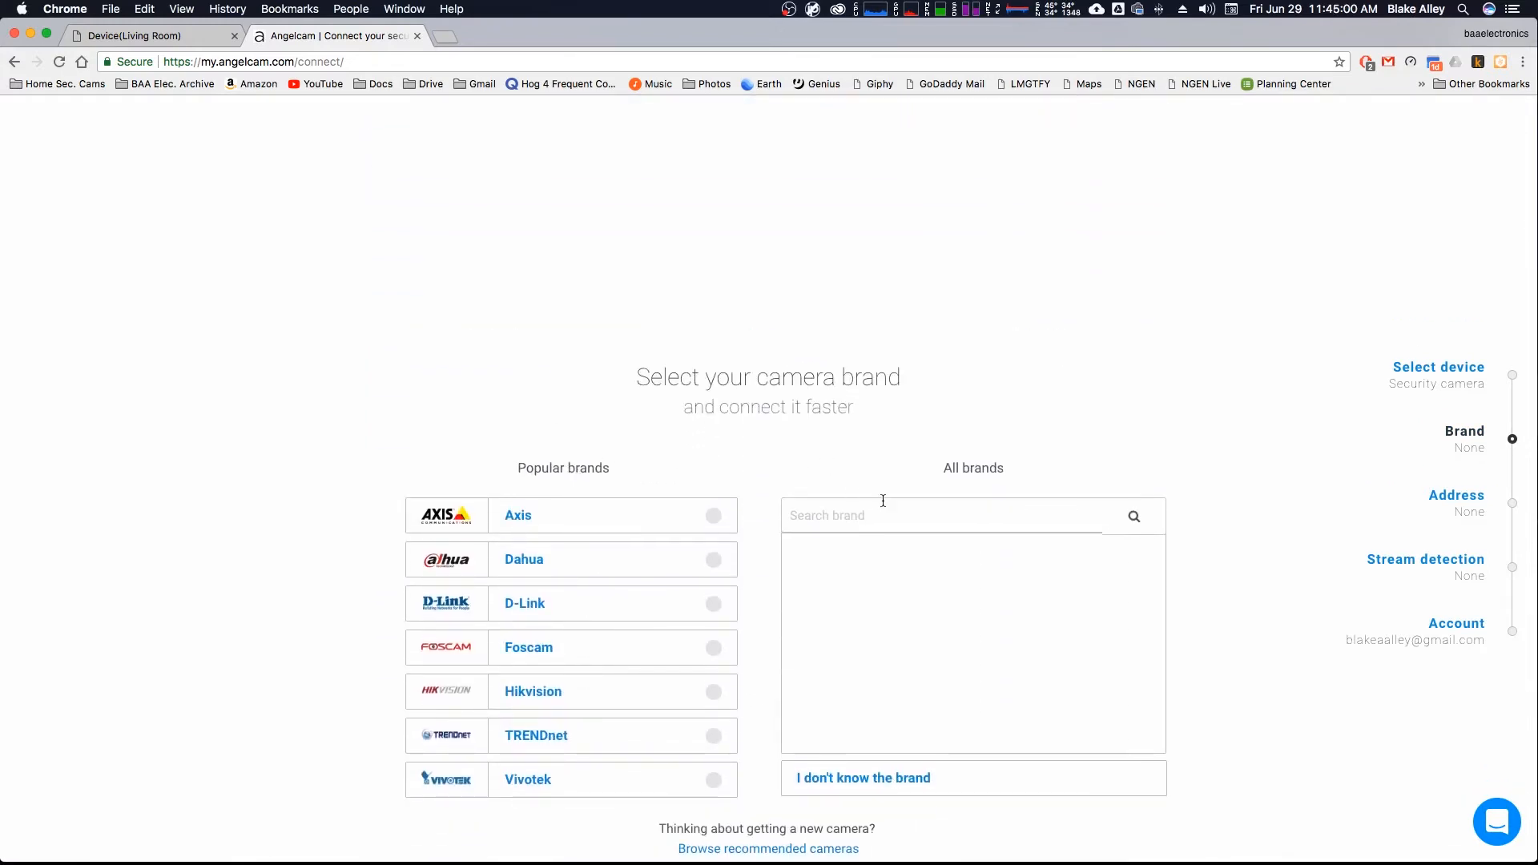
left_click(936, 515)
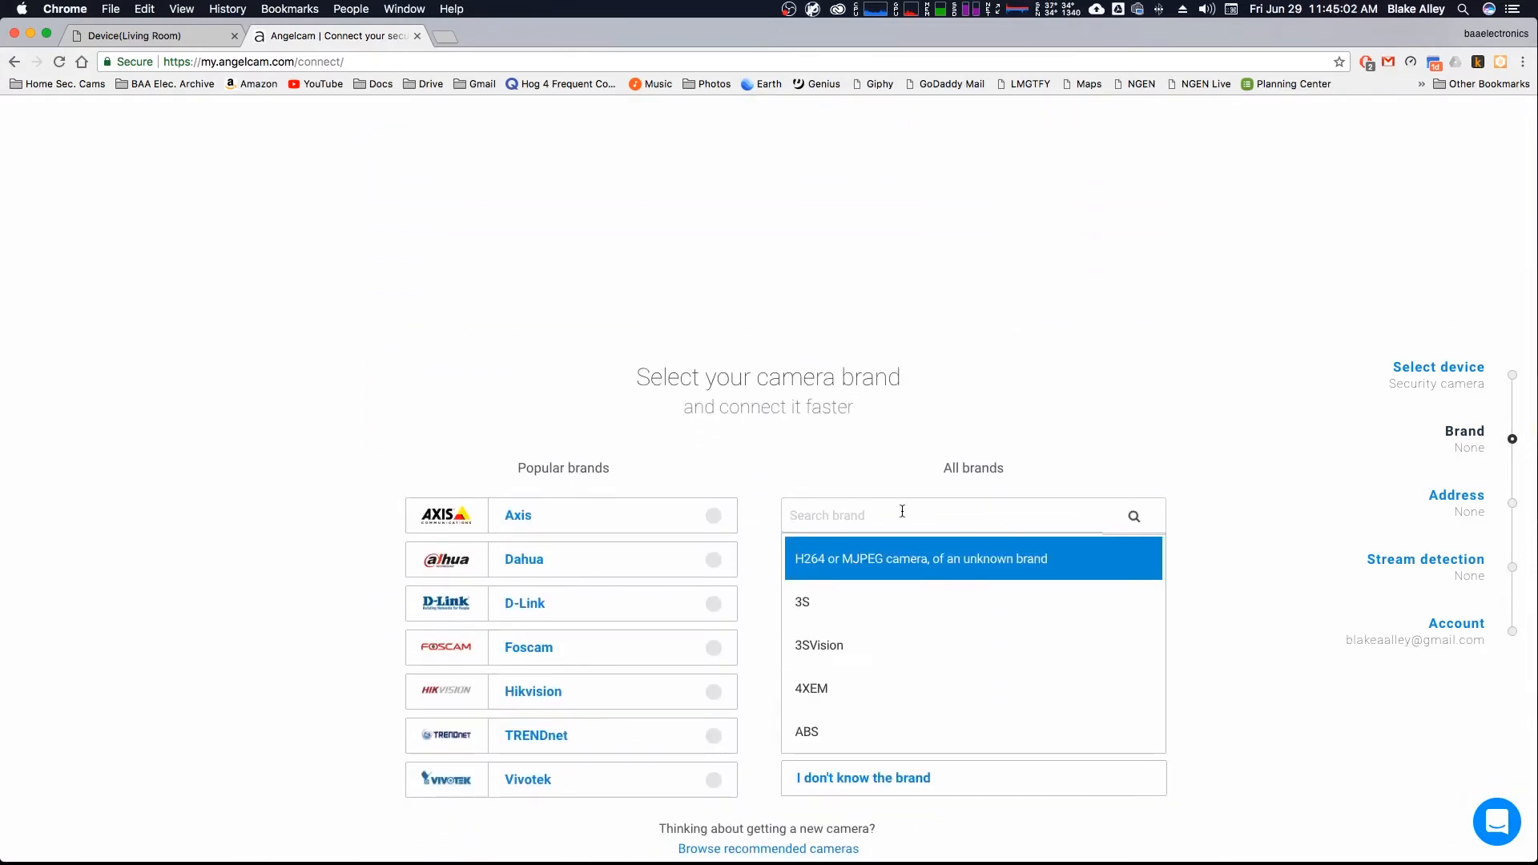
type("swan")
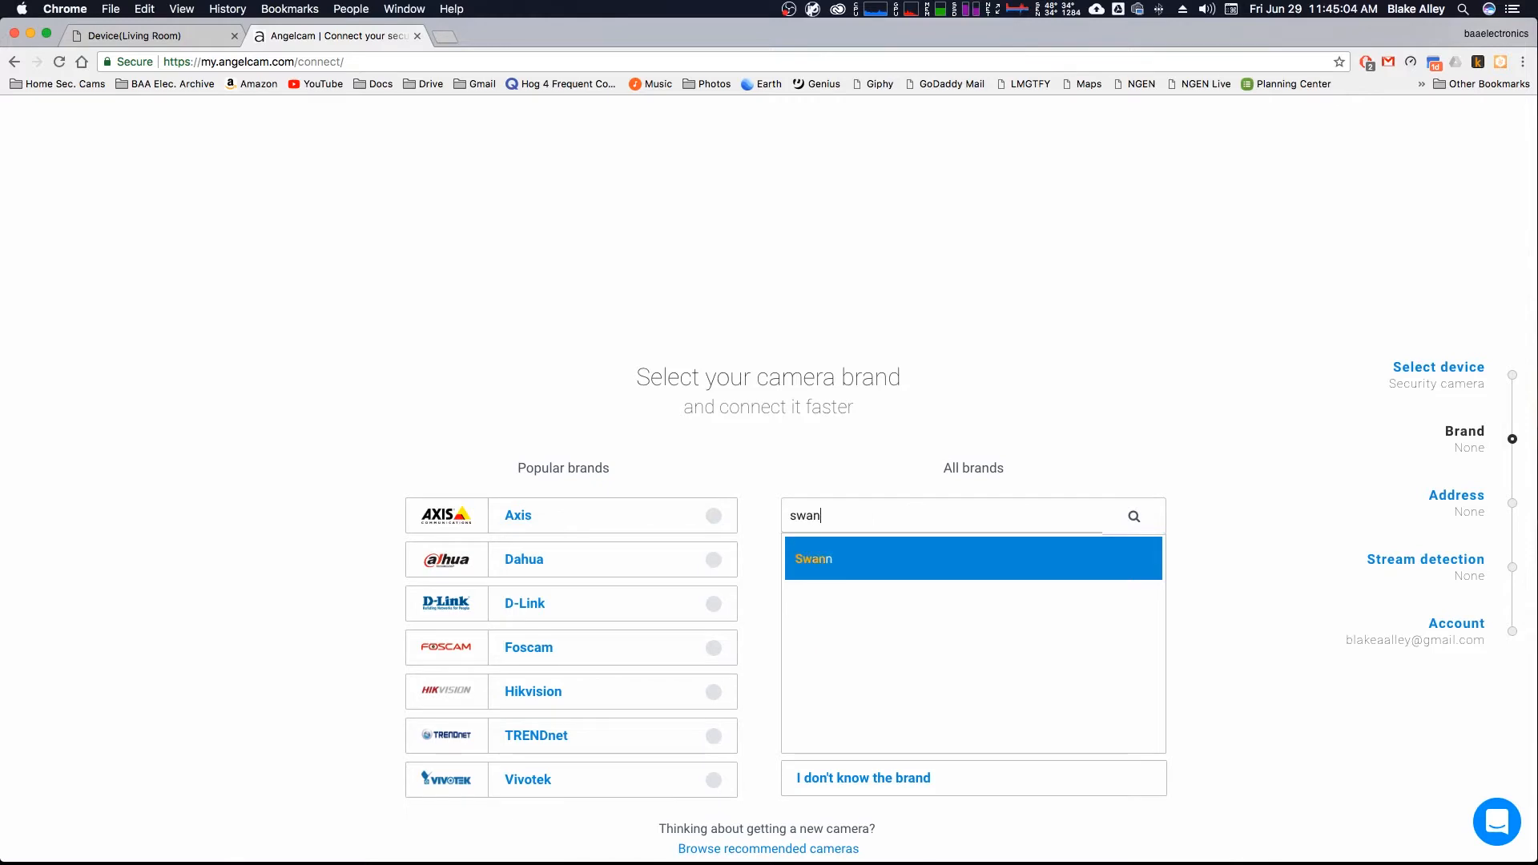
left_click(972, 558)
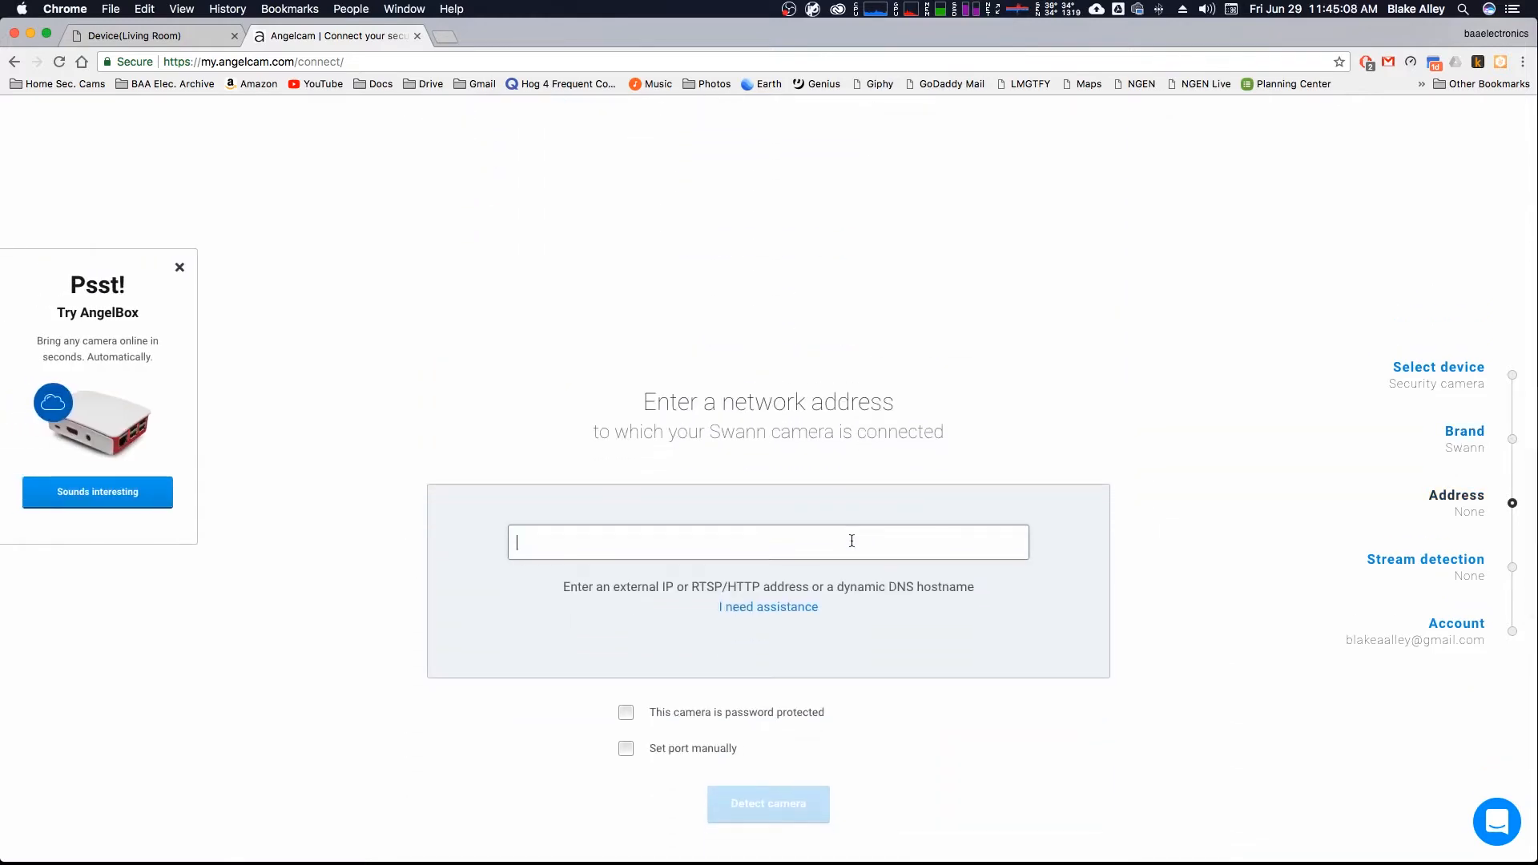
left_click(768, 803)
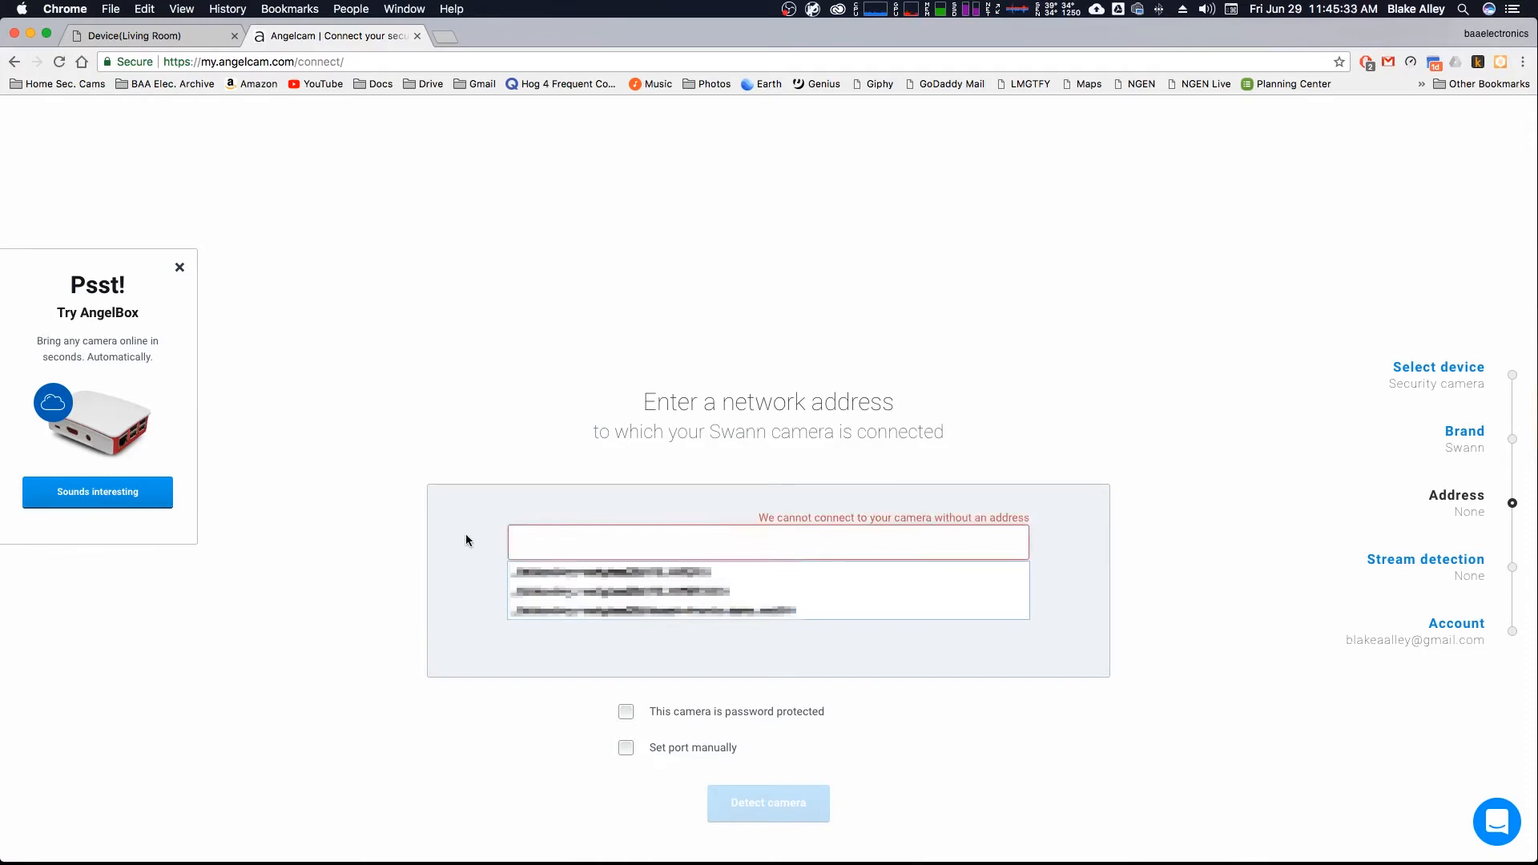
mouse_move(495, 633)
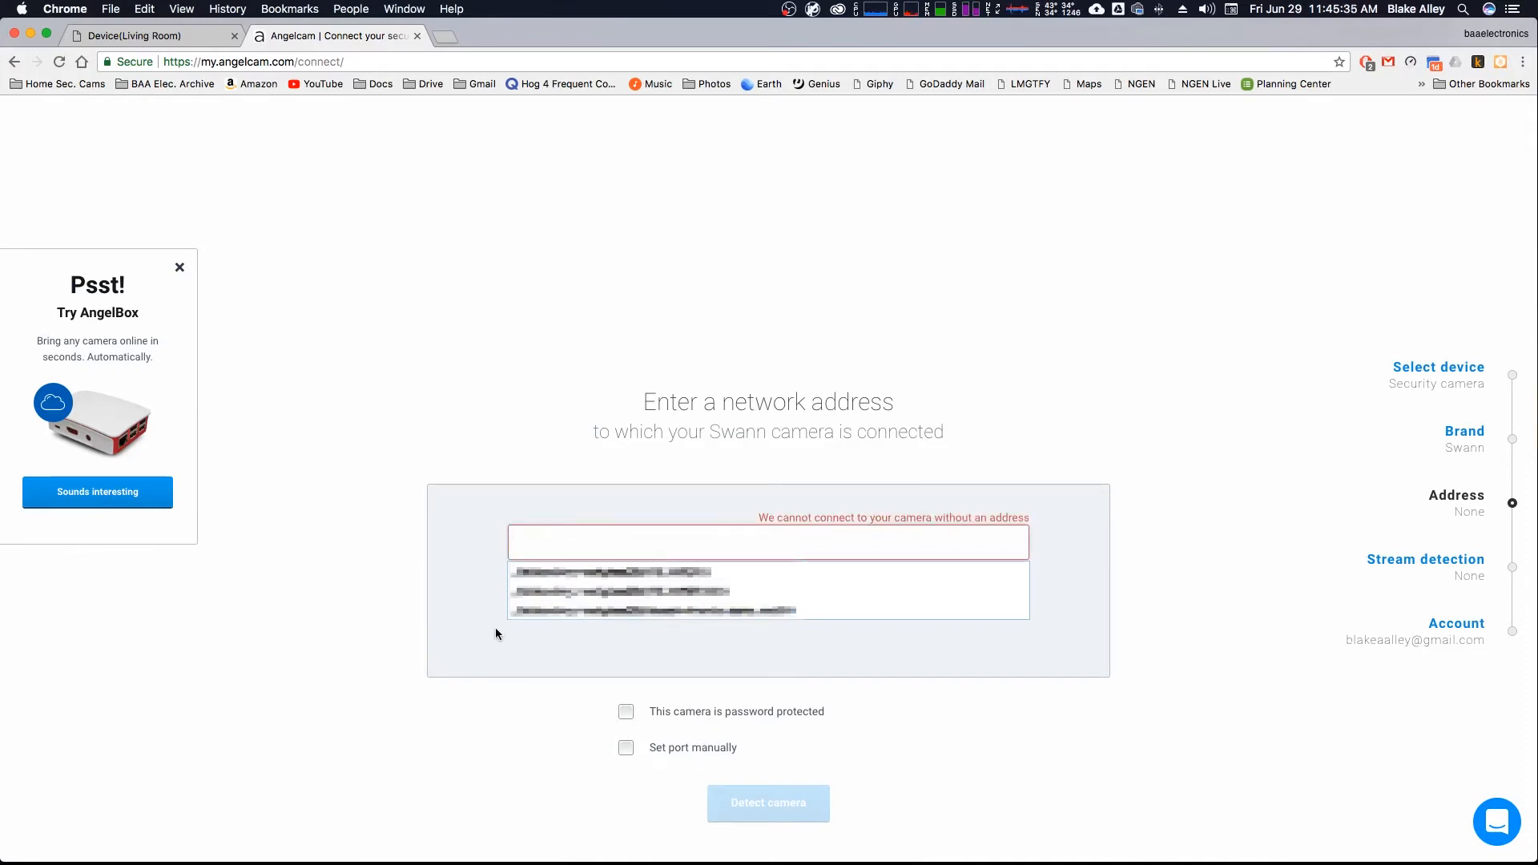
mouse_move(544, 629)
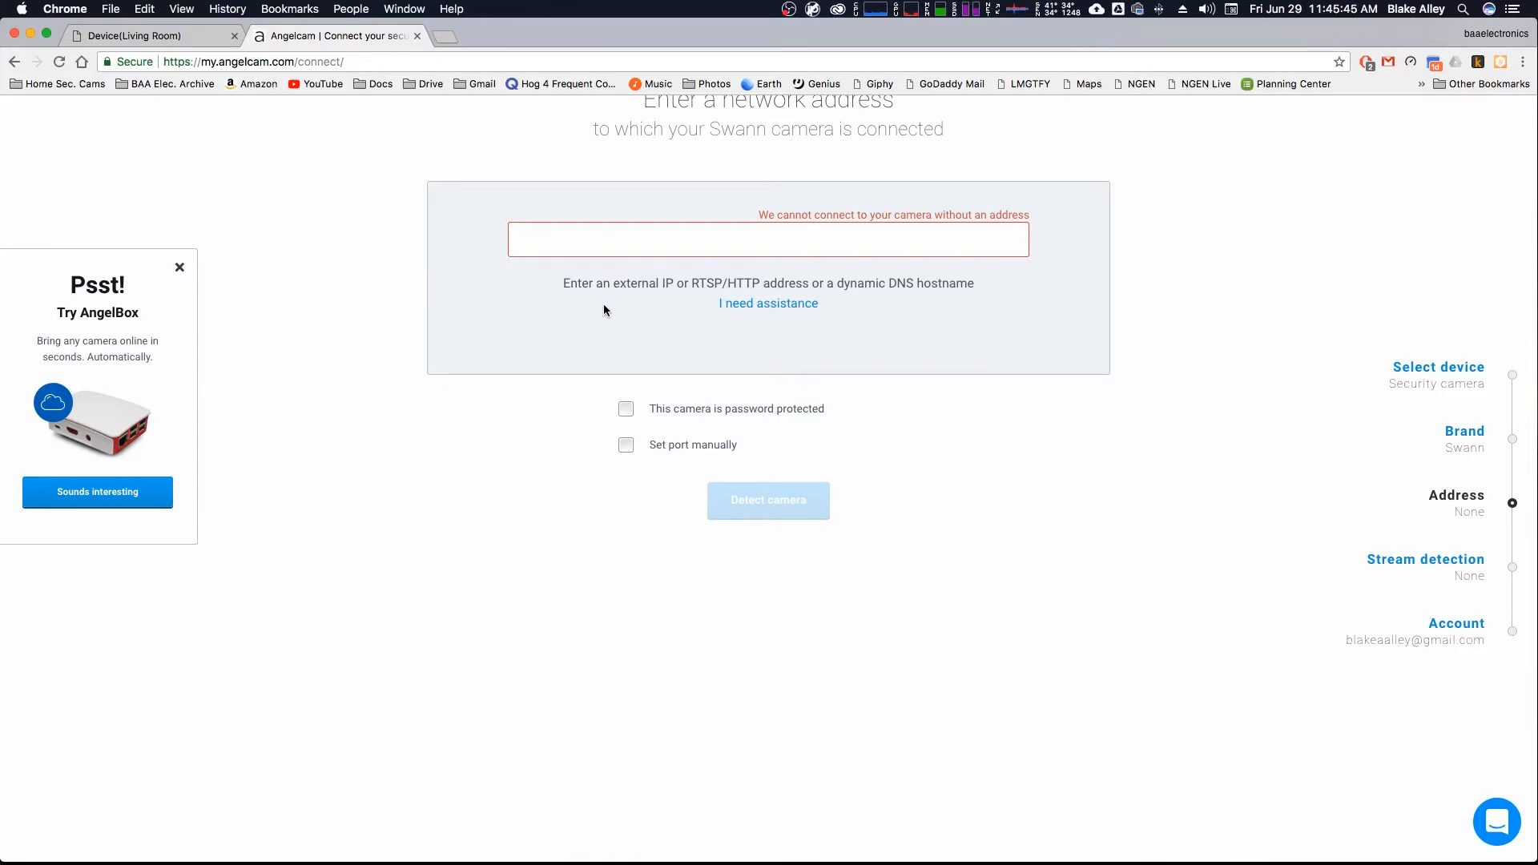
mouse_move(757, 284)
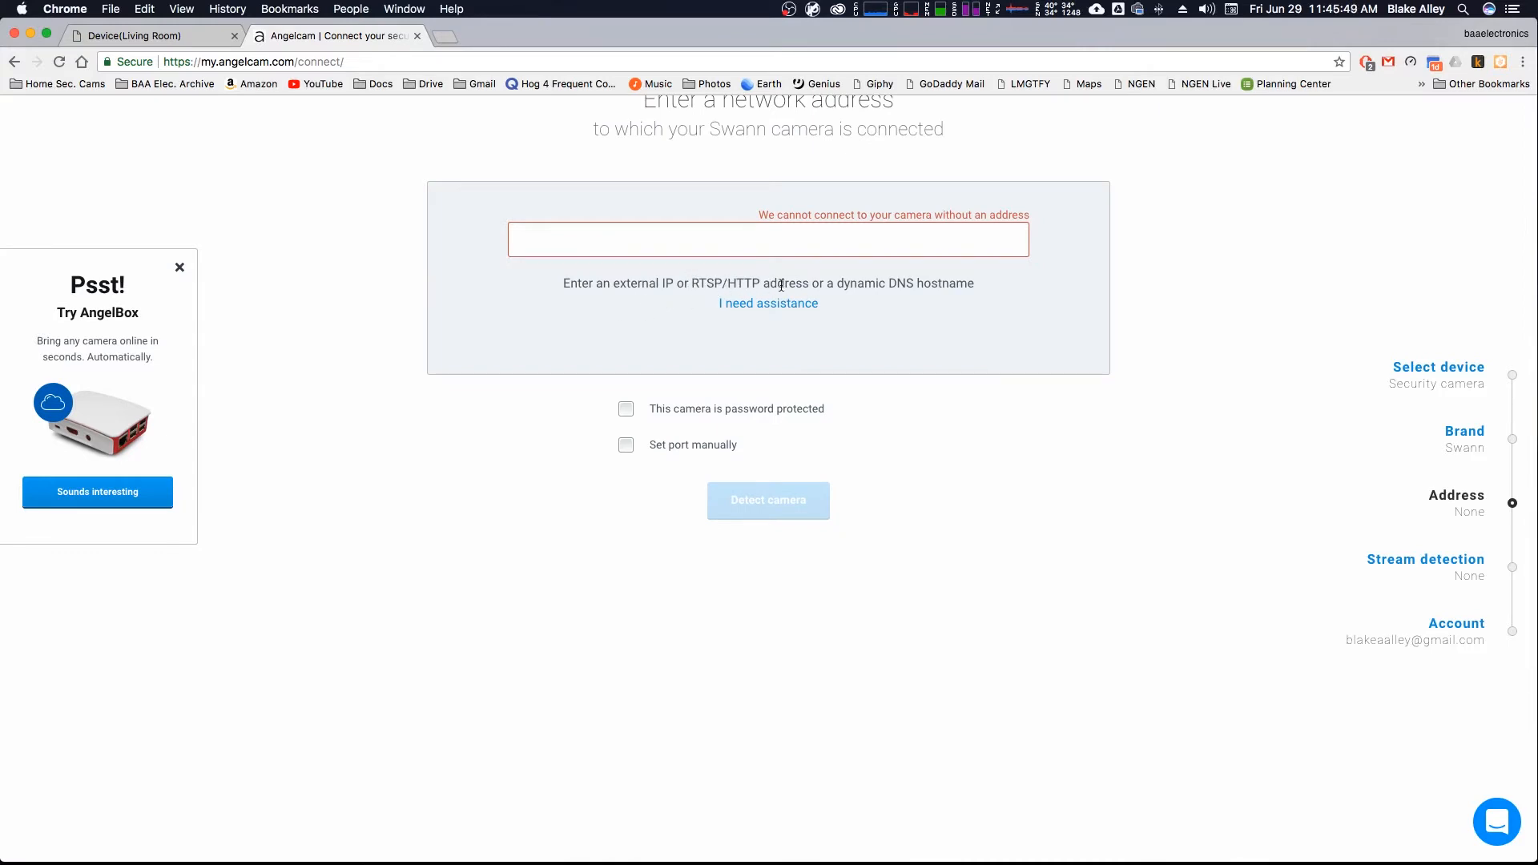
left_click(768, 500)
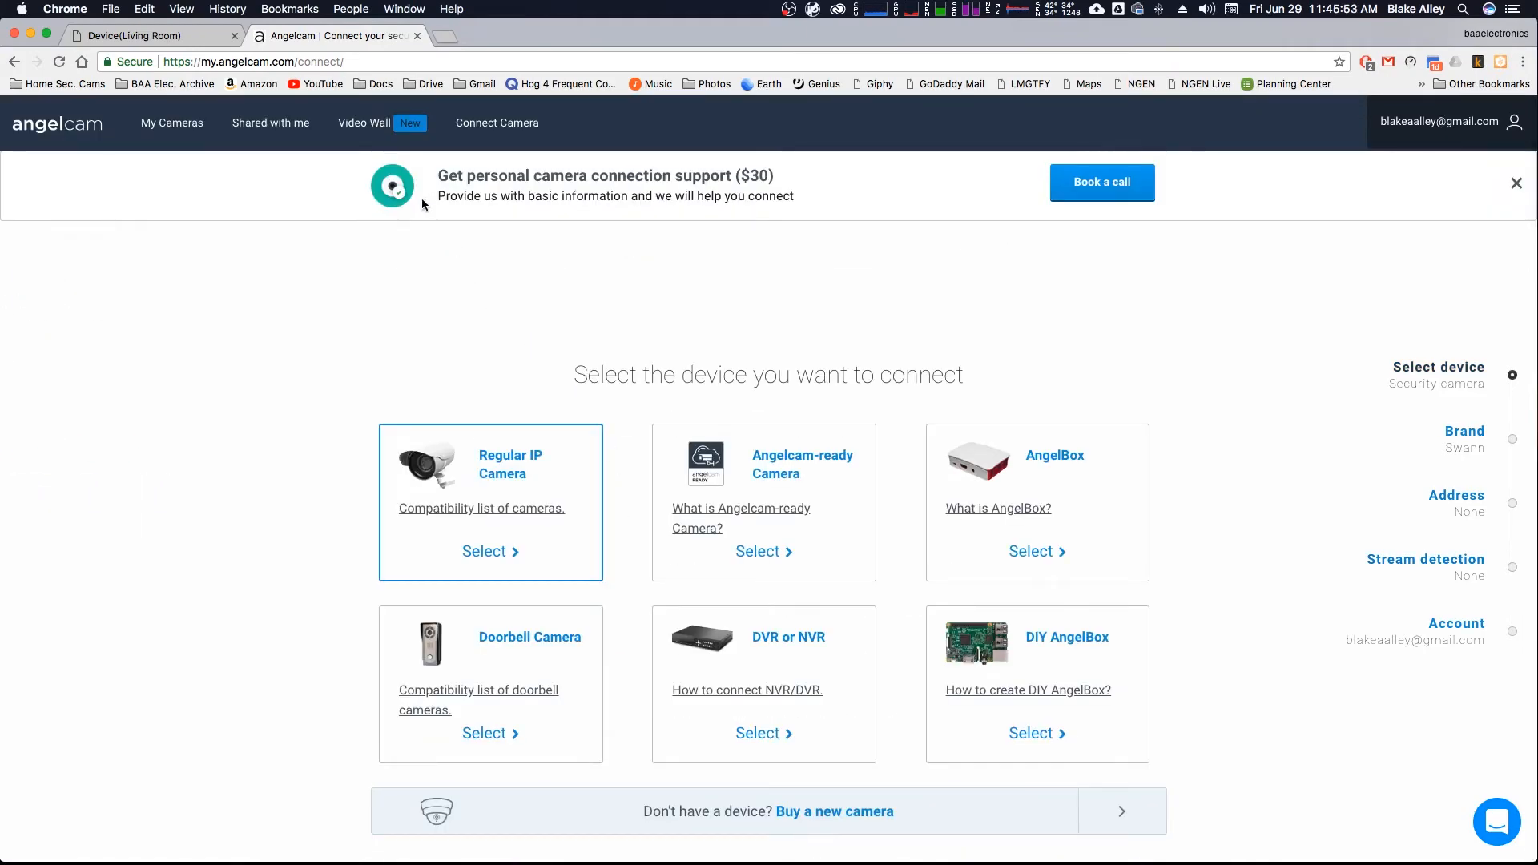
Step: Close the Angelcam and camera tabs and enter 10.0.1.43:90 in a new tab
left_click(482, 550)
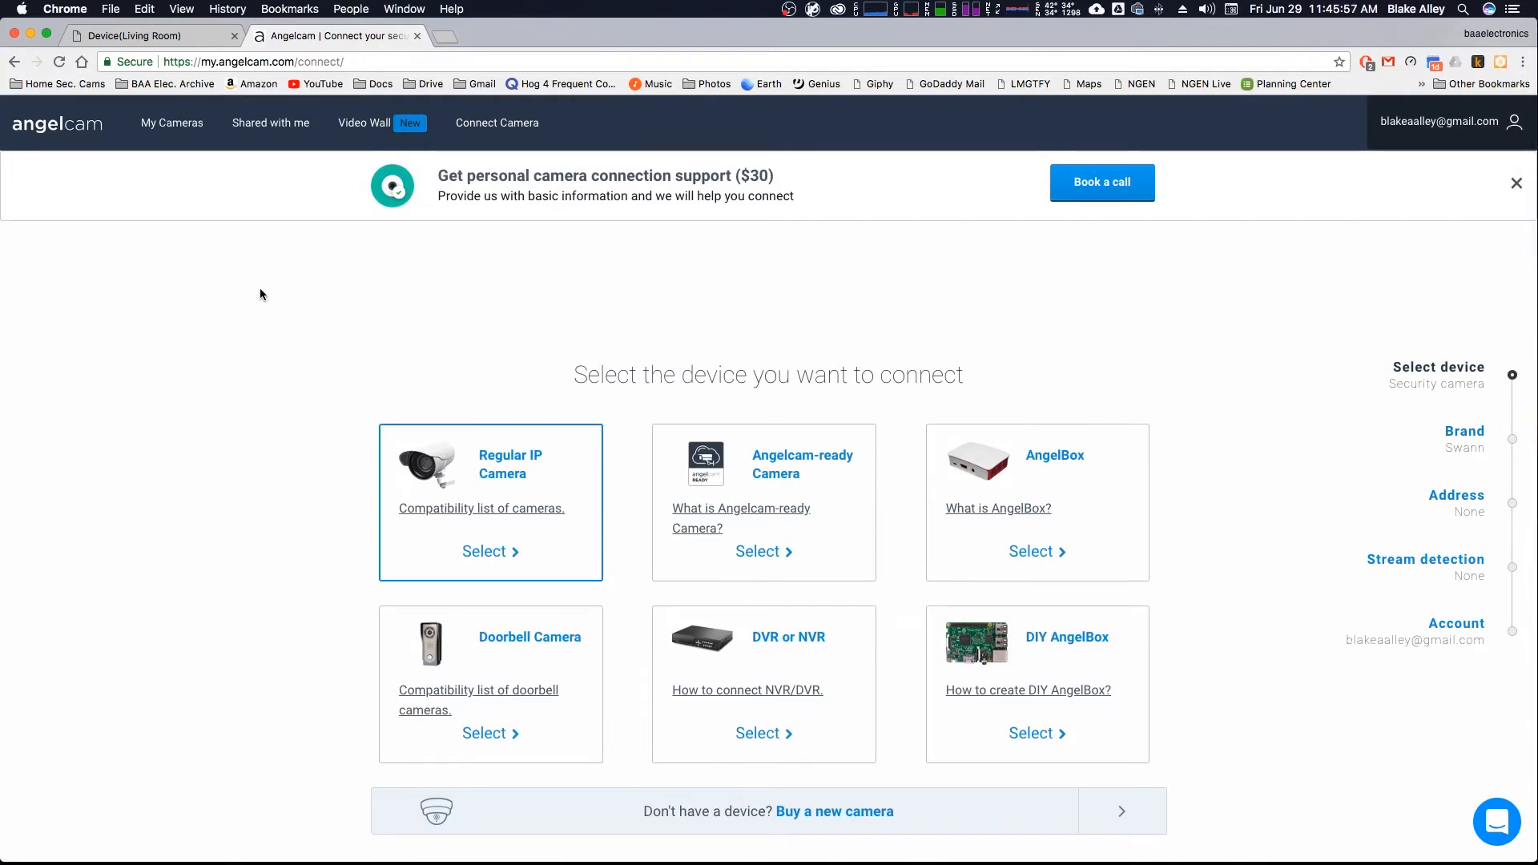
mouse_move(396, 257)
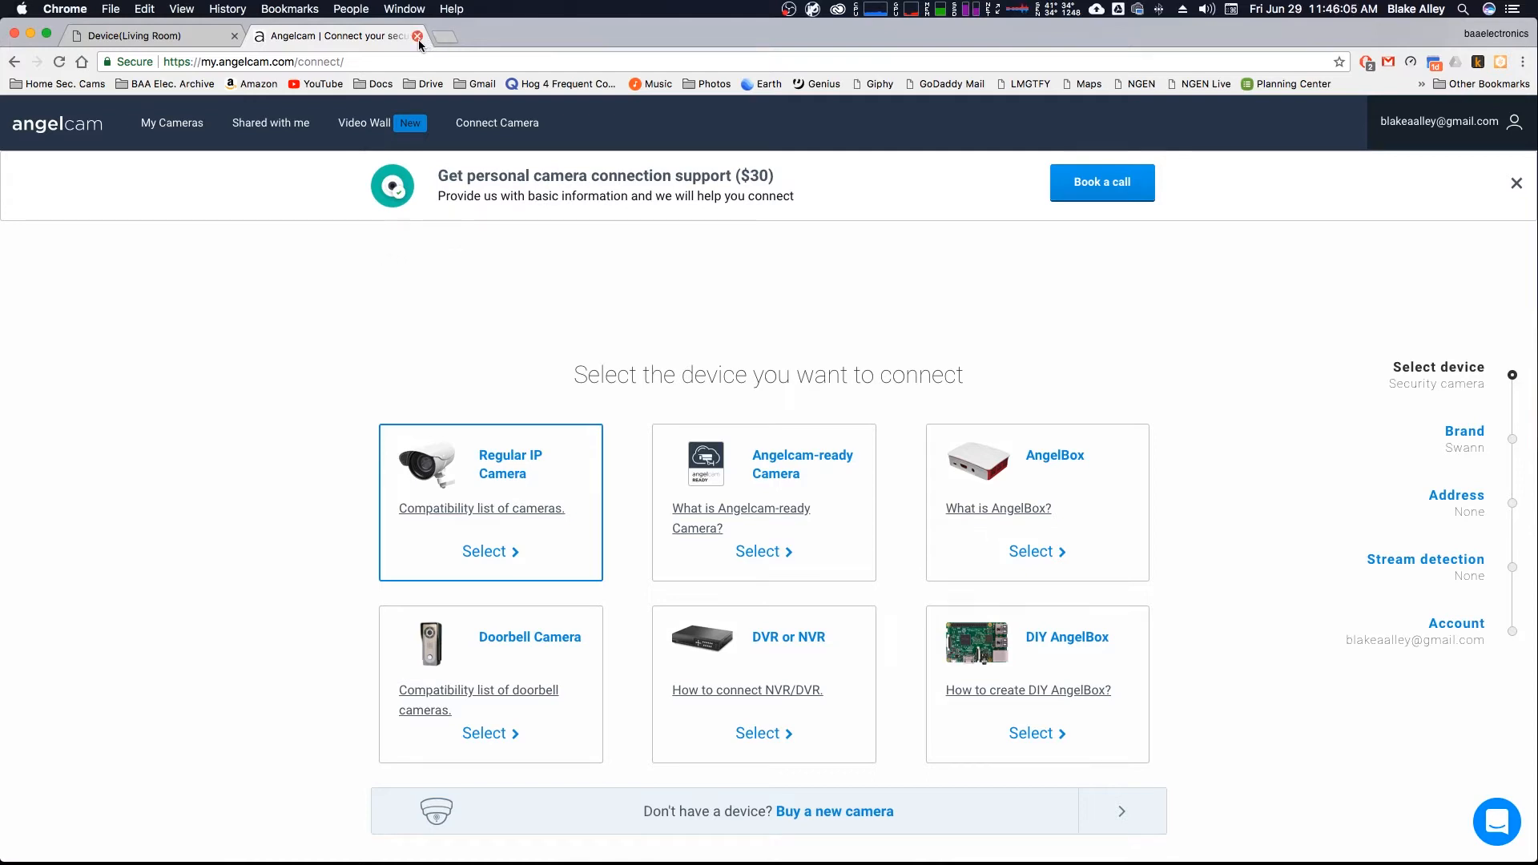
mouse_move(442, 100)
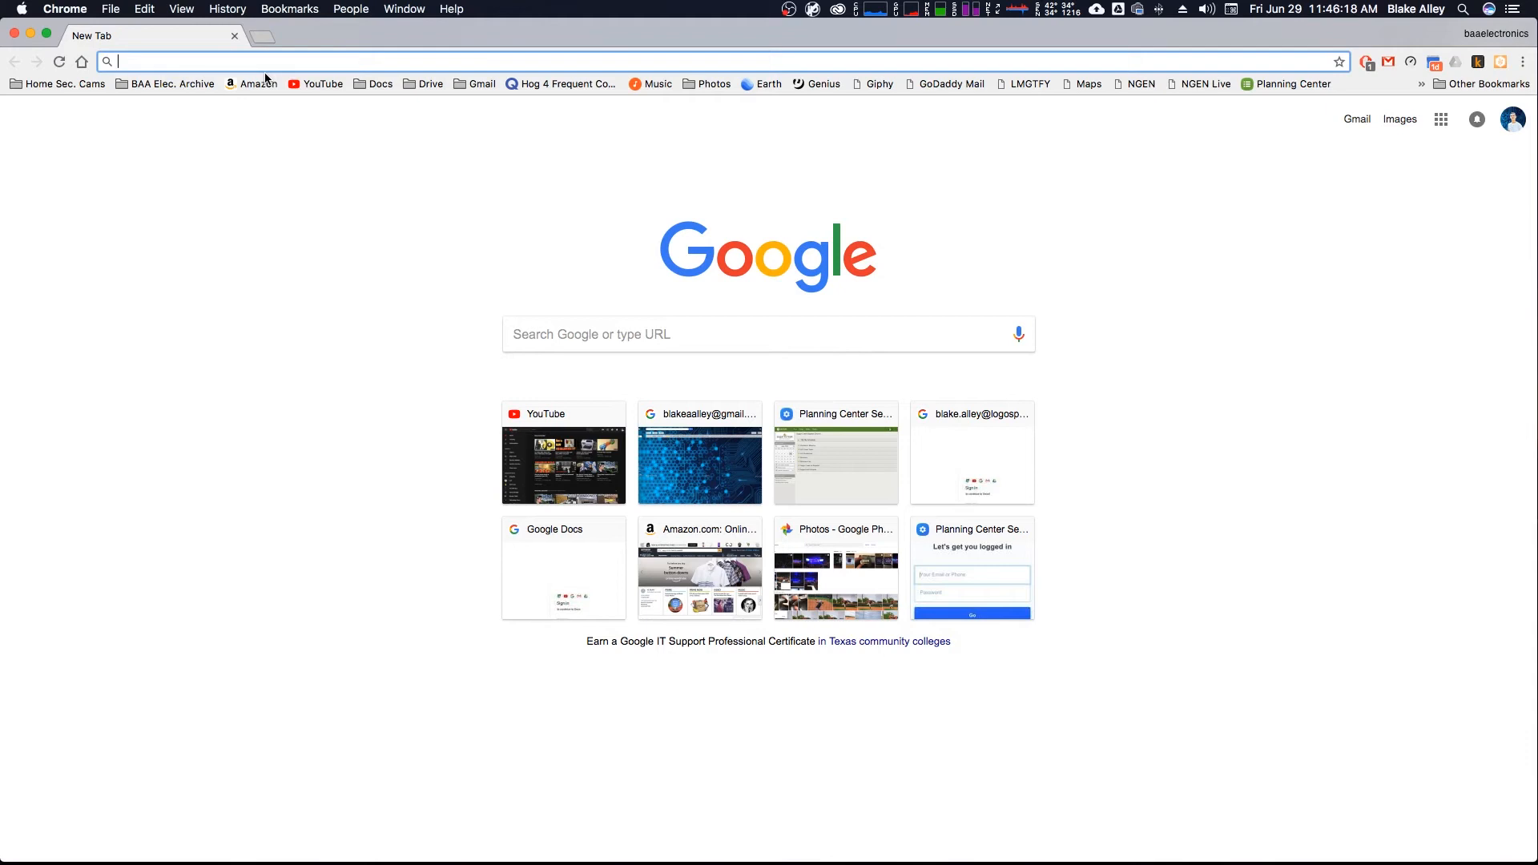
type("10.0.1.43:90")
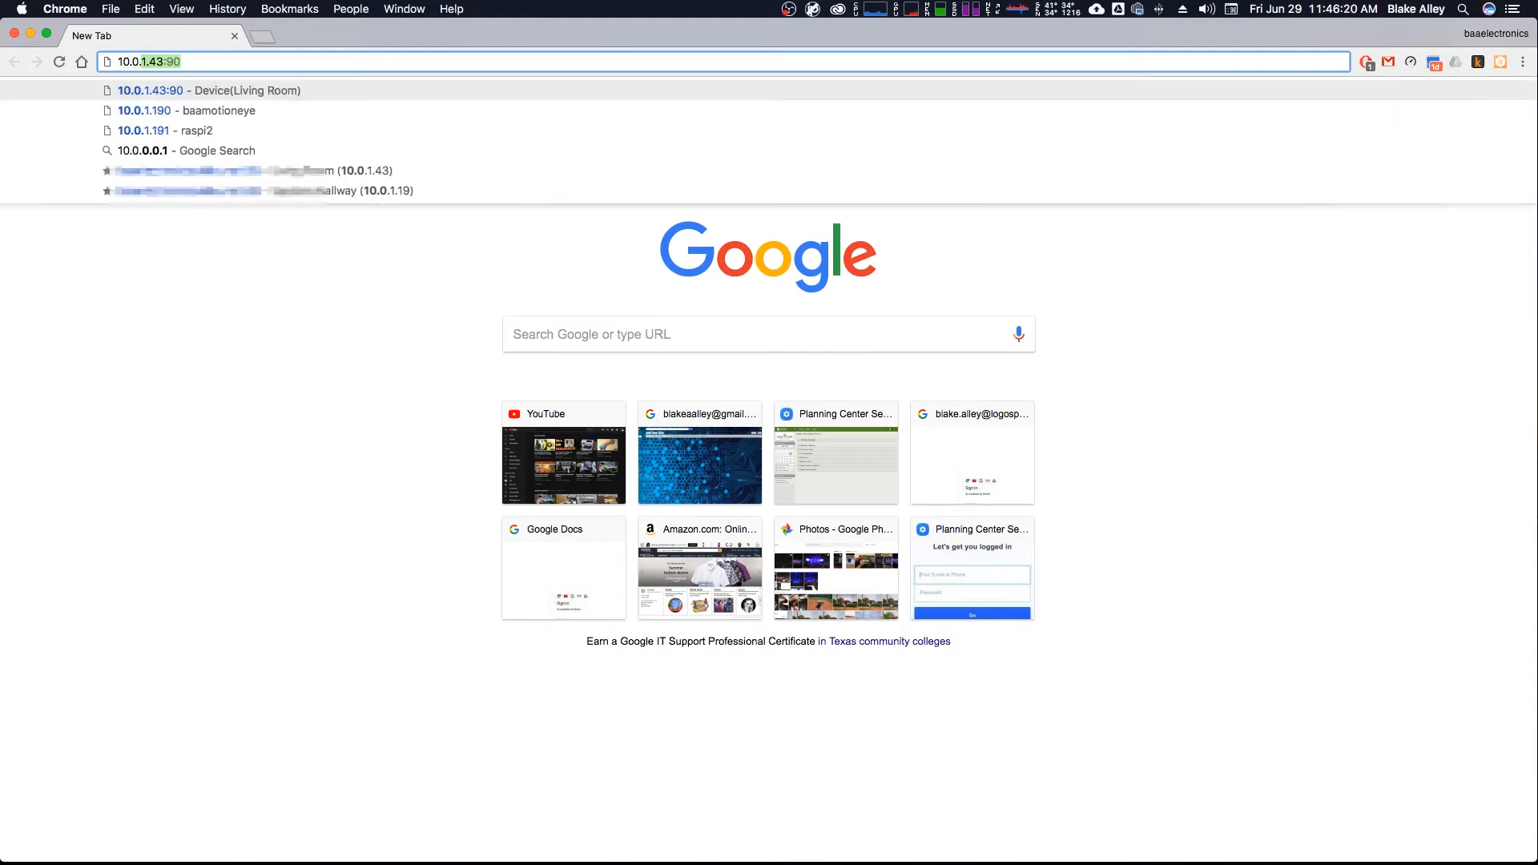